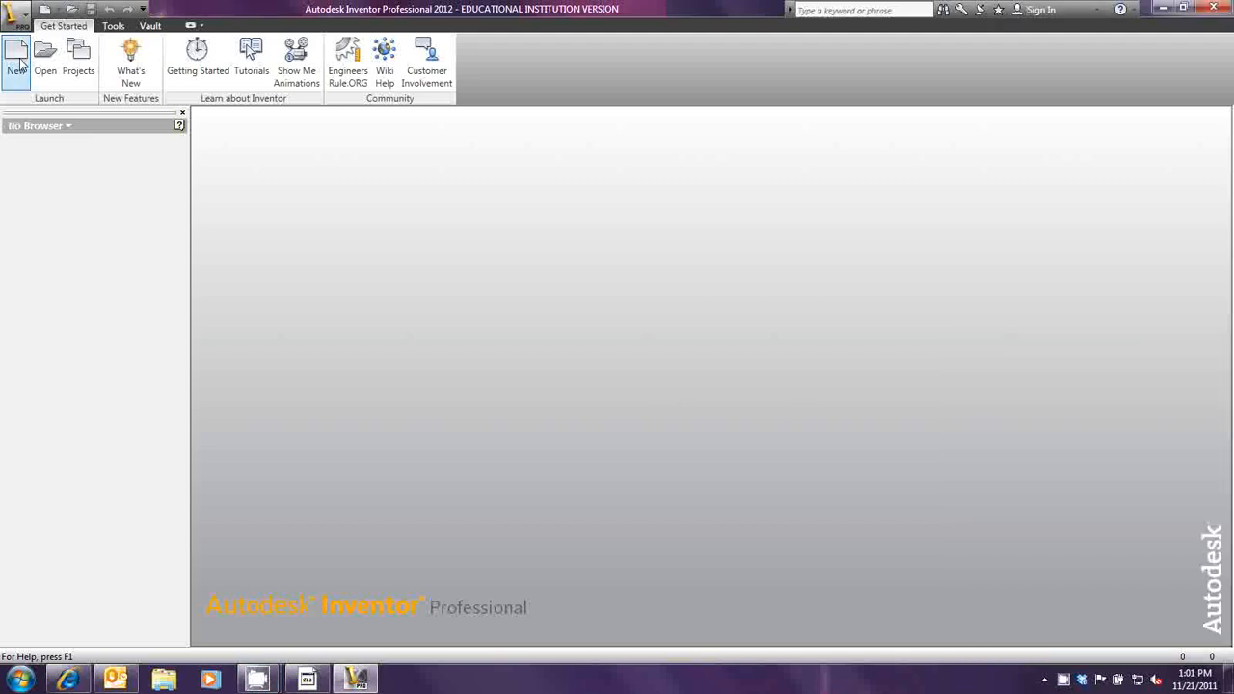
pyautogui.moveTo(15, 58)
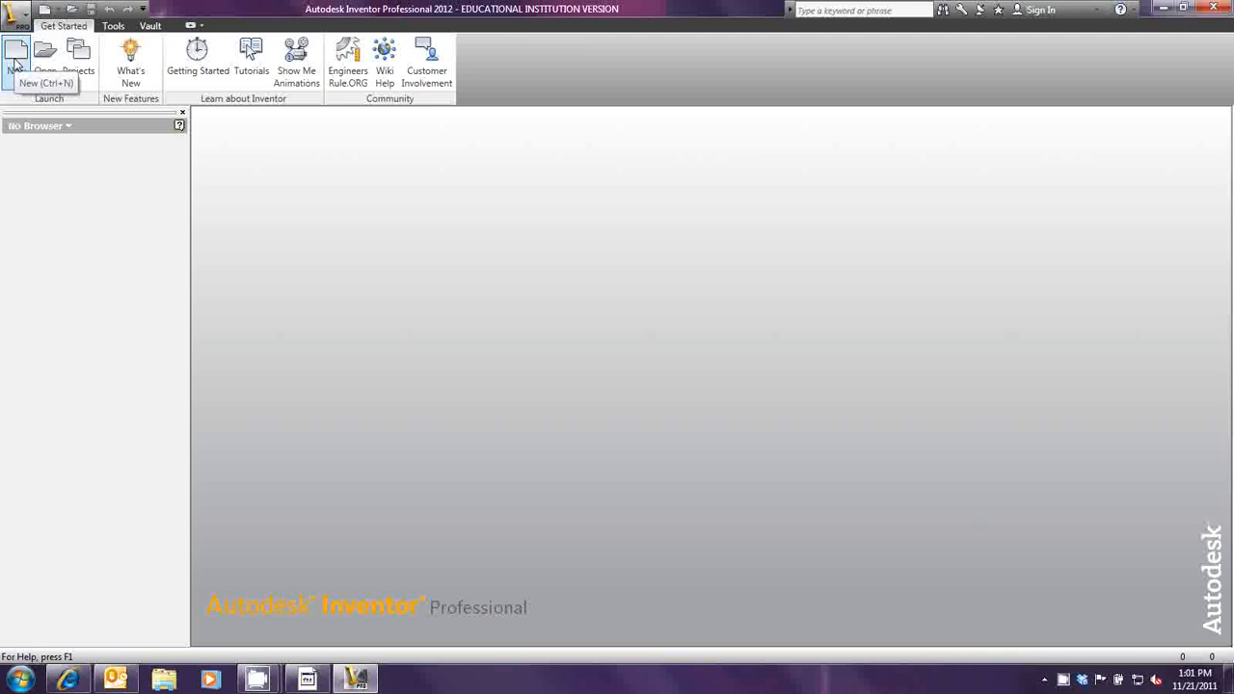
# Create a new part file from the Standard.ipt template.
pyautogui.click(15, 56)
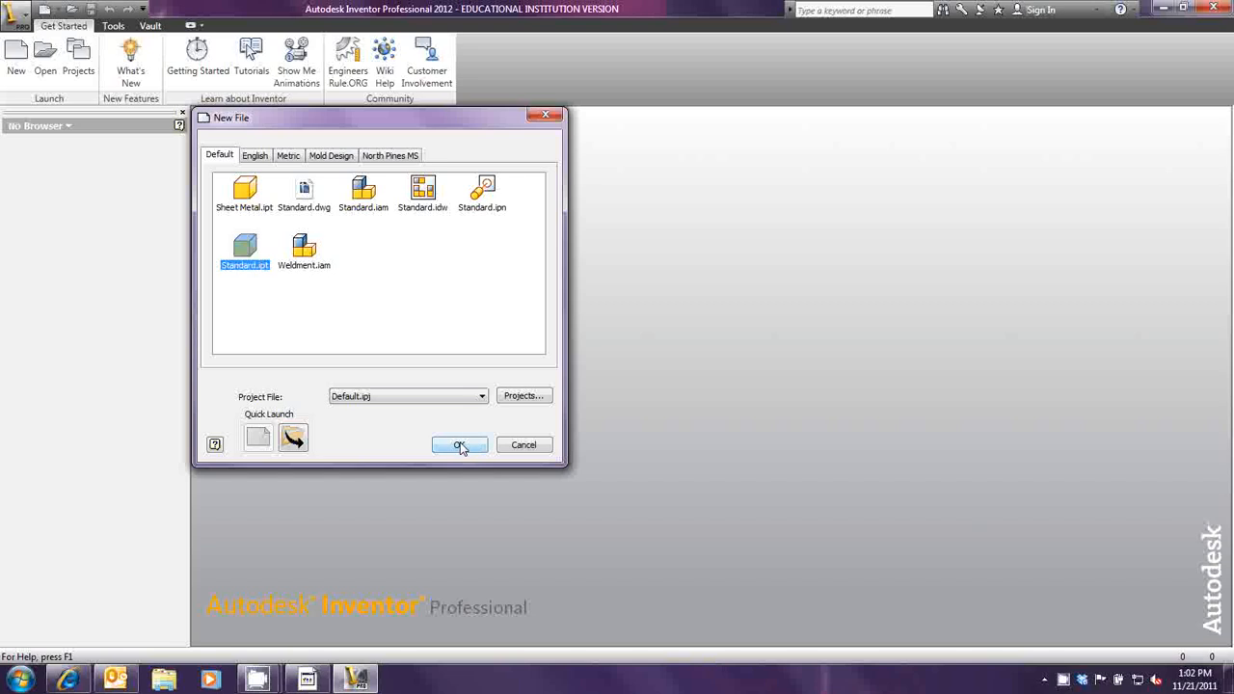
pyautogui.click(459, 444)
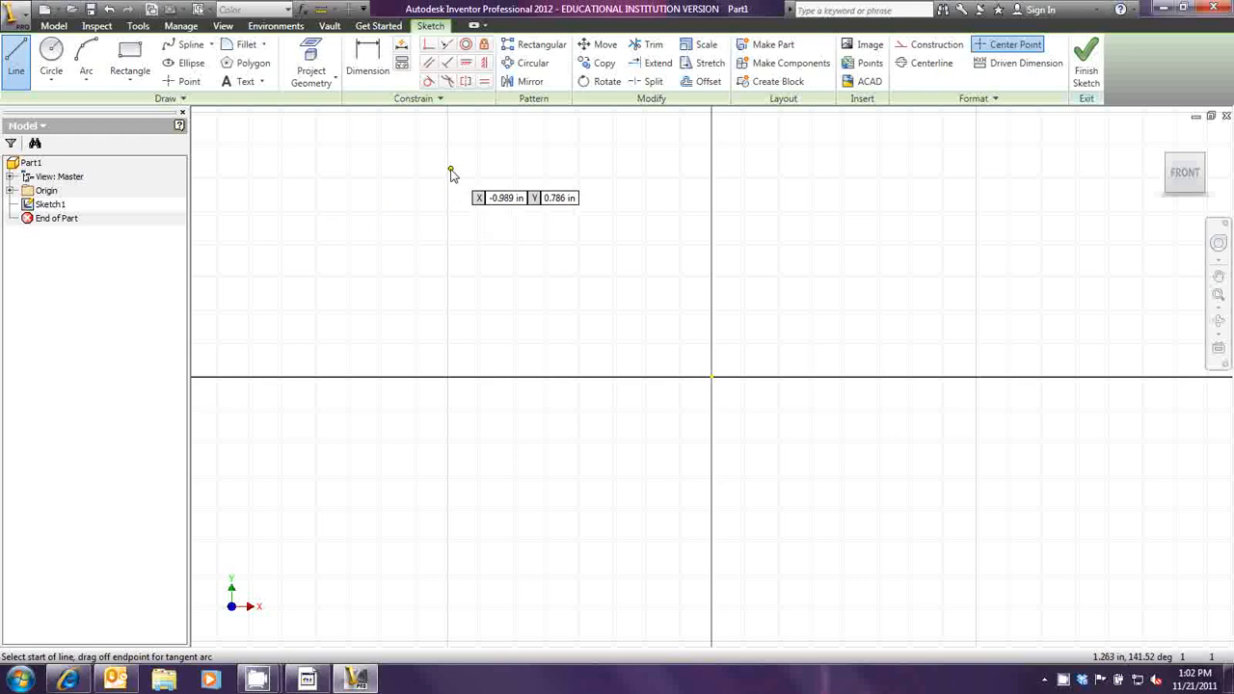
pyautogui.moveTo(366, 563)
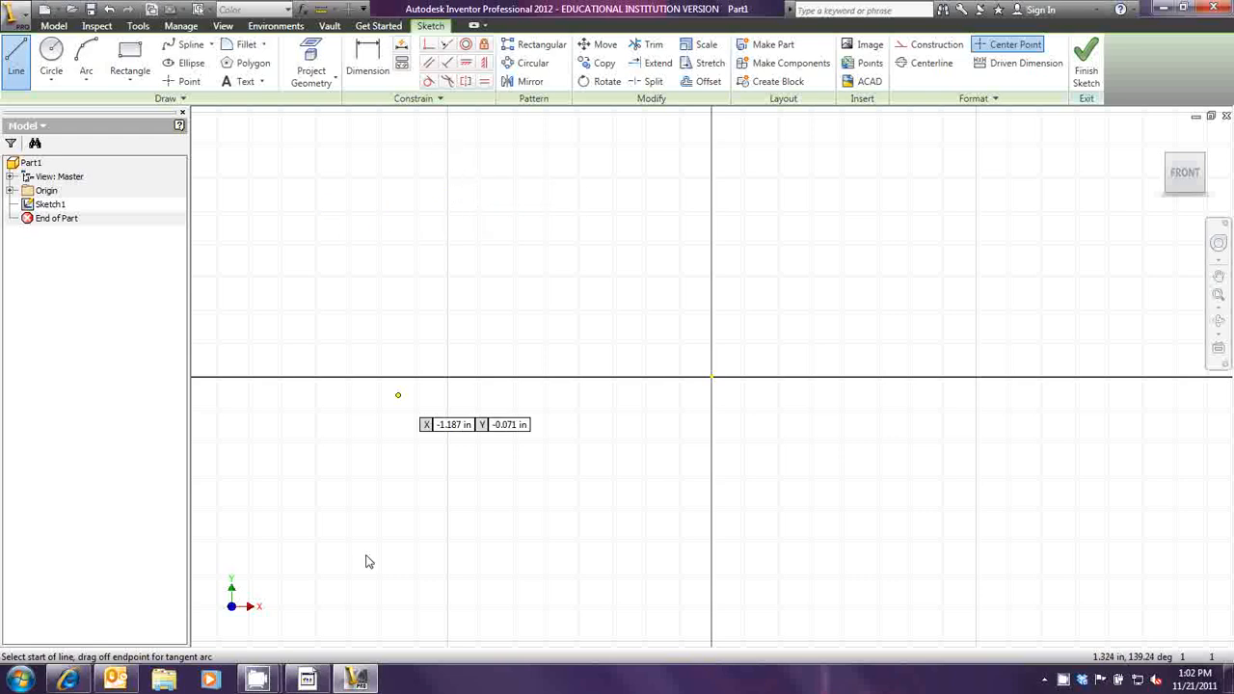
pyautogui.moveTo(231, 596)
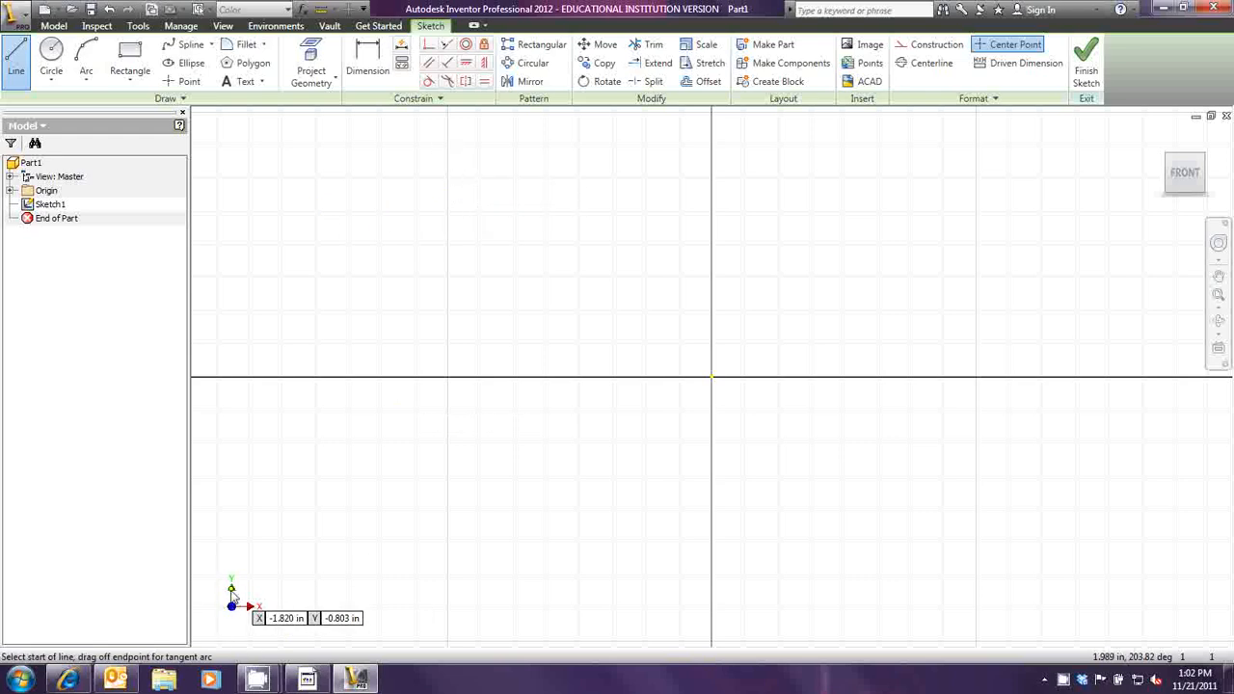
pyautogui.moveTo(445, 185)
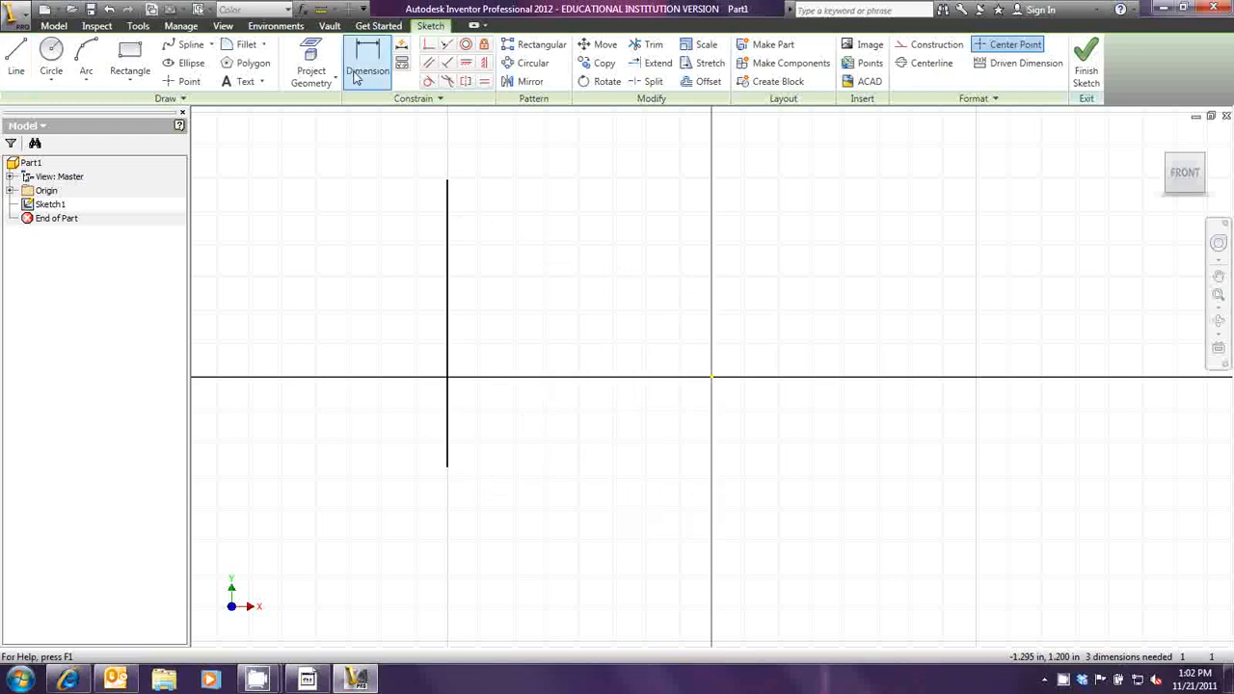
# Switch to Dimension and back to Line while sketching the U-shaped outline.
pyautogui.click(366, 70)
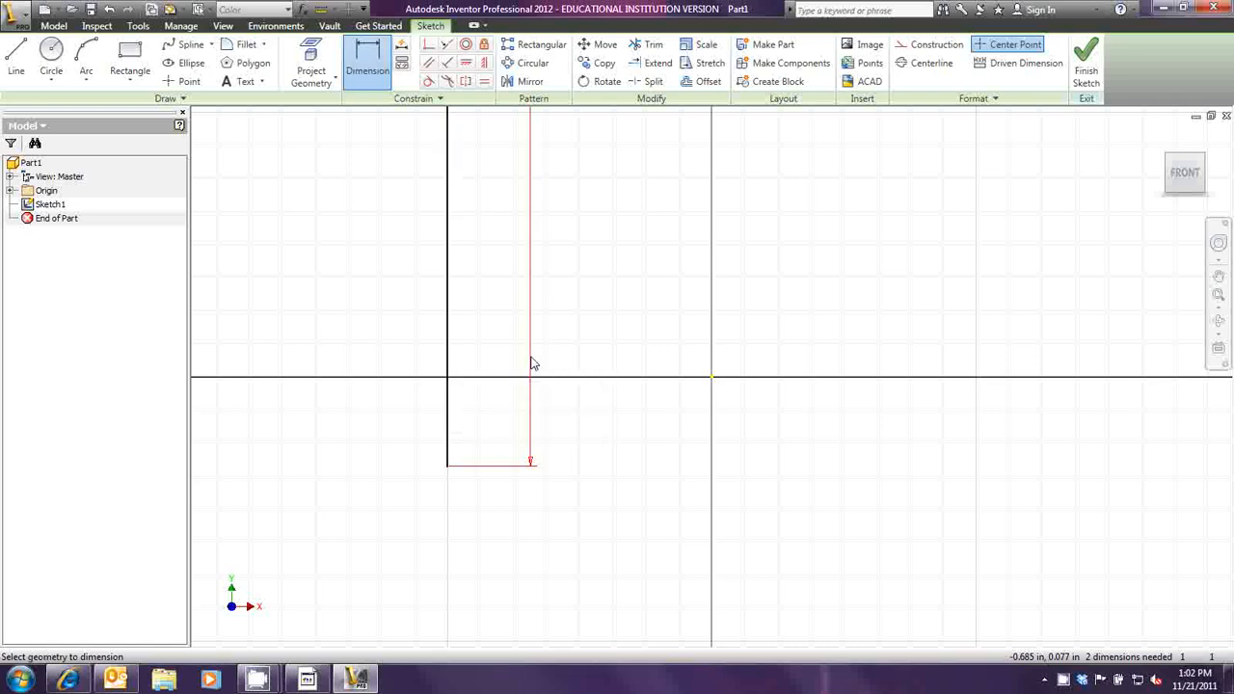
pyautogui.moveTo(538, 363)
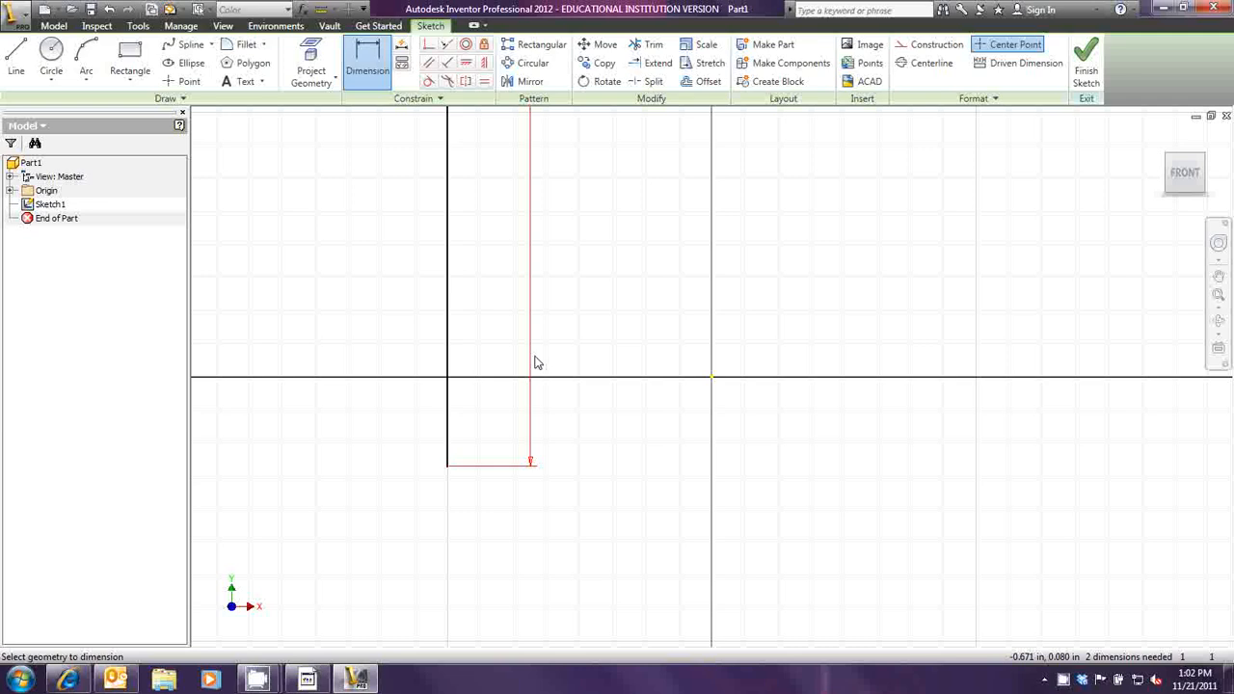
pyautogui.click(16, 58)
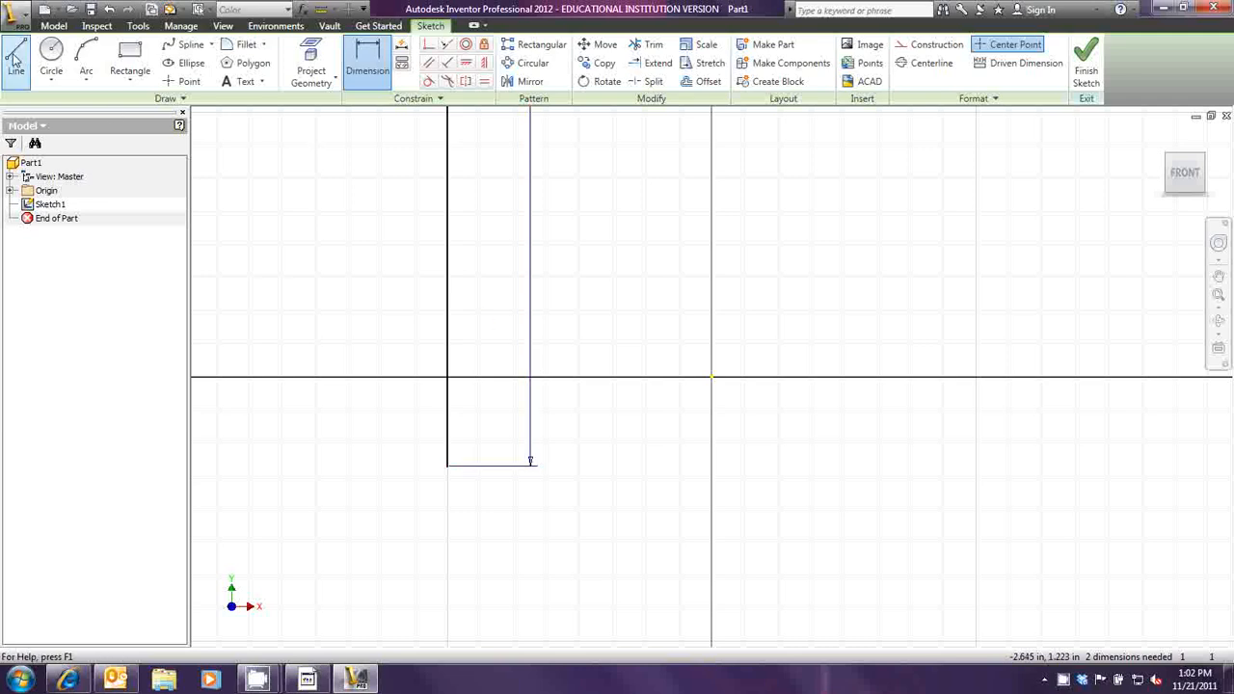
pyautogui.moveTo(16, 57)
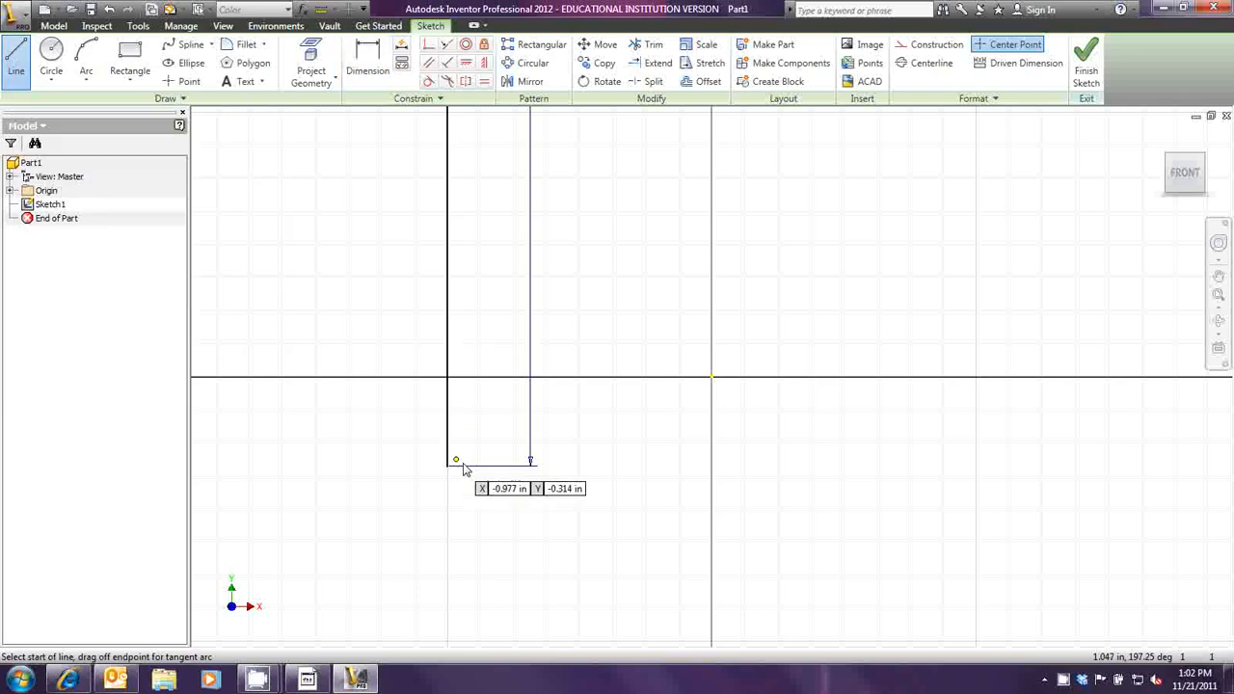
pyautogui.moveTo(786, 468)
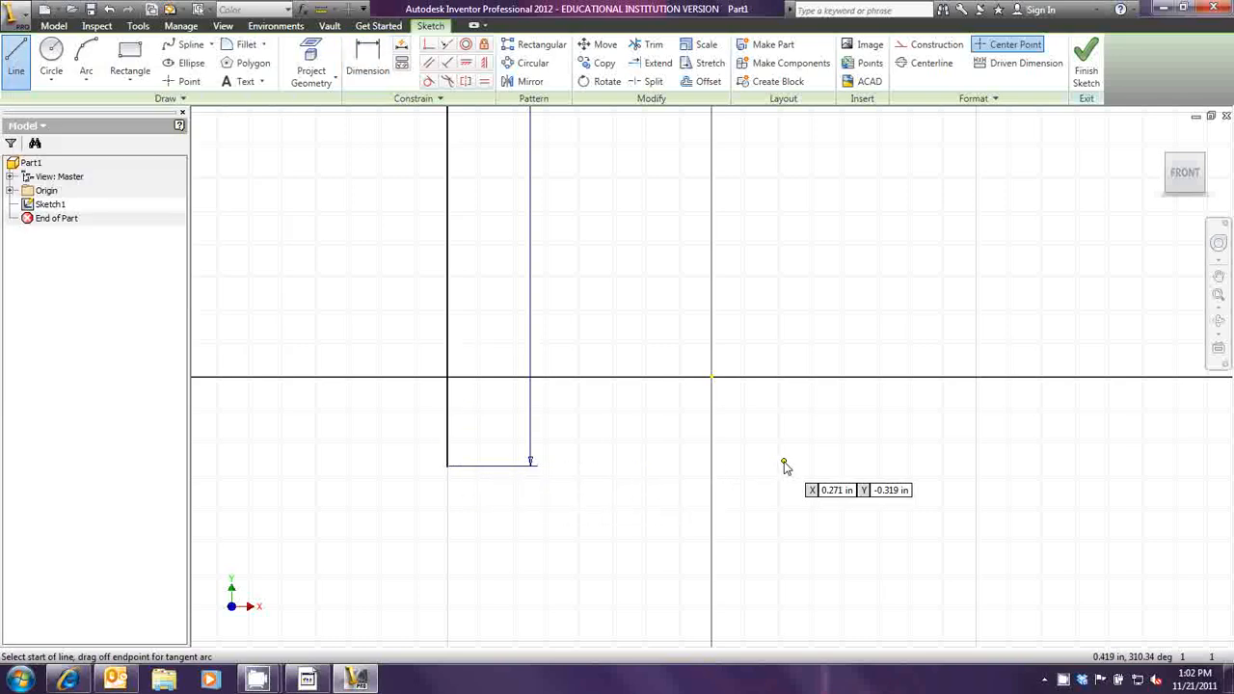
pyautogui.moveTo(744, 451)
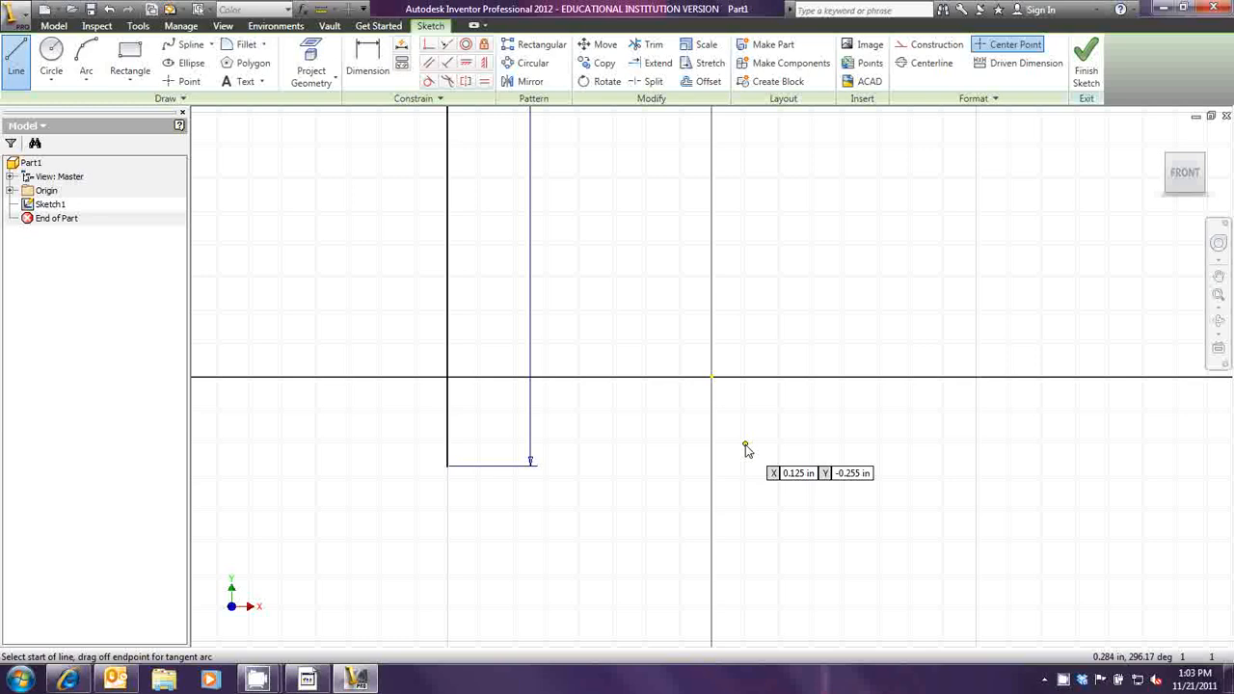
pyautogui.moveTo(745, 450)
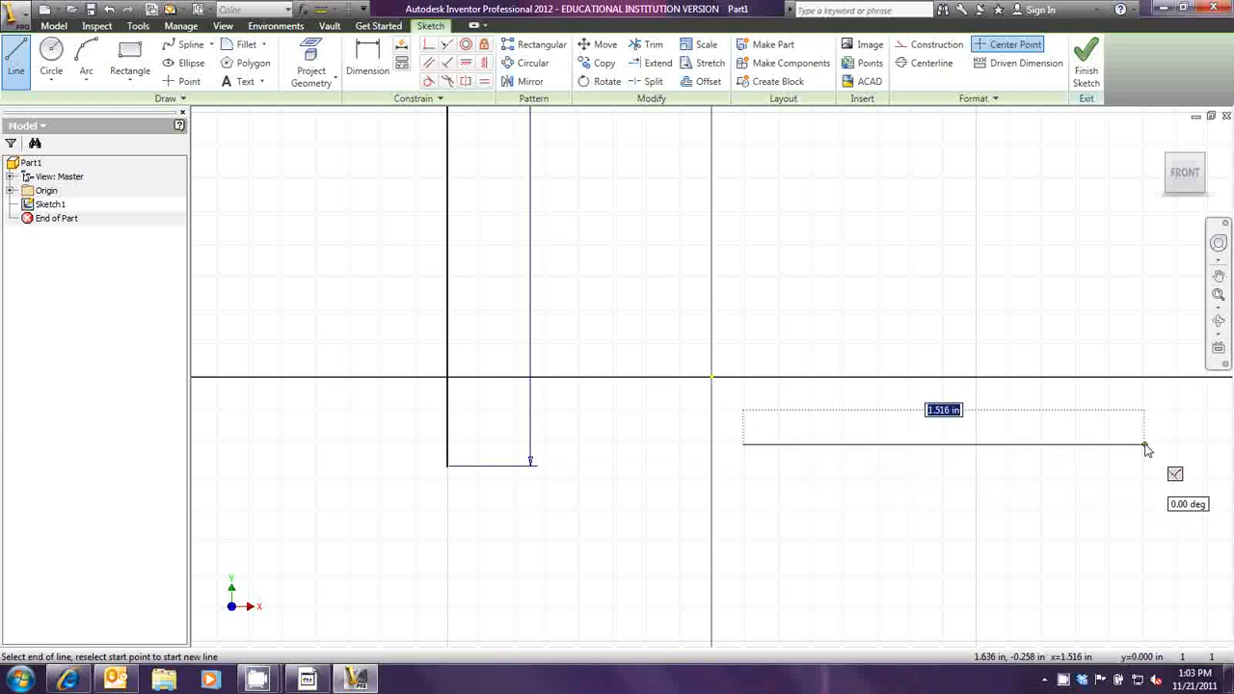
pyautogui.moveTo(1215, 447)
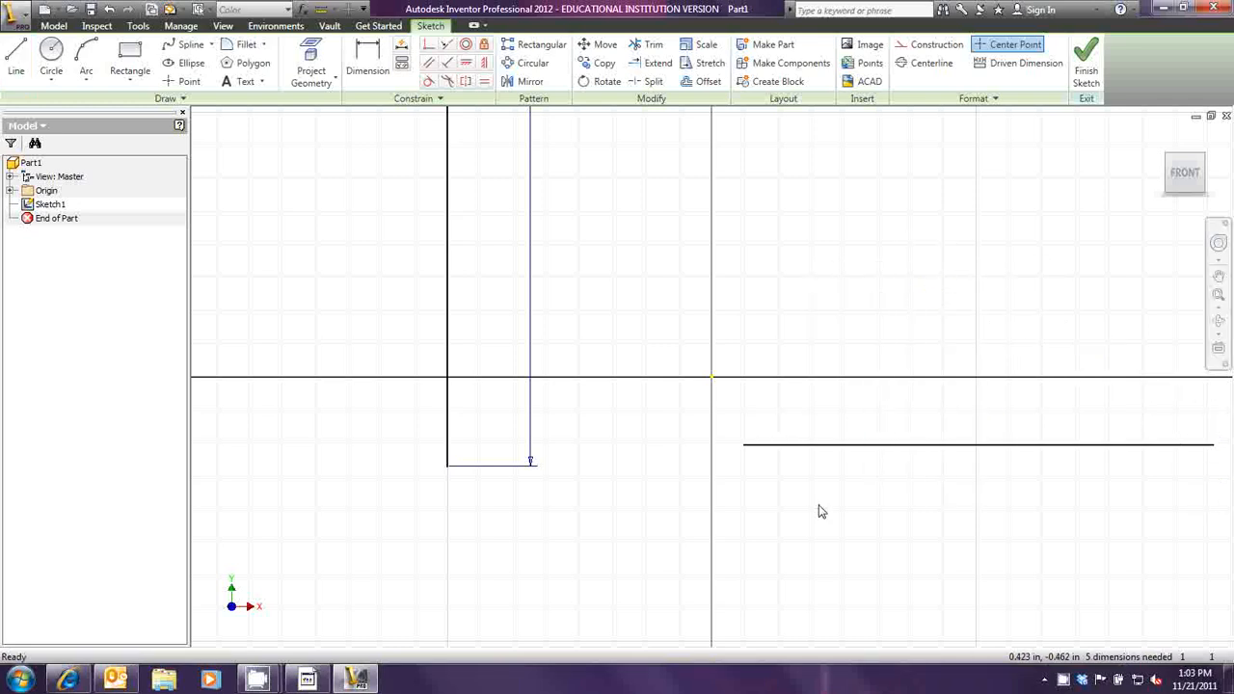
pyautogui.moveTo(833, 409)
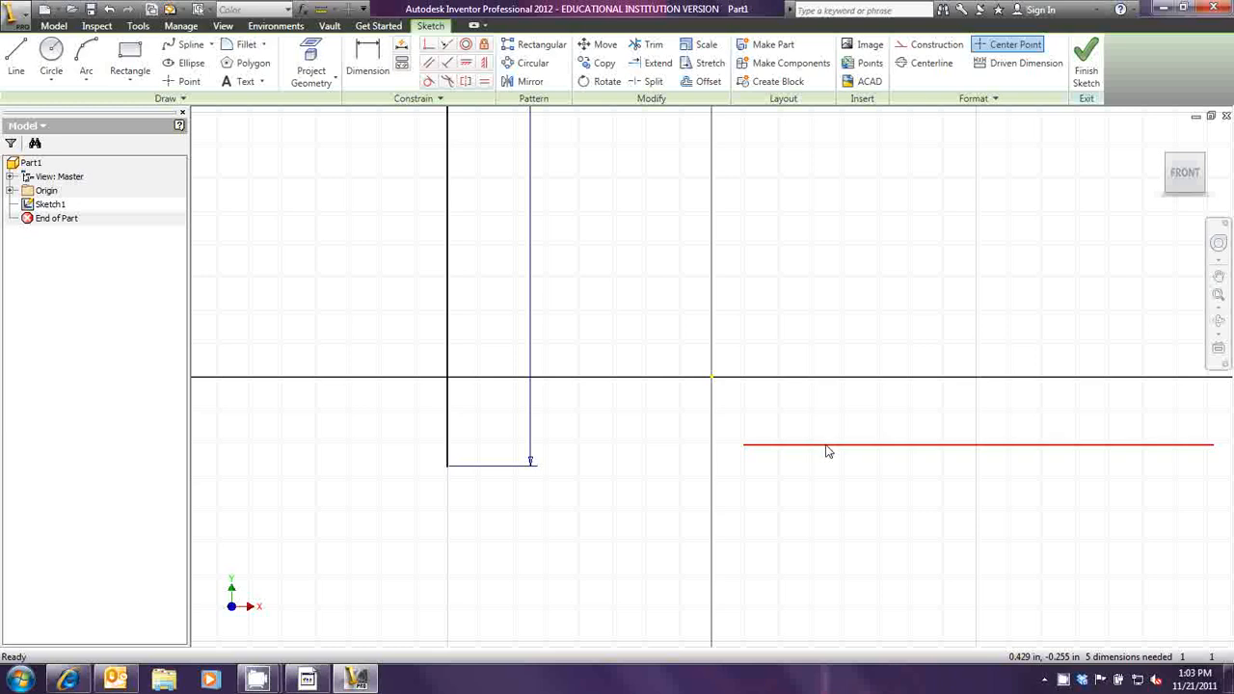
# Dimension the new horizontal line to 24 inches.
pyautogui.click(367, 69)
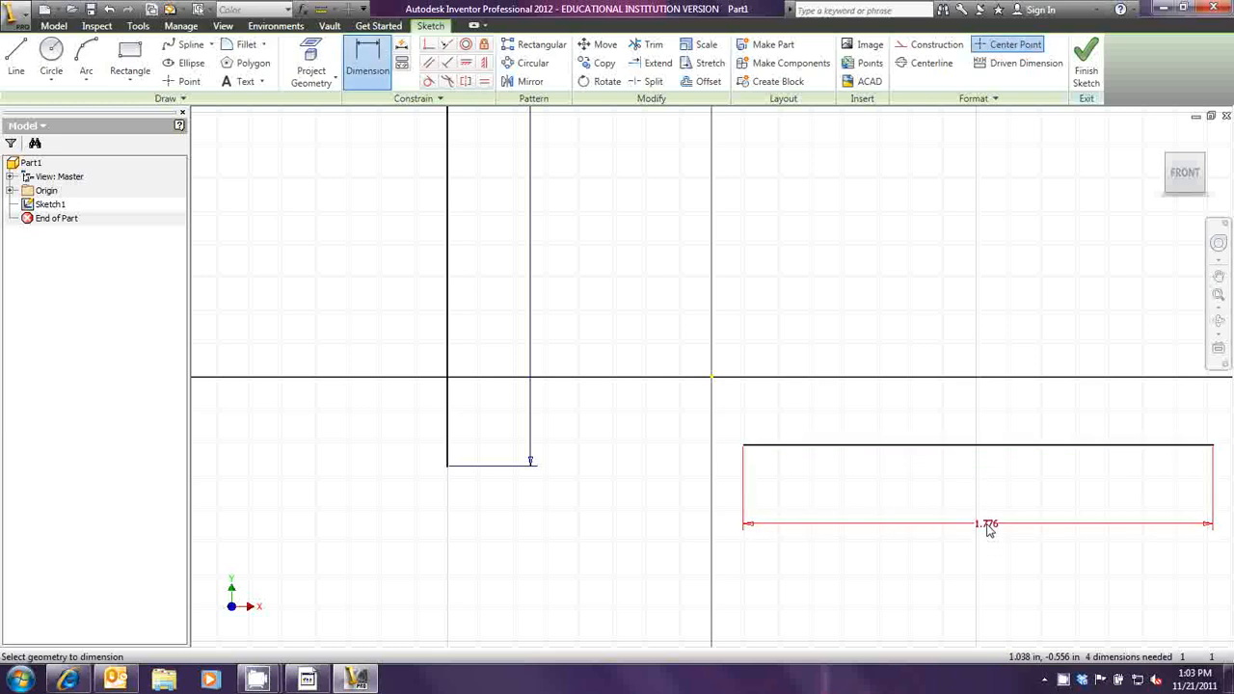
pyautogui.click(987, 524)
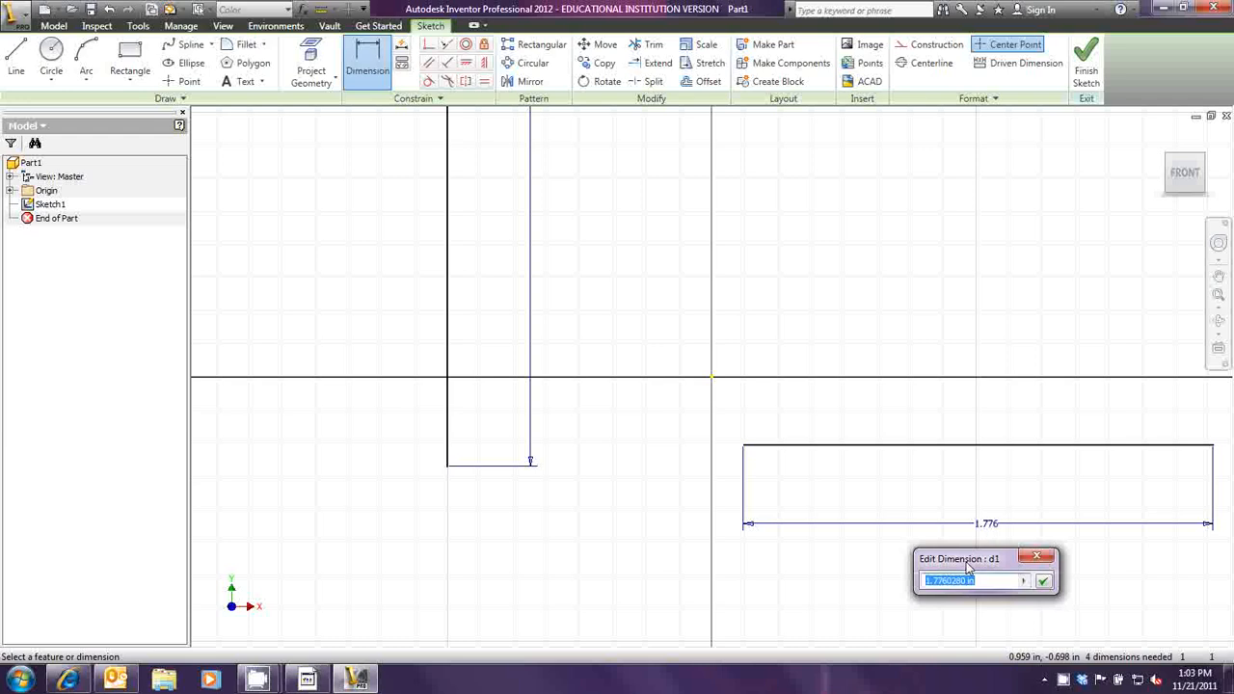
pyautogui.write('24')
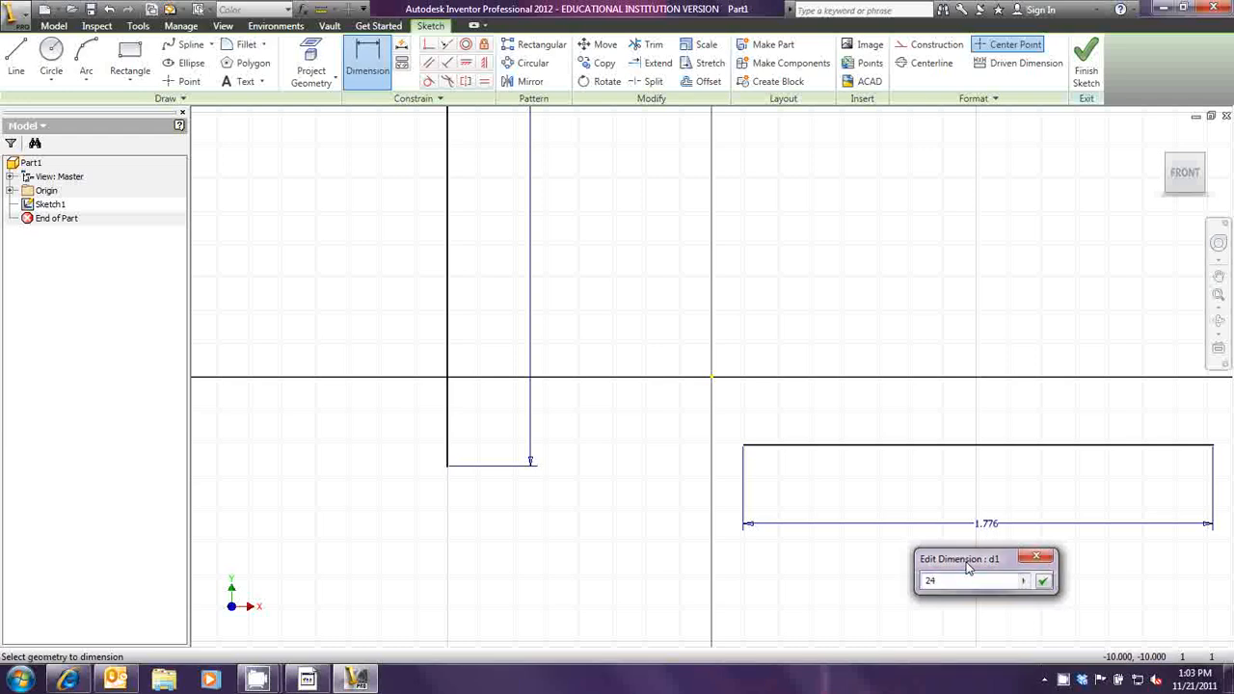
pyautogui.click(1043, 580)
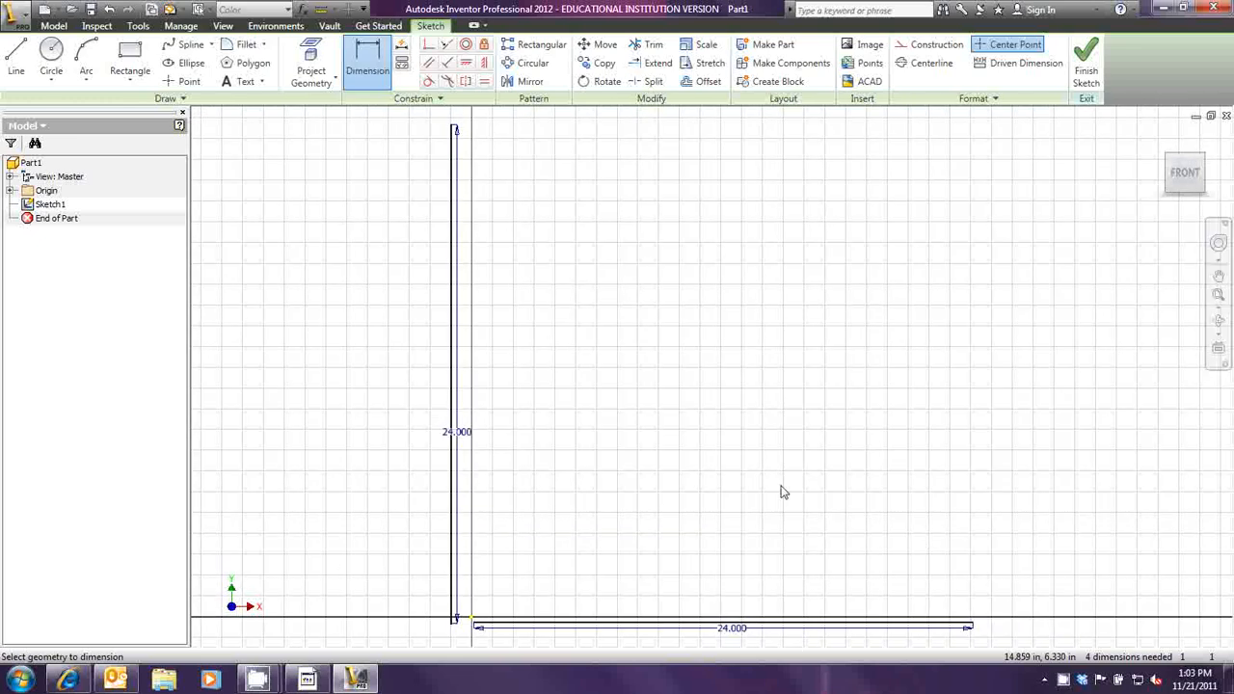
pyautogui.moveTo(1184, 172)
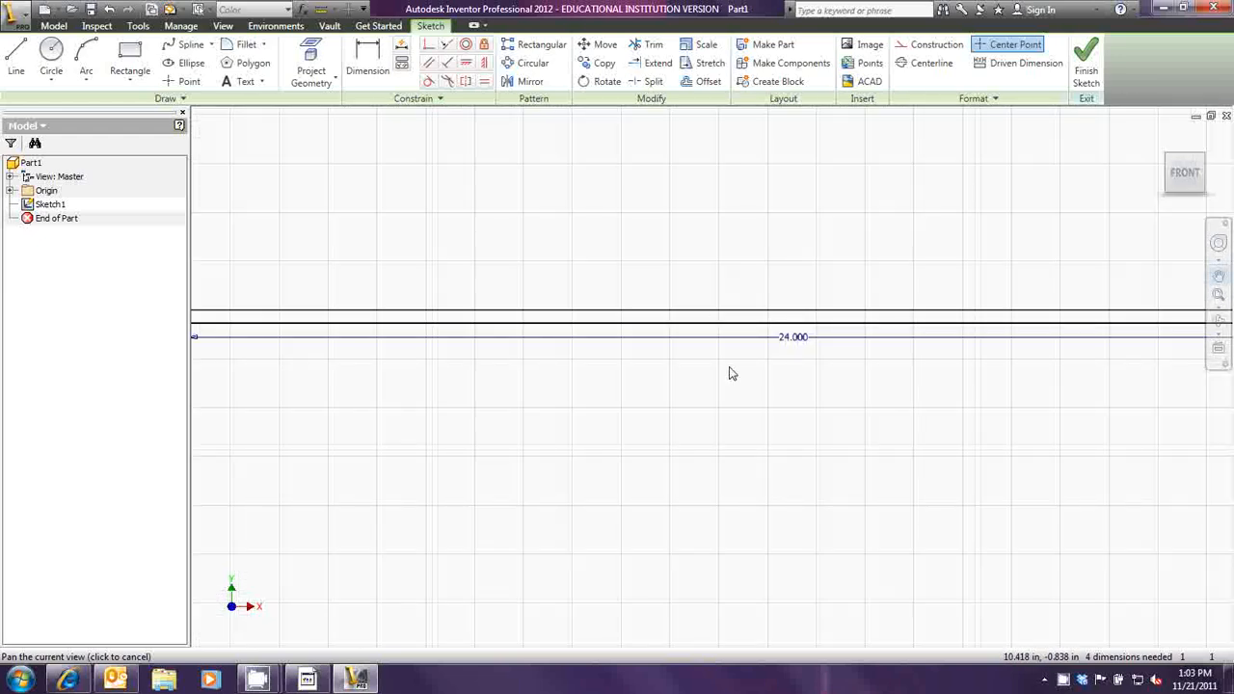
pyautogui.rightClick(729, 374)
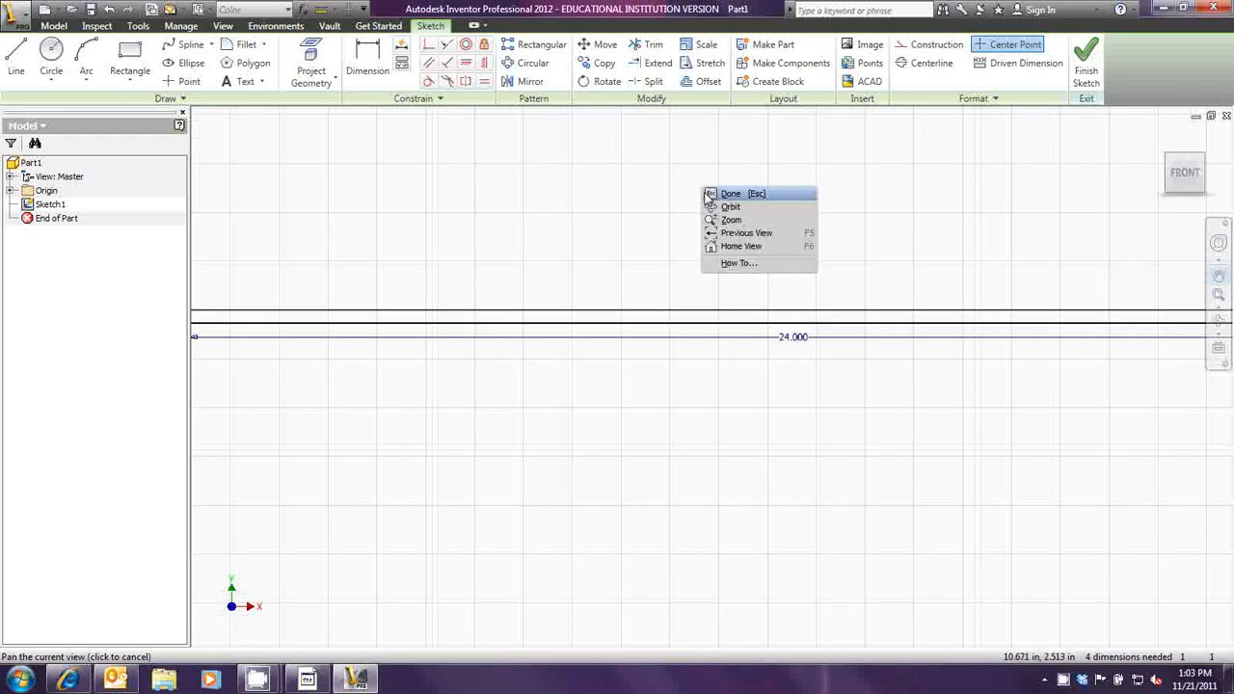
pyautogui.click(731, 193)
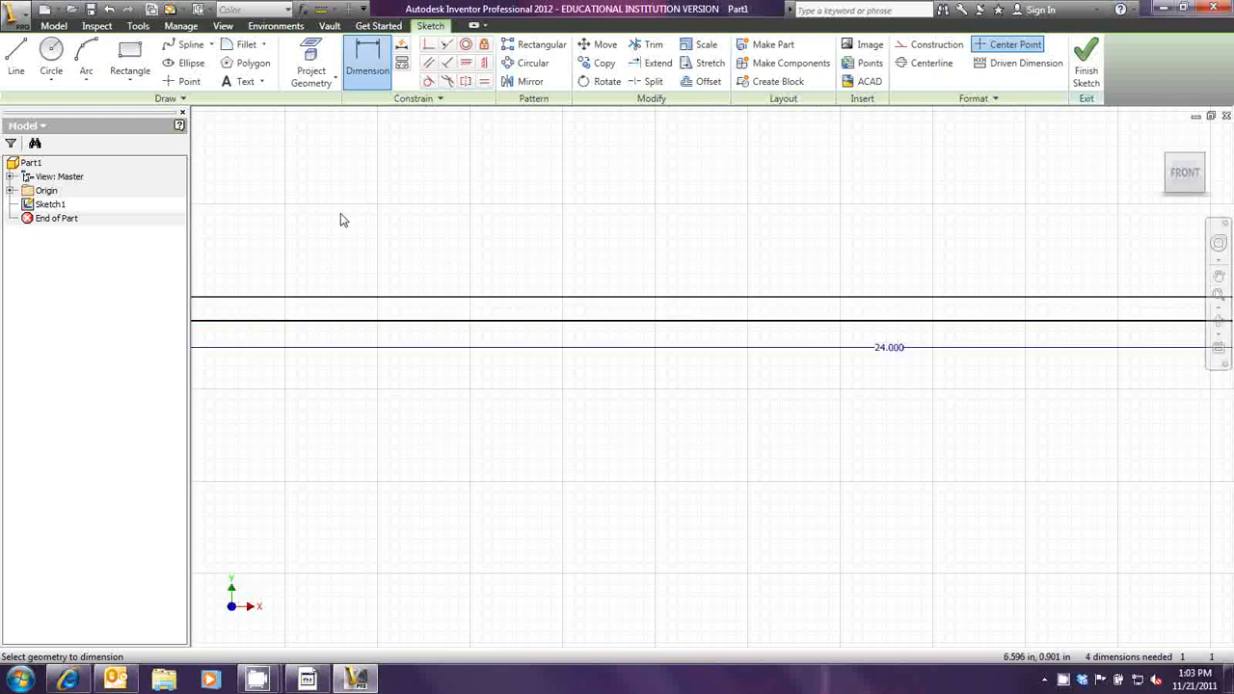
pyautogui.moveTo(453, 219)
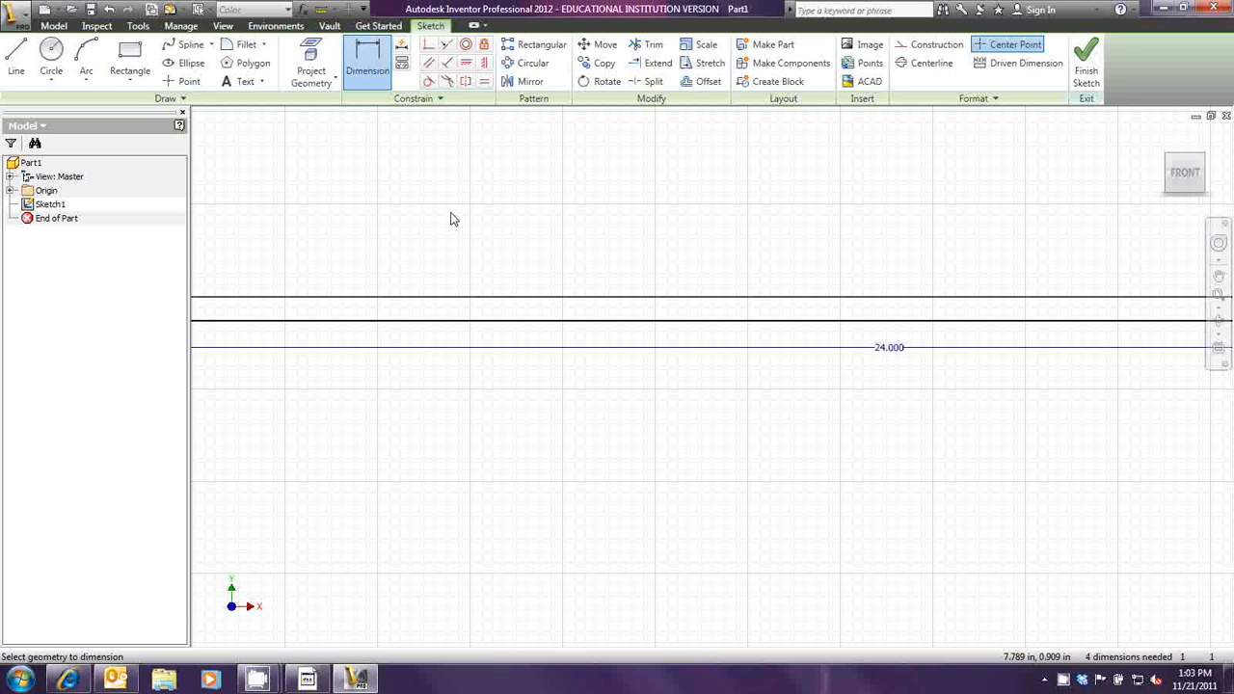
pyautogui.moveTo(455, 210)
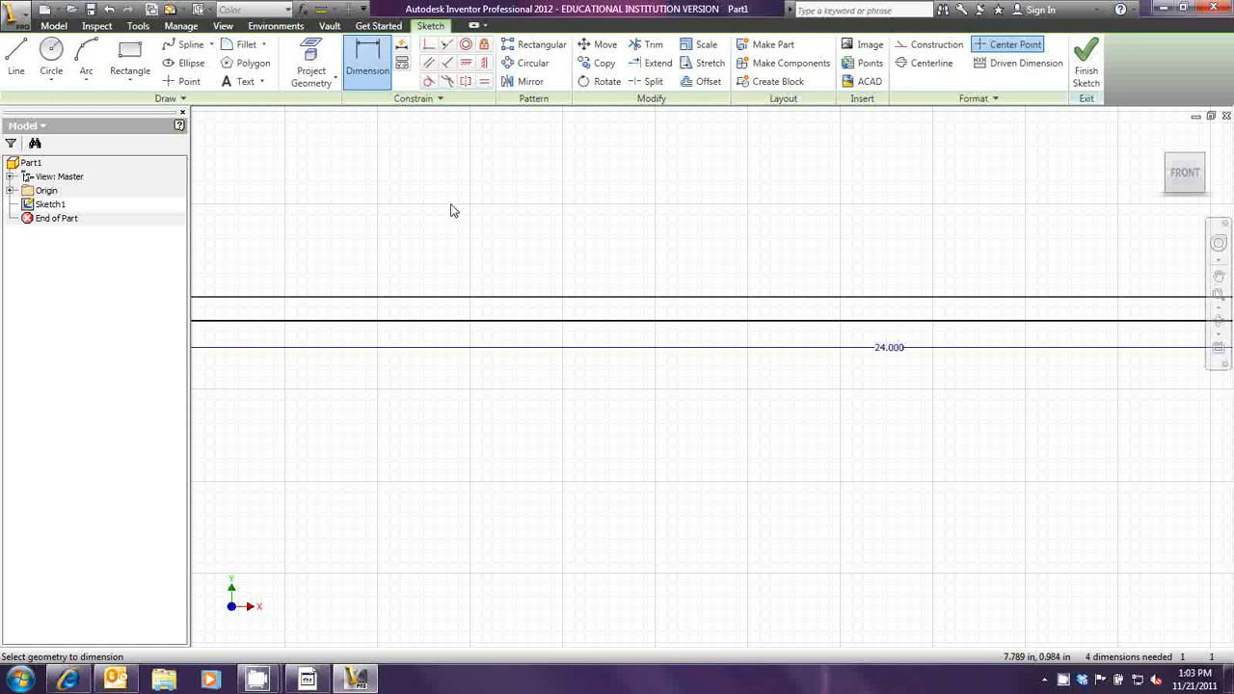
# Start the Circle tool to sketch concentric circles on the long line.
pyautogui.click(50, 58)
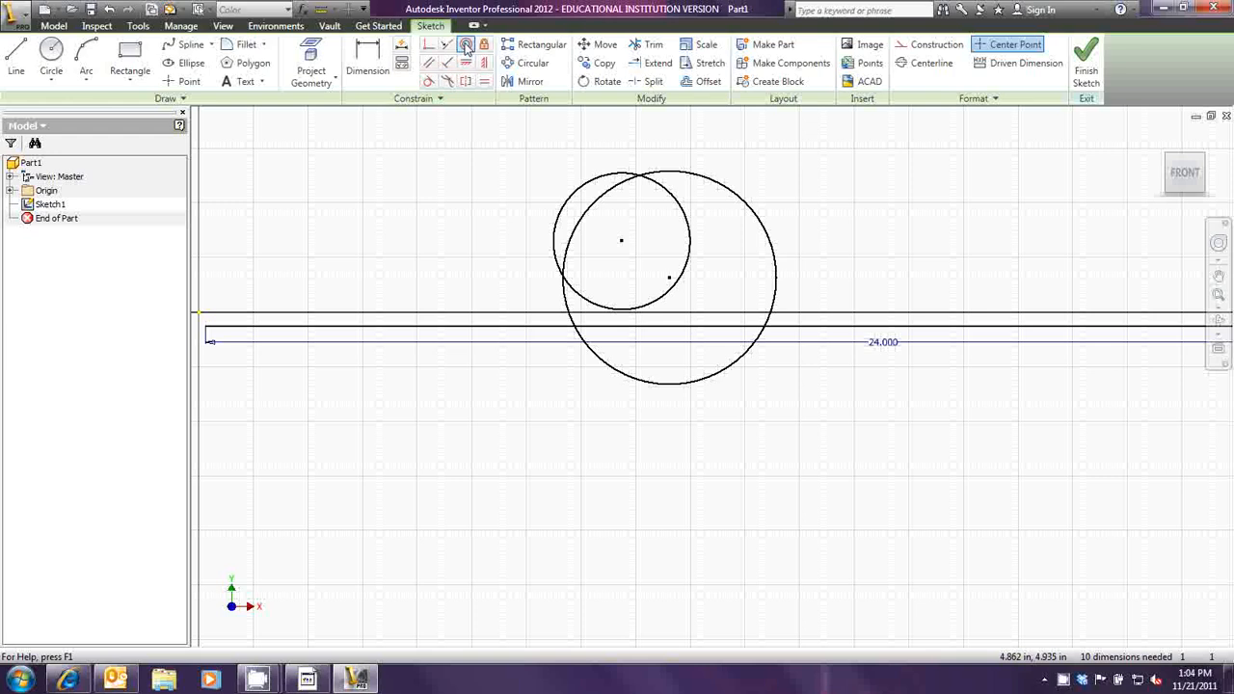
pyautogui.moveTo(466, 46)
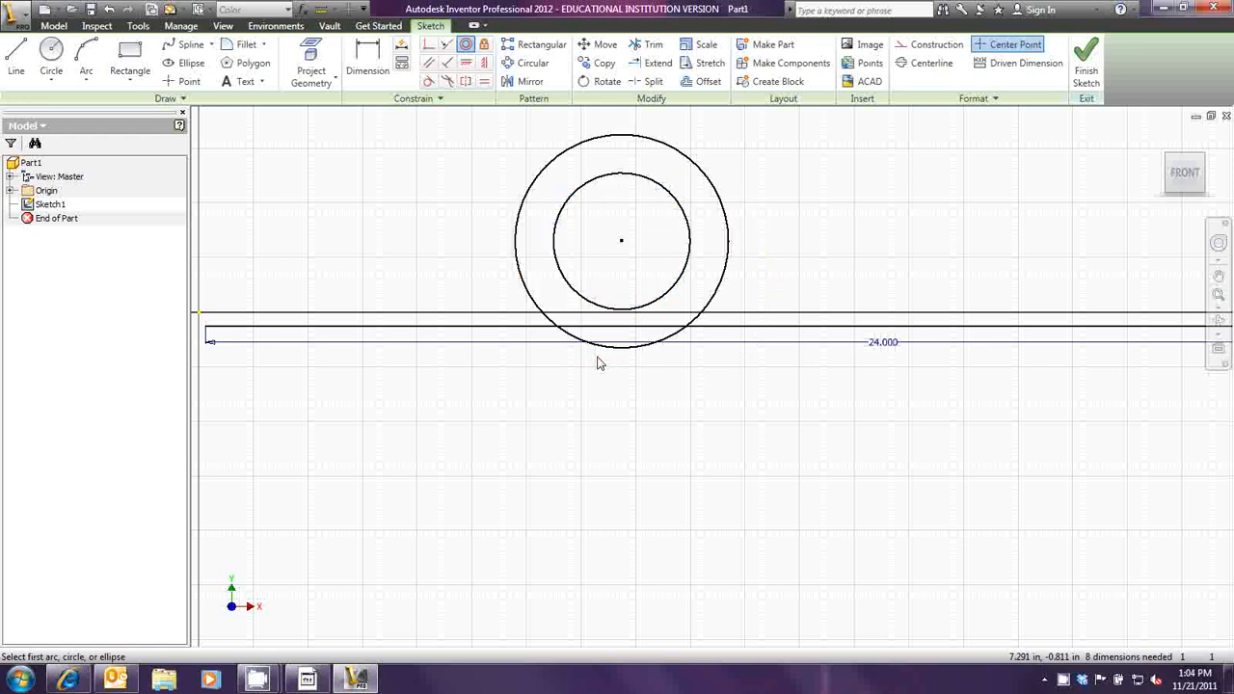
pyautogui.moveTo(825, 230)
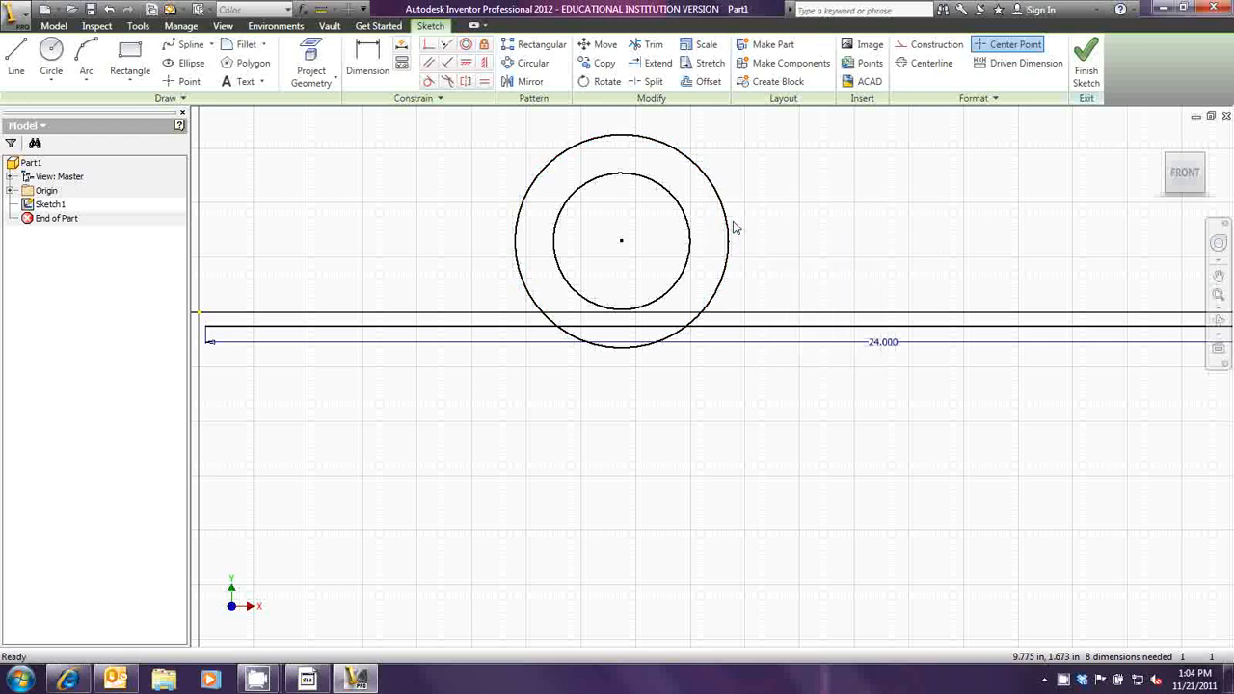
pyautogui.moveTo(728, 309)
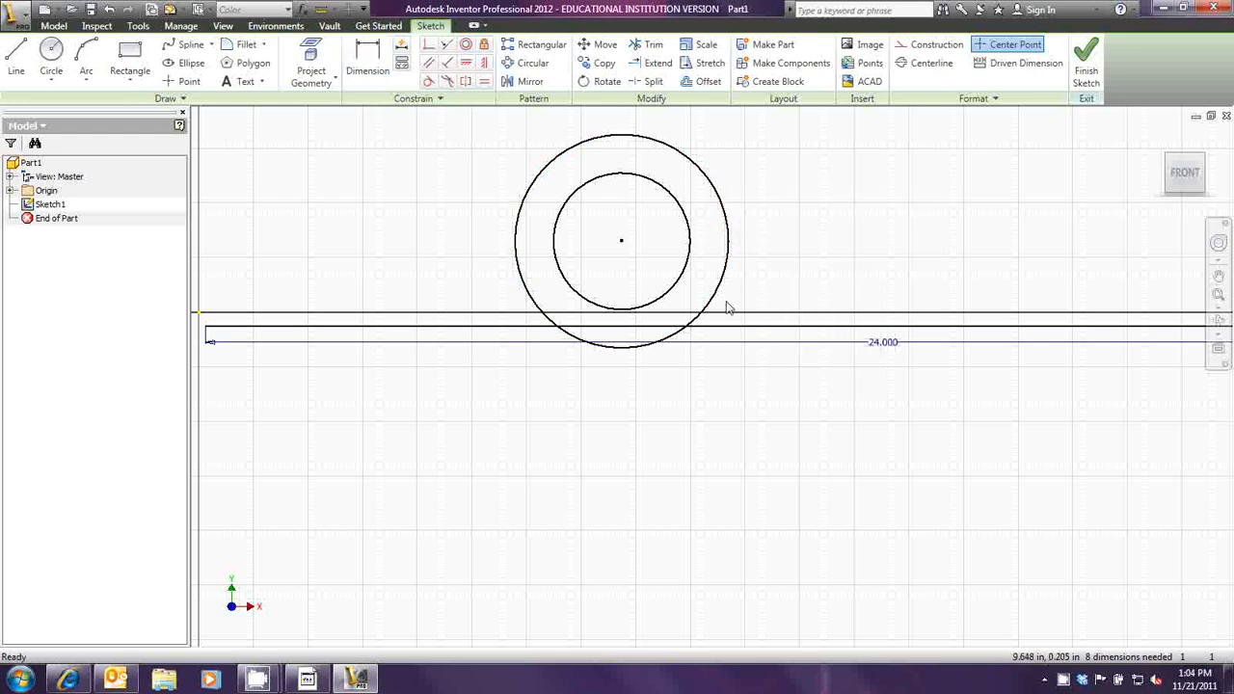
pyautogui.moveTo(615, 254)
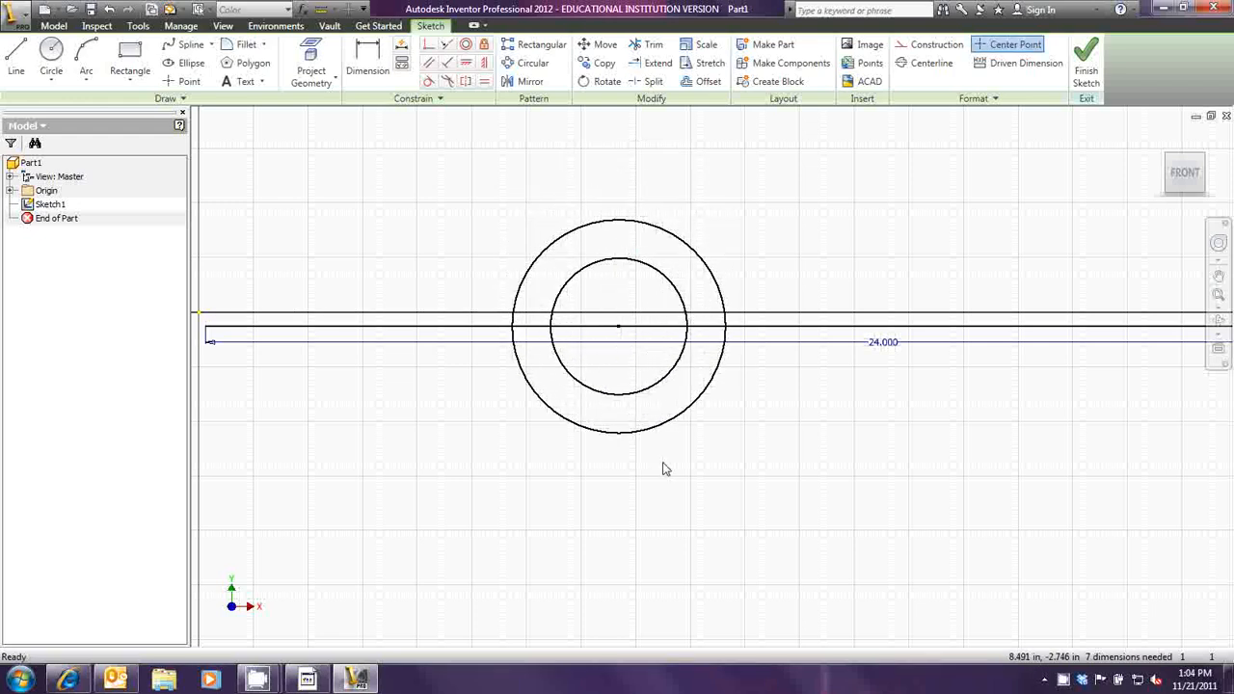
pyautogui.moveTo(772, 389)
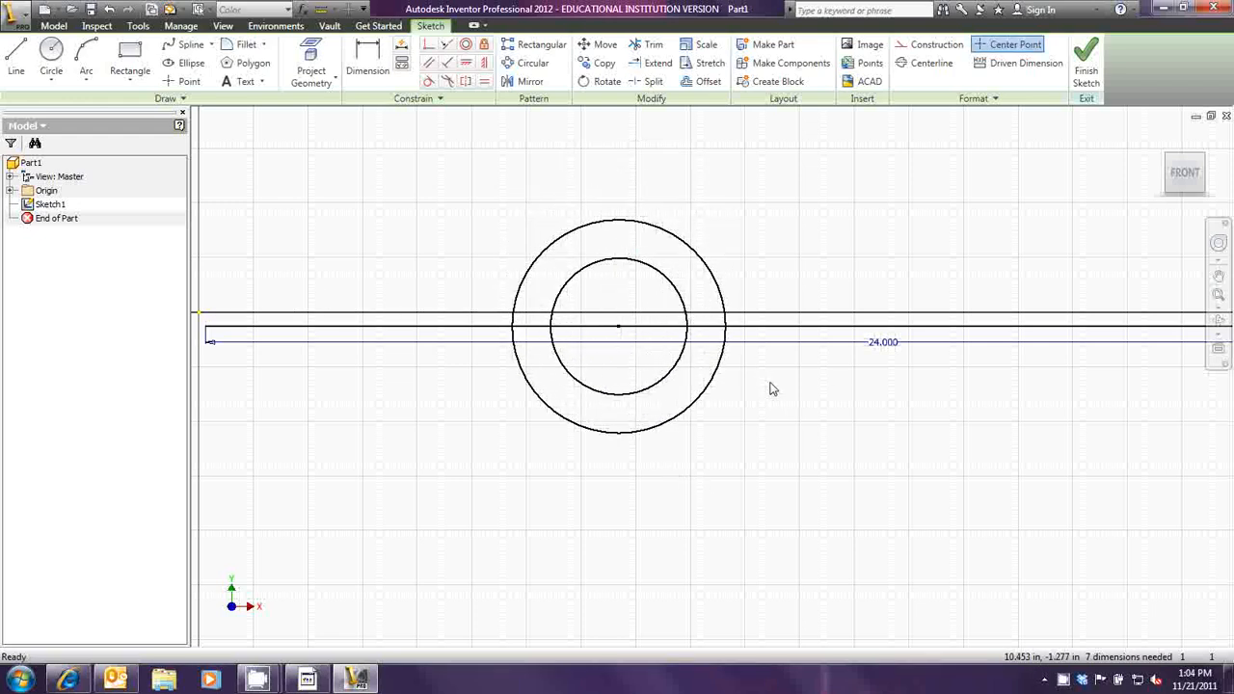
# Start Dimension to size the circles at 22 and 24.
pyautogui.click(366, 70)
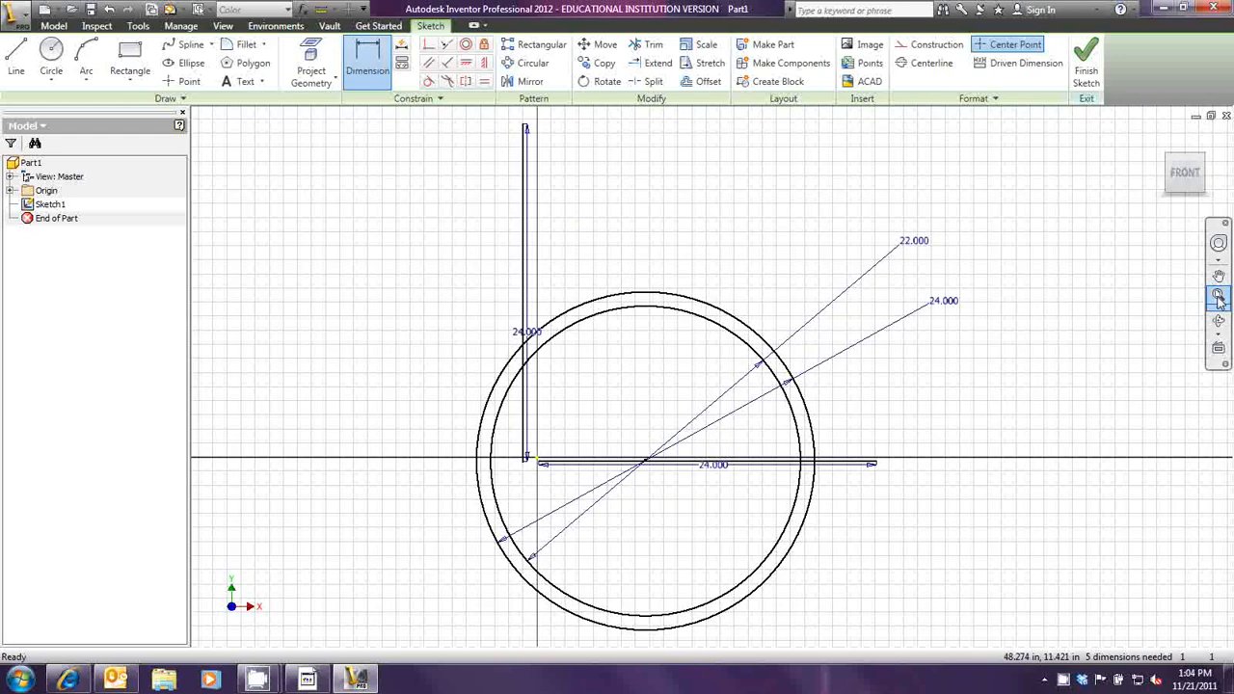
pyautogui.moveTo(1219, 293)
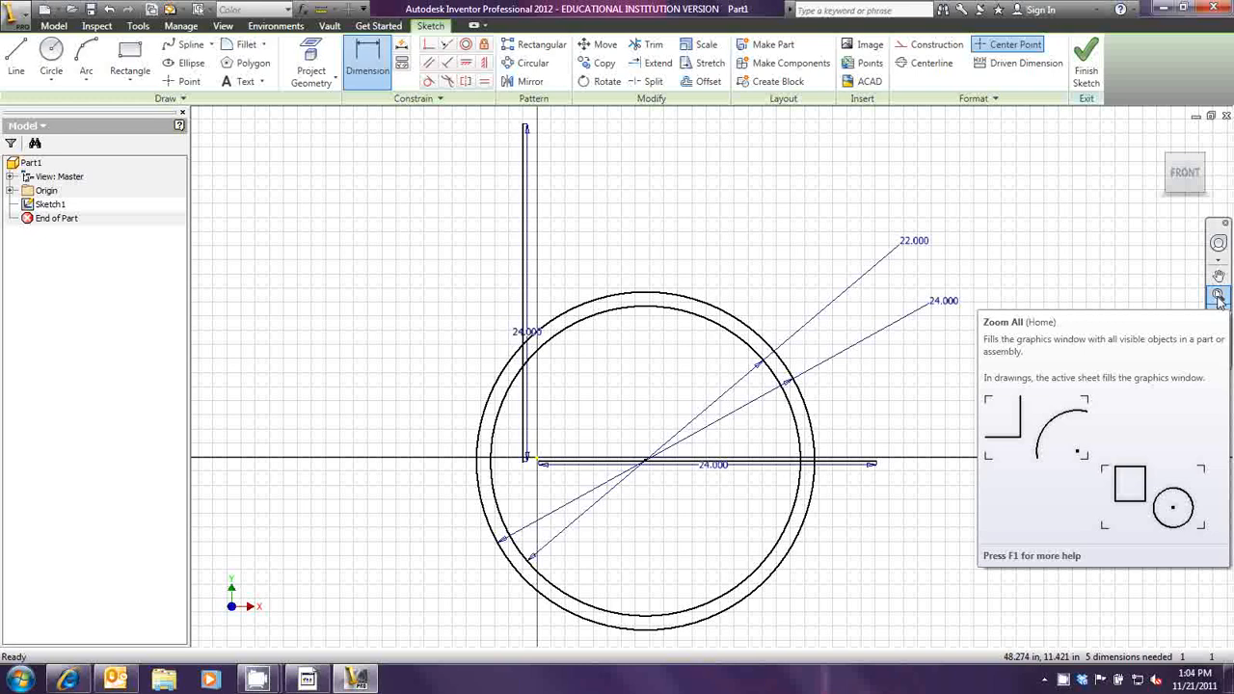
pyautogui.moveTo(1219, 297)
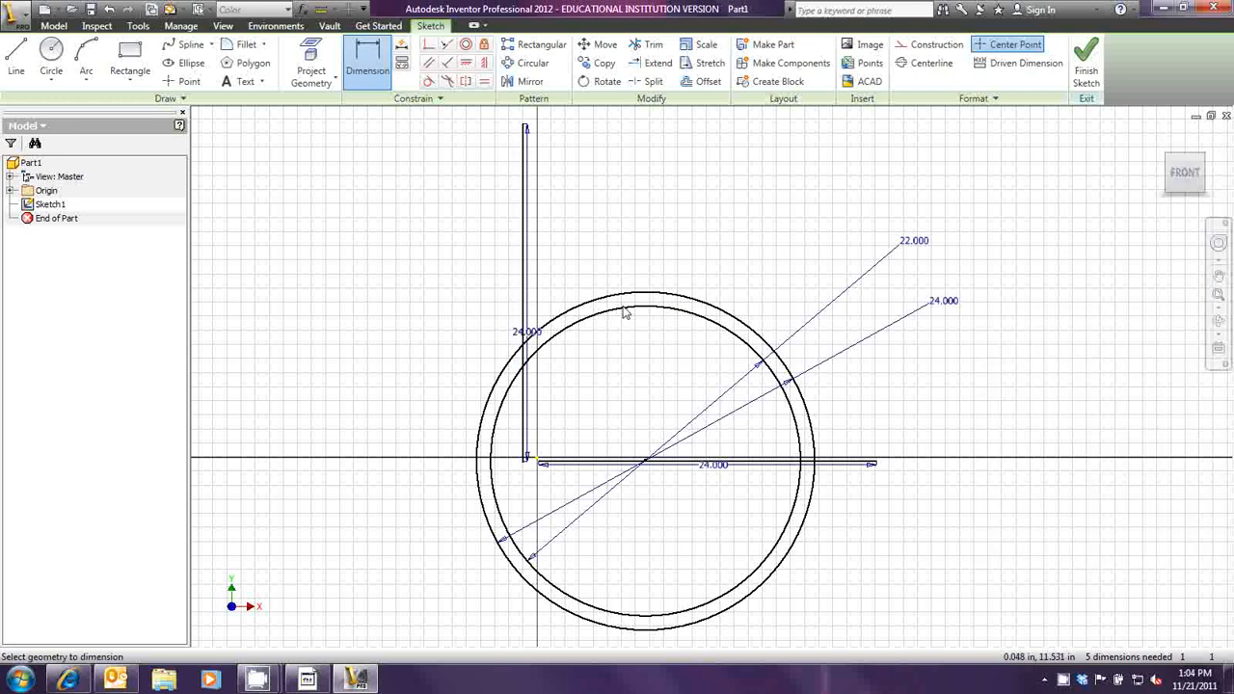
pyautogui.moveTo(648, 469)
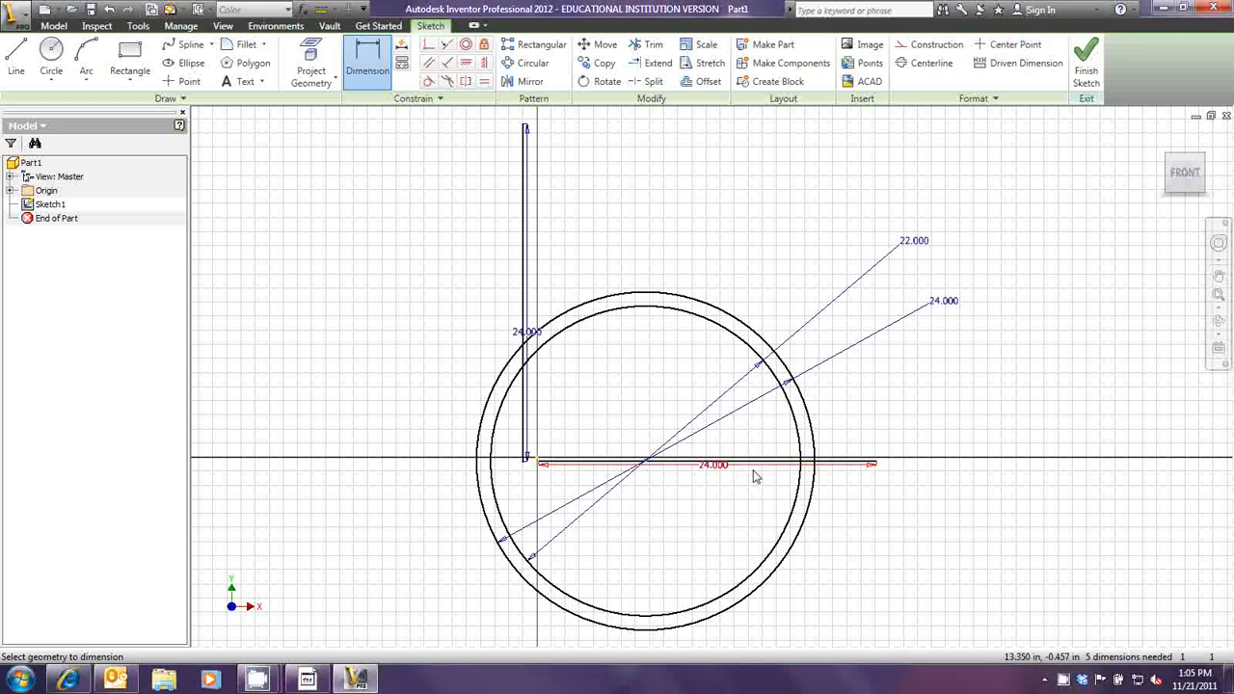
# Edit the horizontal line's 24.000 dimension to 36.
pyautogui.rightClick(756, 475)
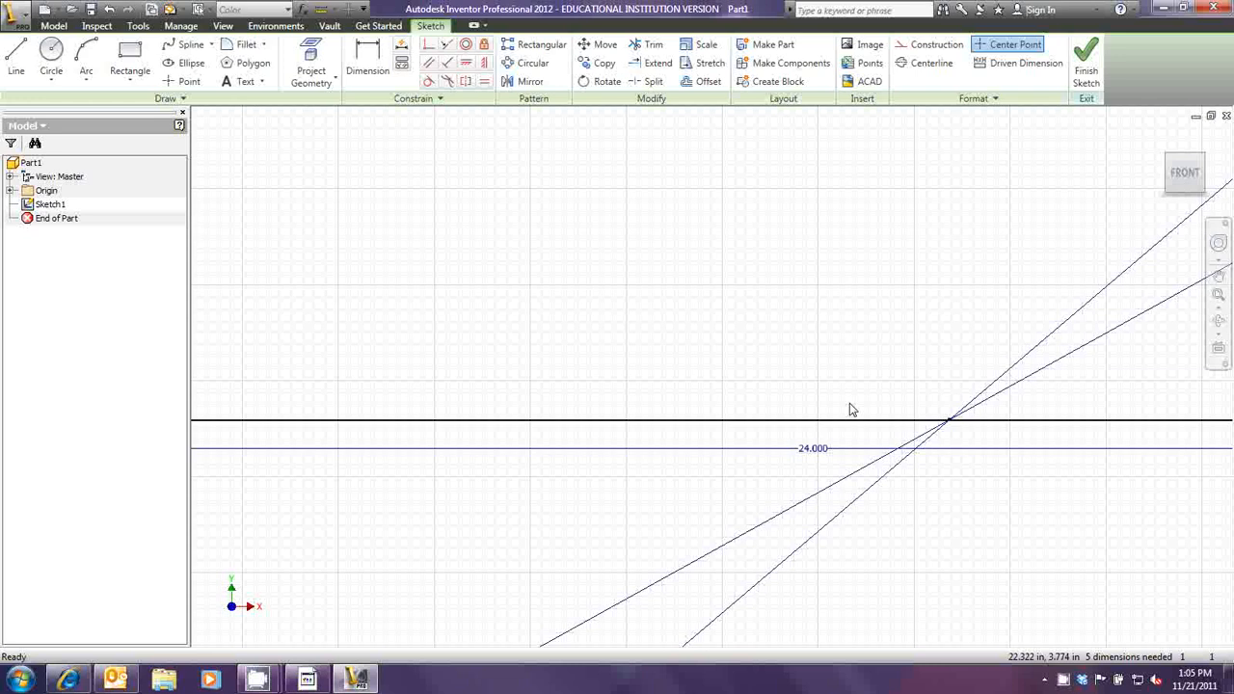
pyautogui.moveTo(965, 432)
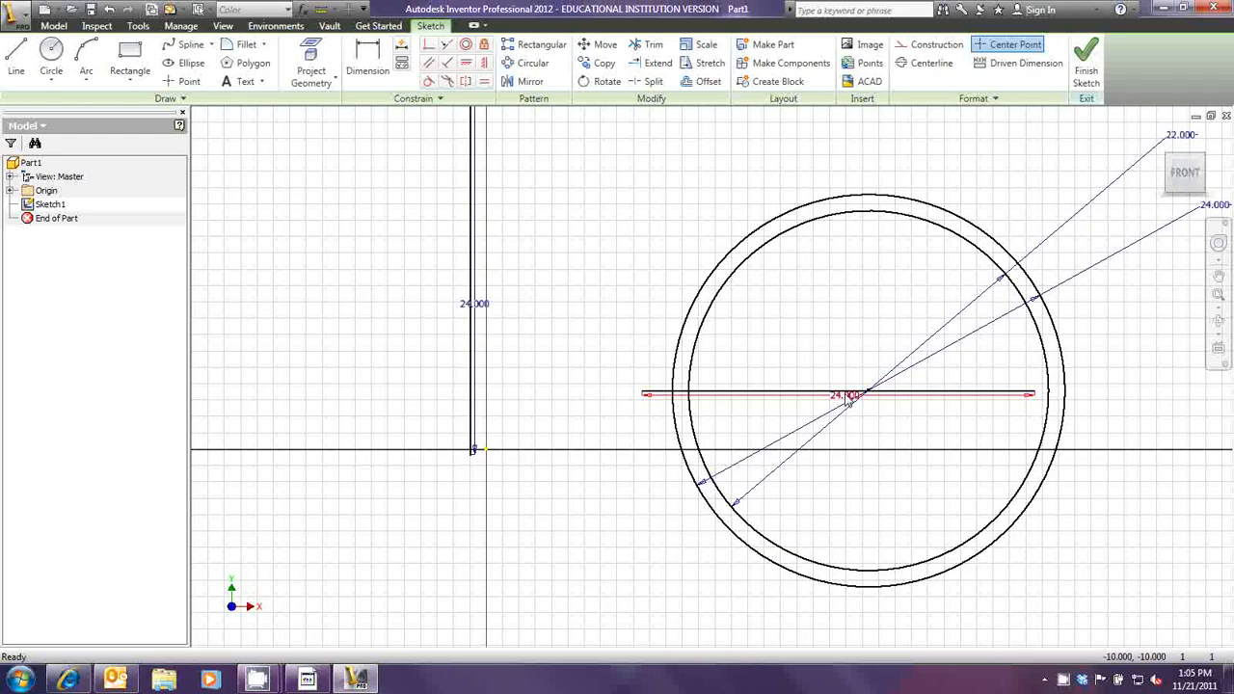
pyautogui.doubleClick(846, 395)
pyautogui.write('36.000')
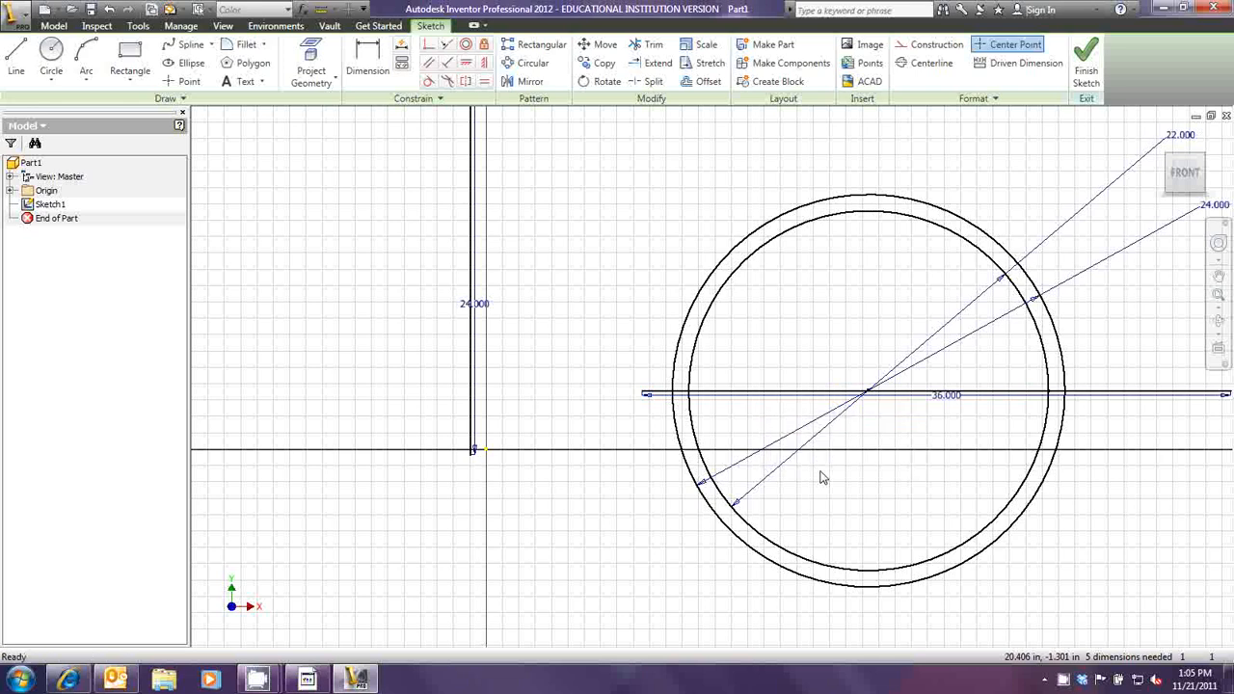
pyautogui.click(692, 393)
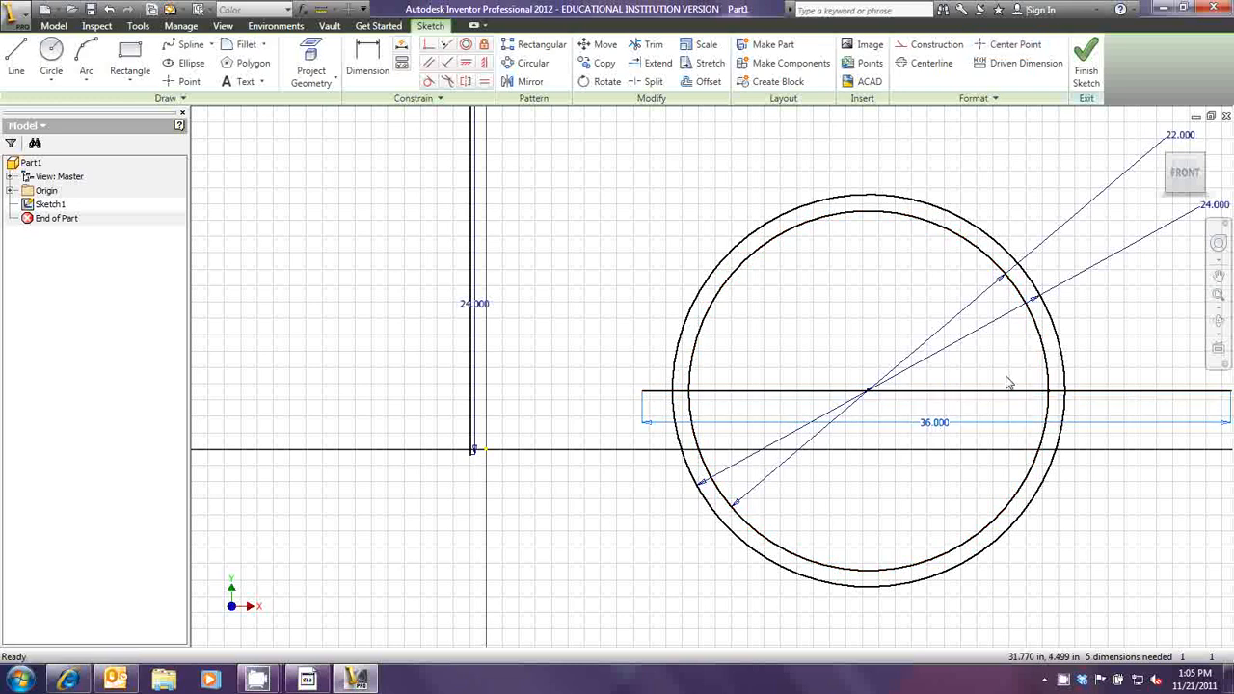
pyautogui.moveTo(569, 250)
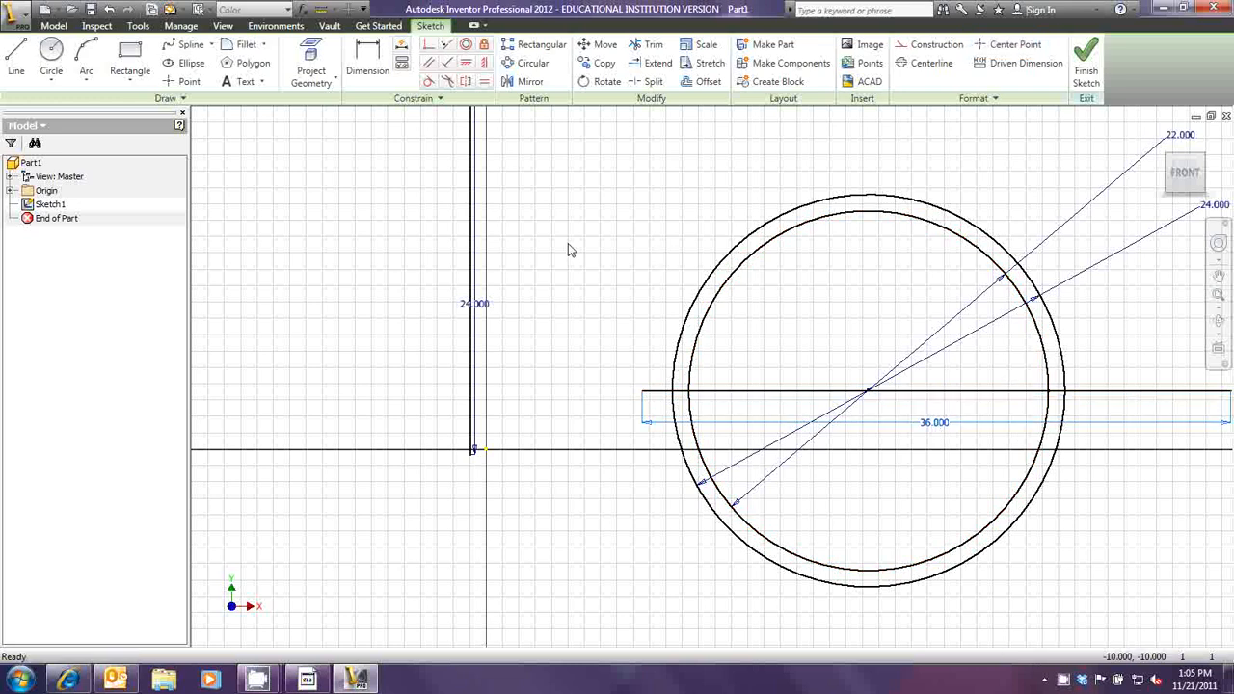
pyautogui.rightClick(569, 251)
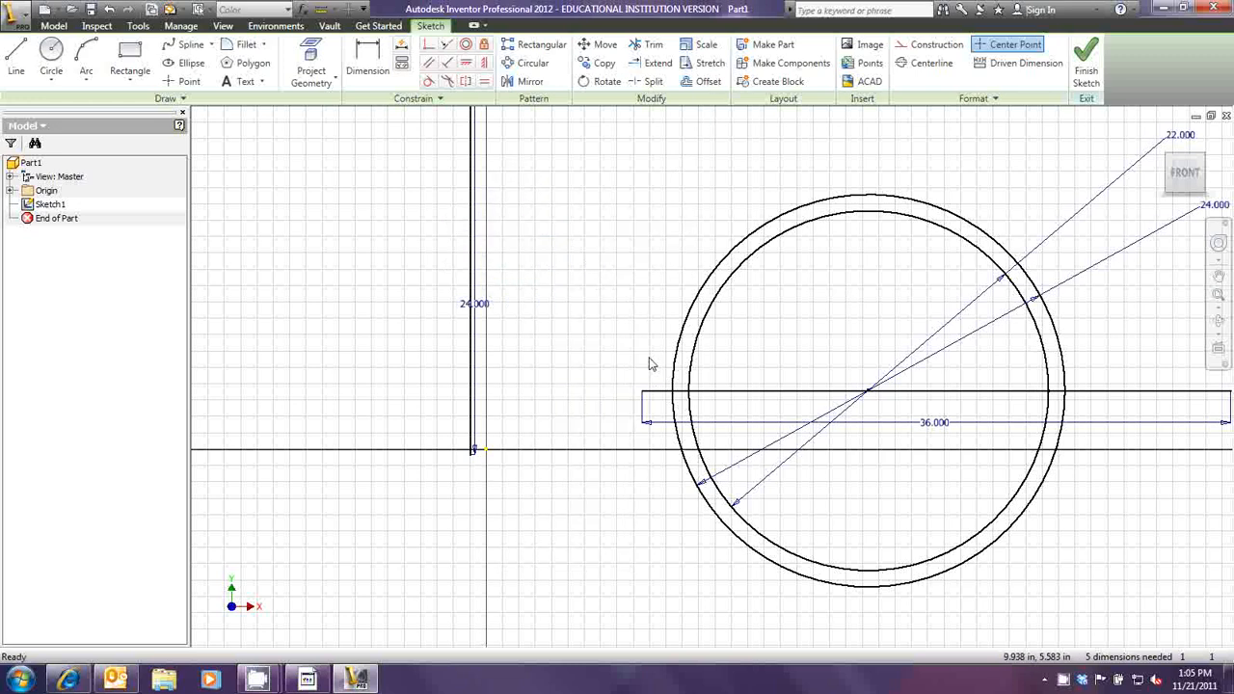
# Zoom out before formatting the centerline and construction line.
pyautogui.scroll(-3)
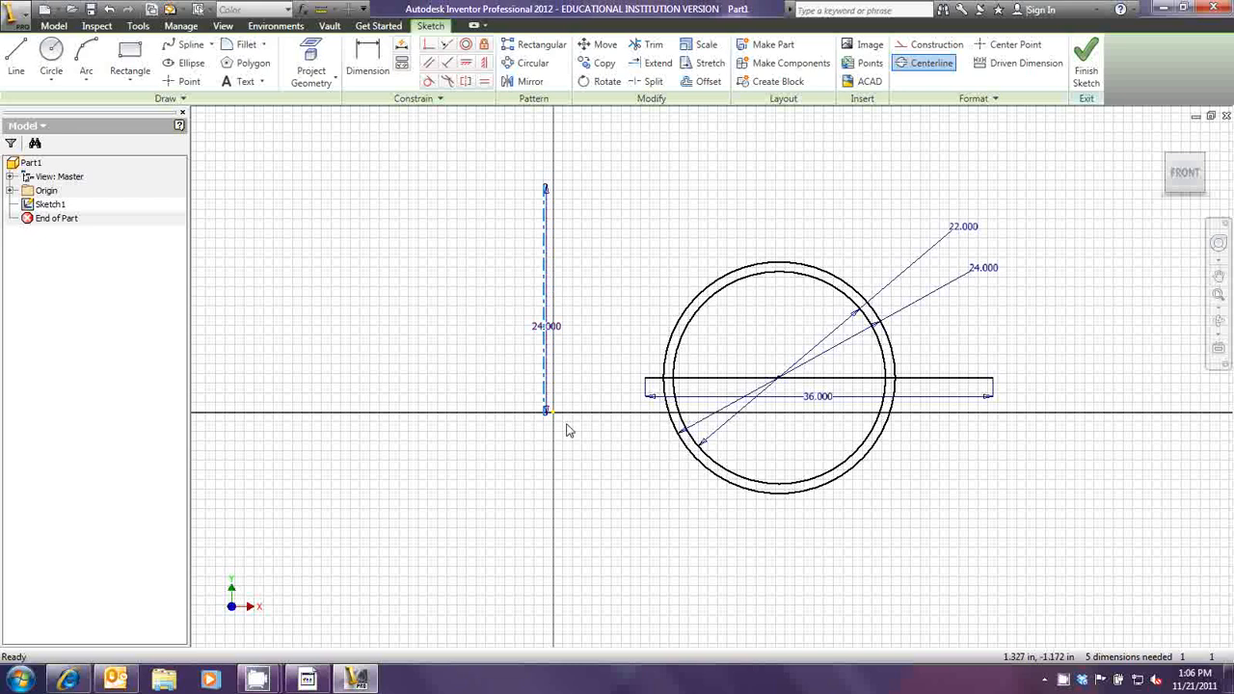
pyautogui.moveTo(569, 436)
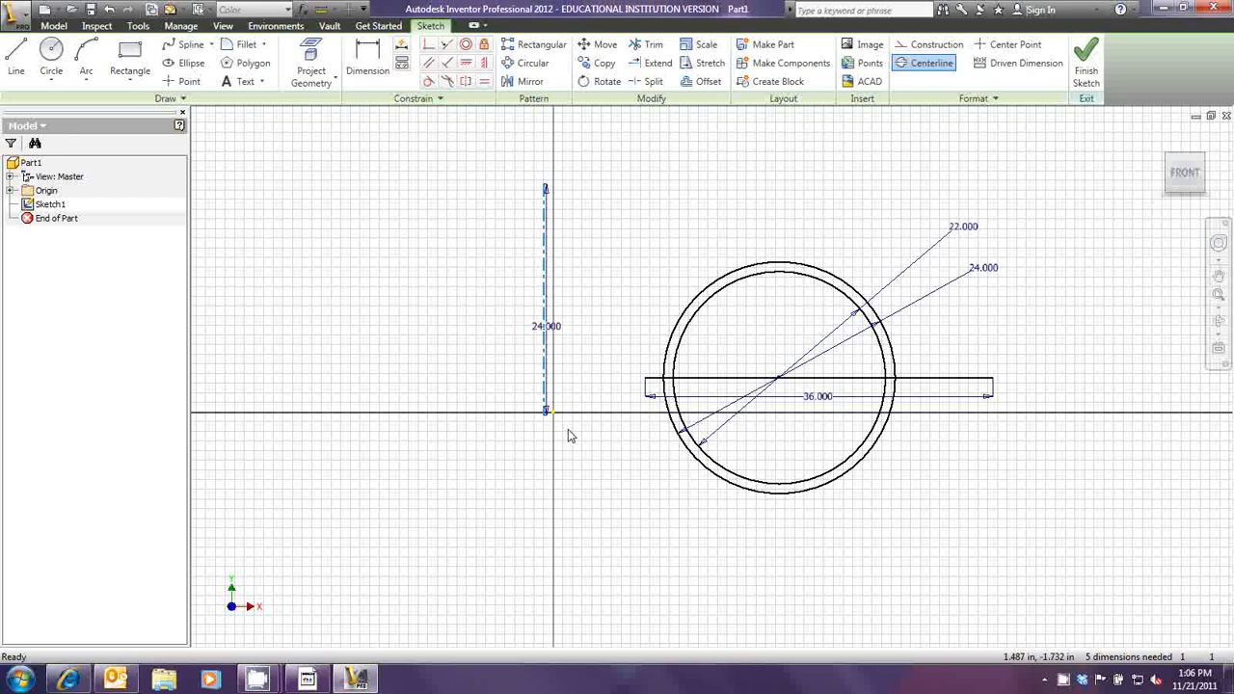
pyautogui.moveTo(659, 421)
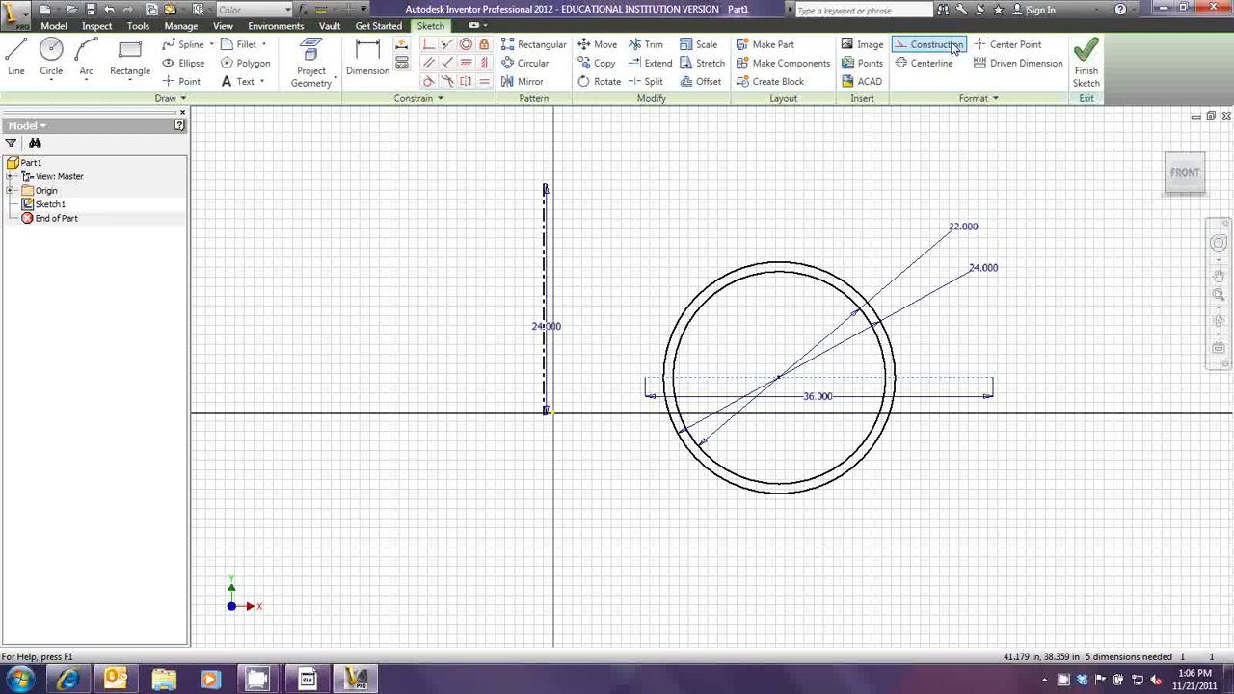
pyautogui.moveTo(953, 48)
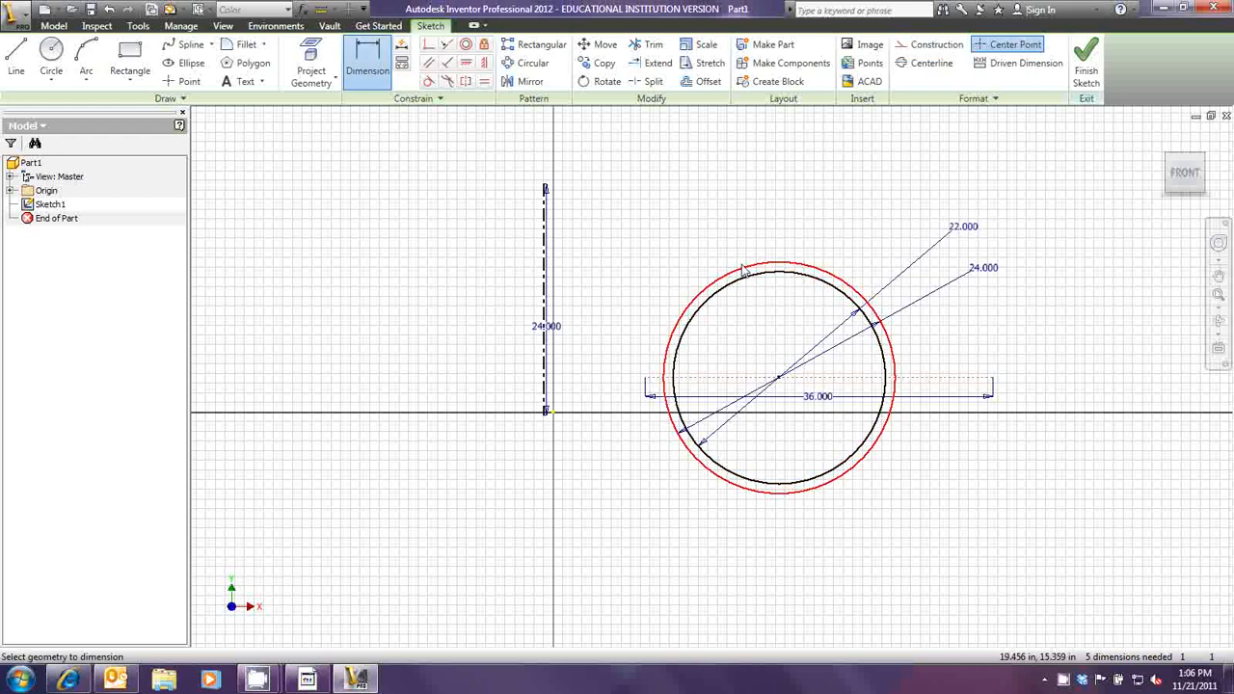
# Pick the outer ring for the Ø36 dimension from the centerline.
pyautogui.click(742, 268)
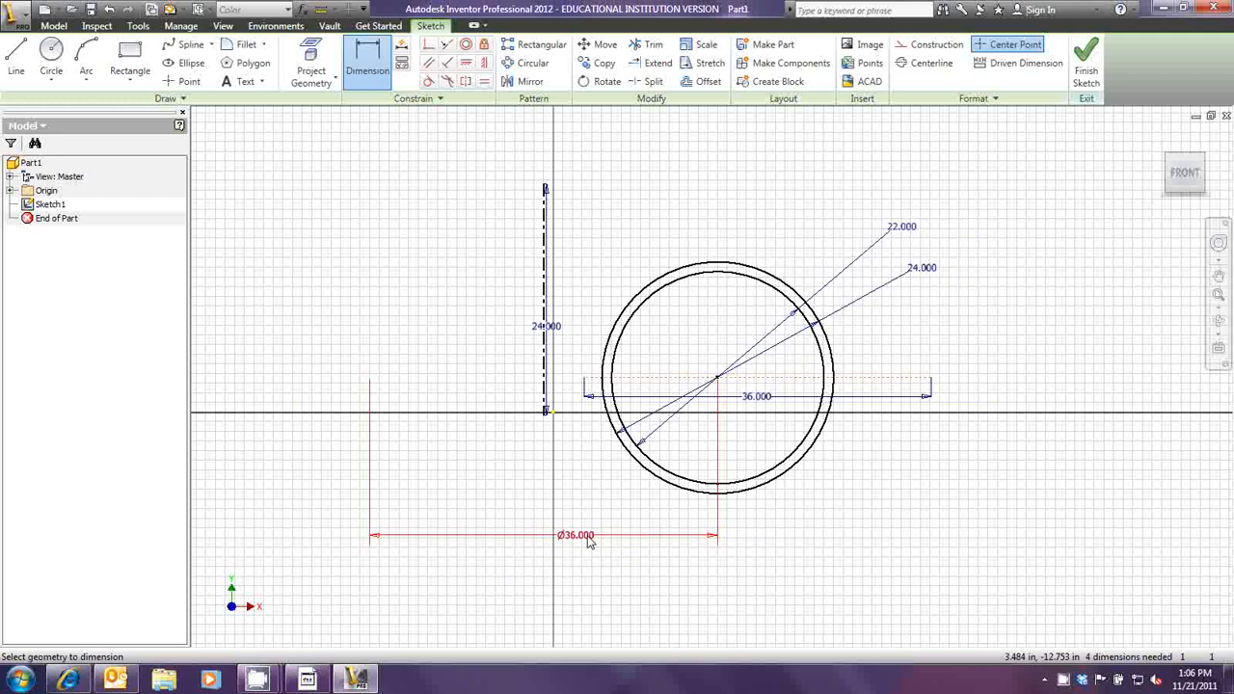
pyautogui.moveTo(374, 448)
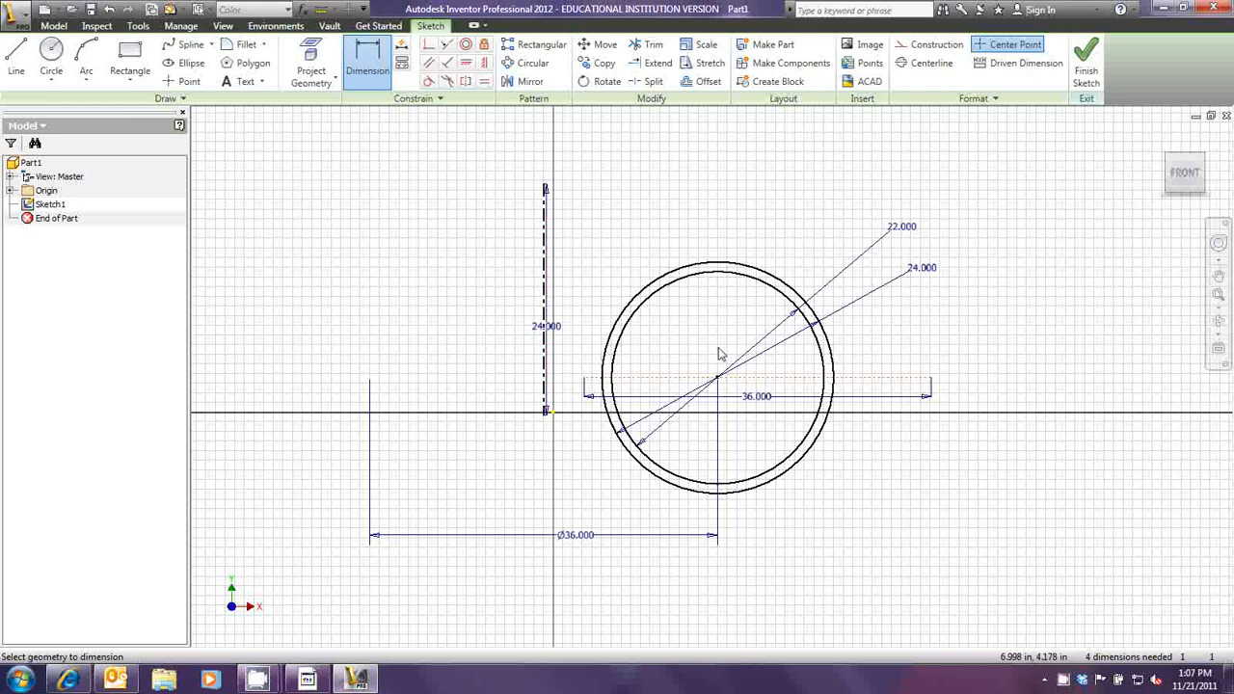
pyautogui.moveTo(525, 370)
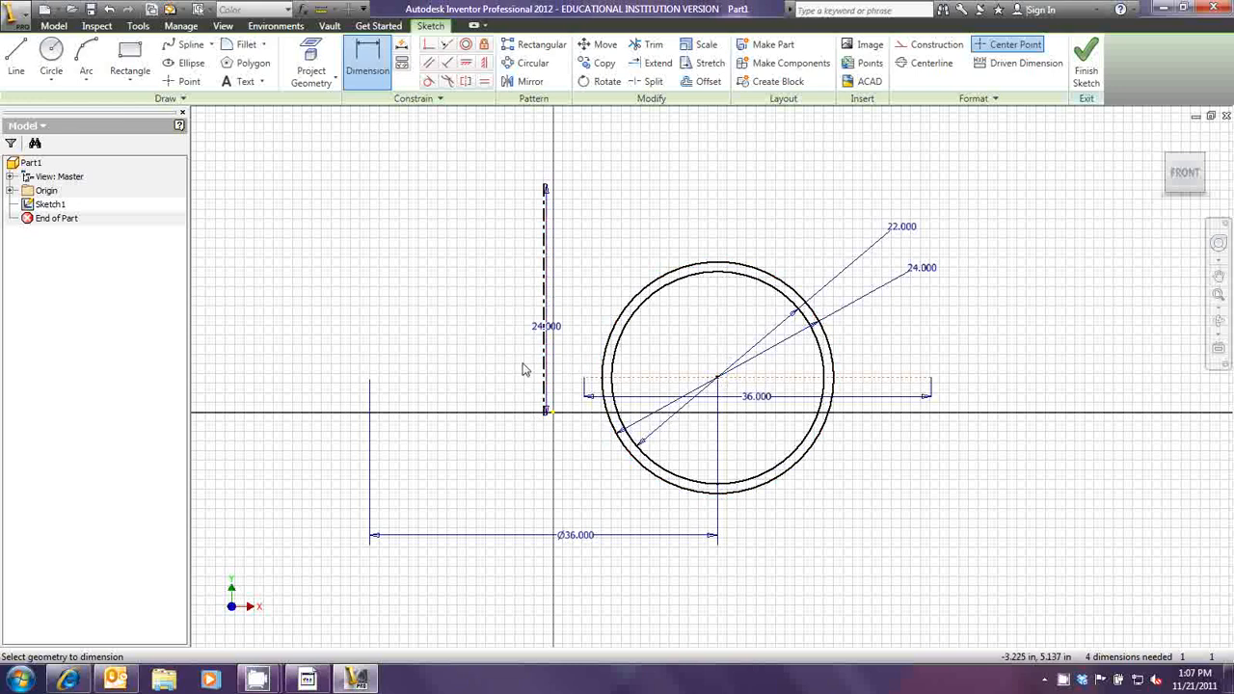
pyautogui.moveTo(941, 455)
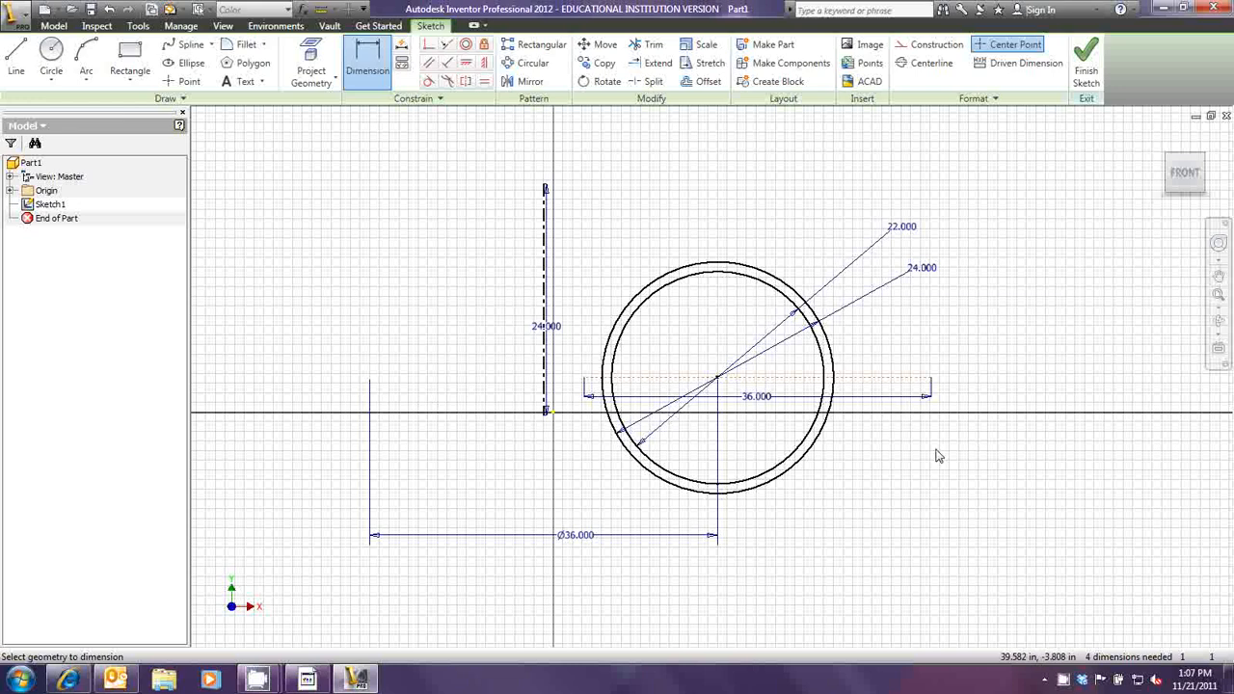
pyautogui.moveTo(703, 230)
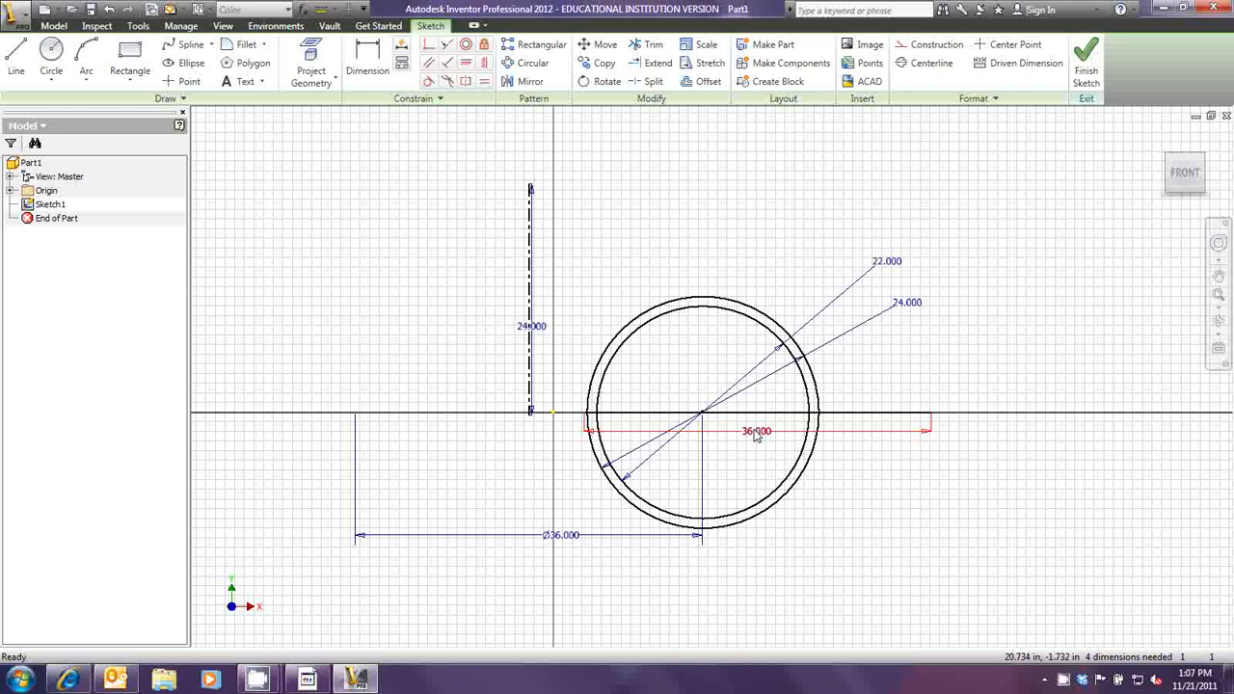
# Edit the 36.000 construction-line dimension to 92 and centre on the circles.
pyautogui.doubleClick(756, 432)
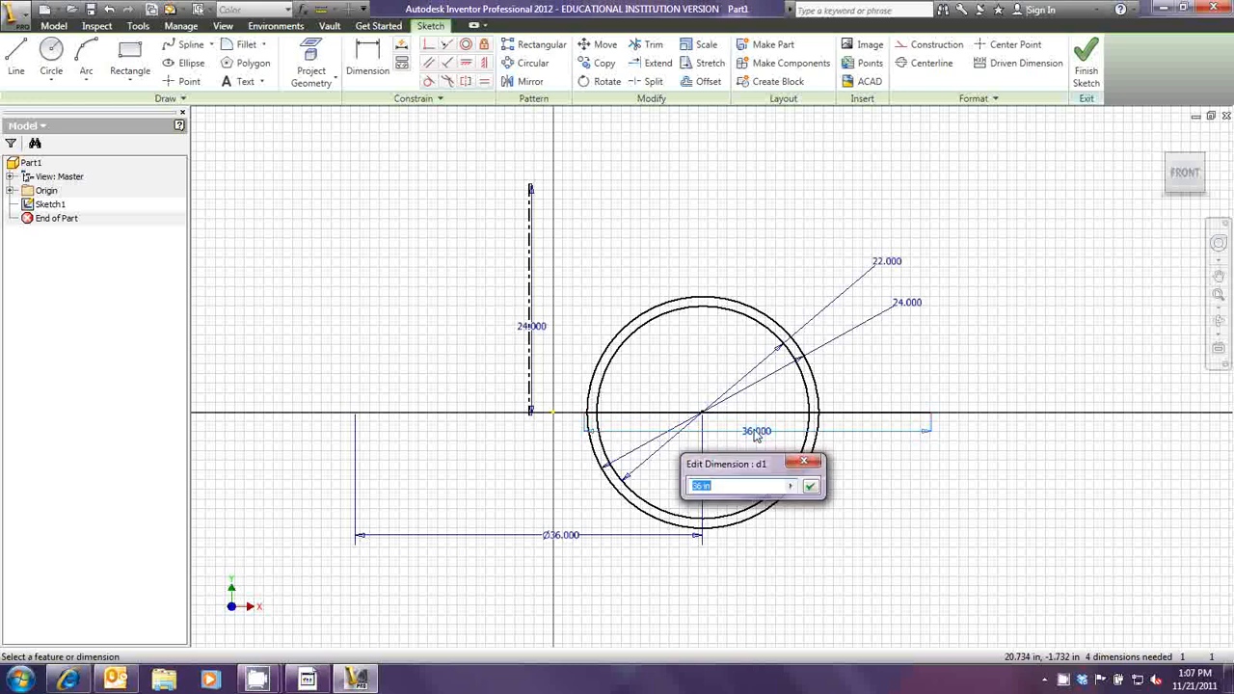
pyautogui.write('9')
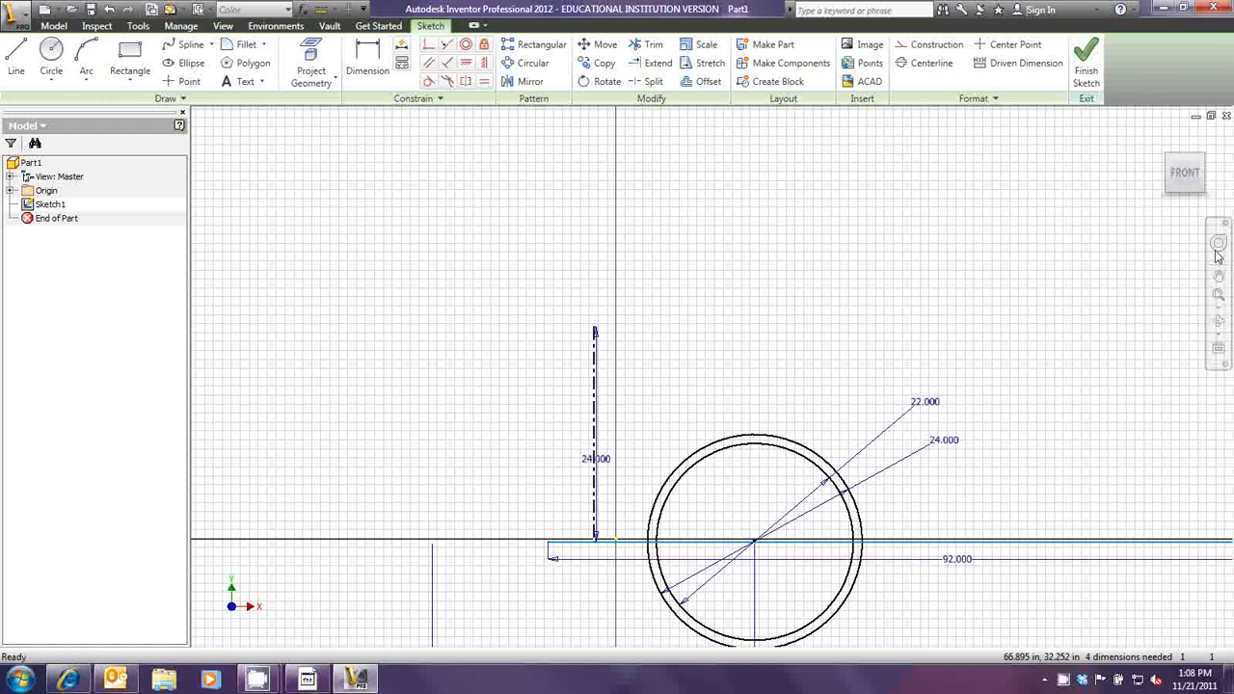
pyautogui.moveTo(856, 399); pyautogui.dragTo(985, 517)
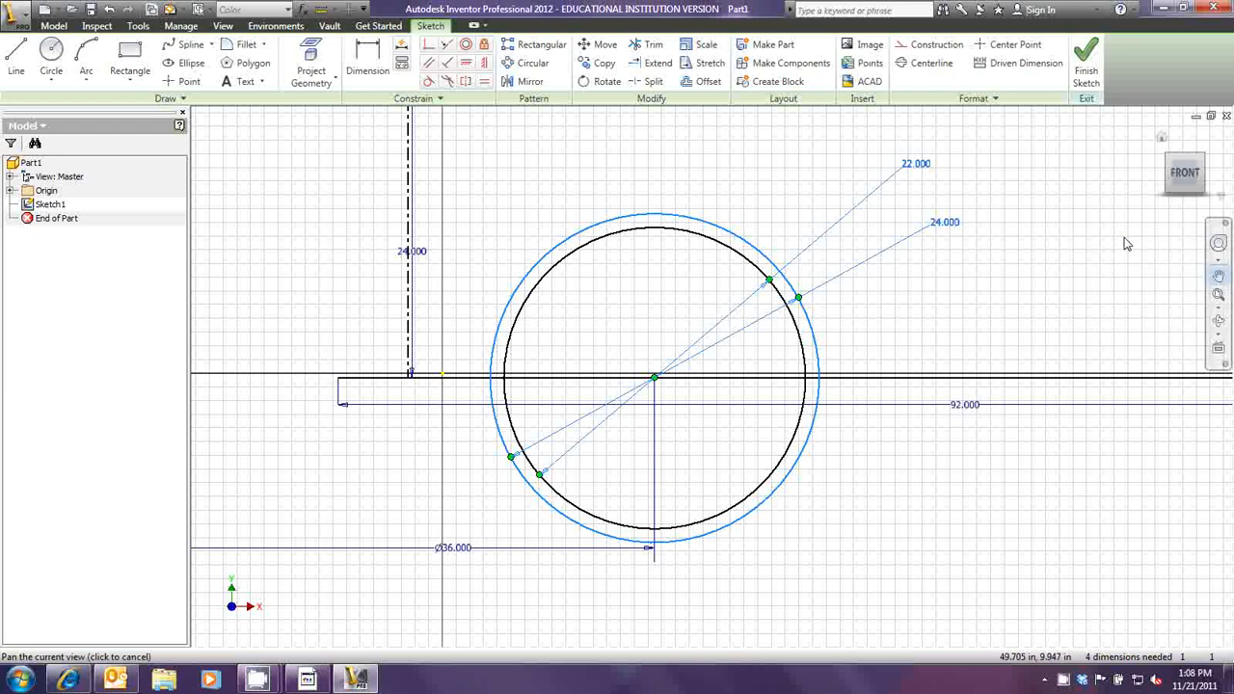
pyautogui.moveTo(1114, 234)
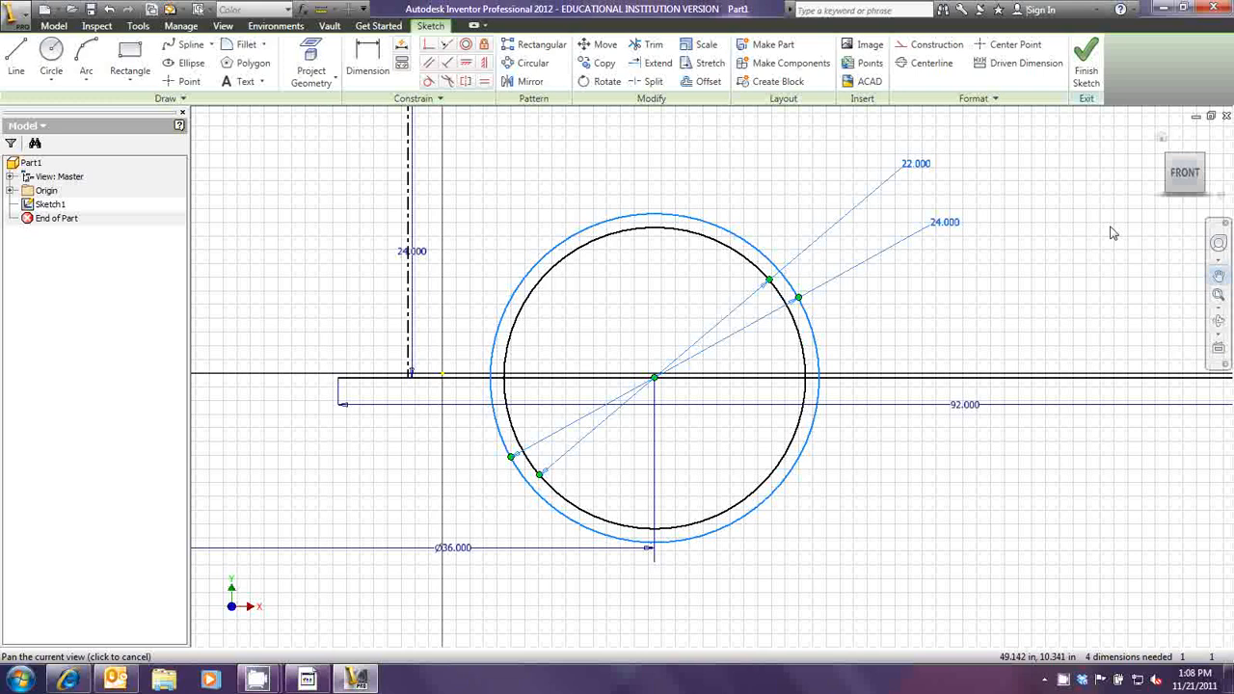
pyautogui.moveTo(528, 416)
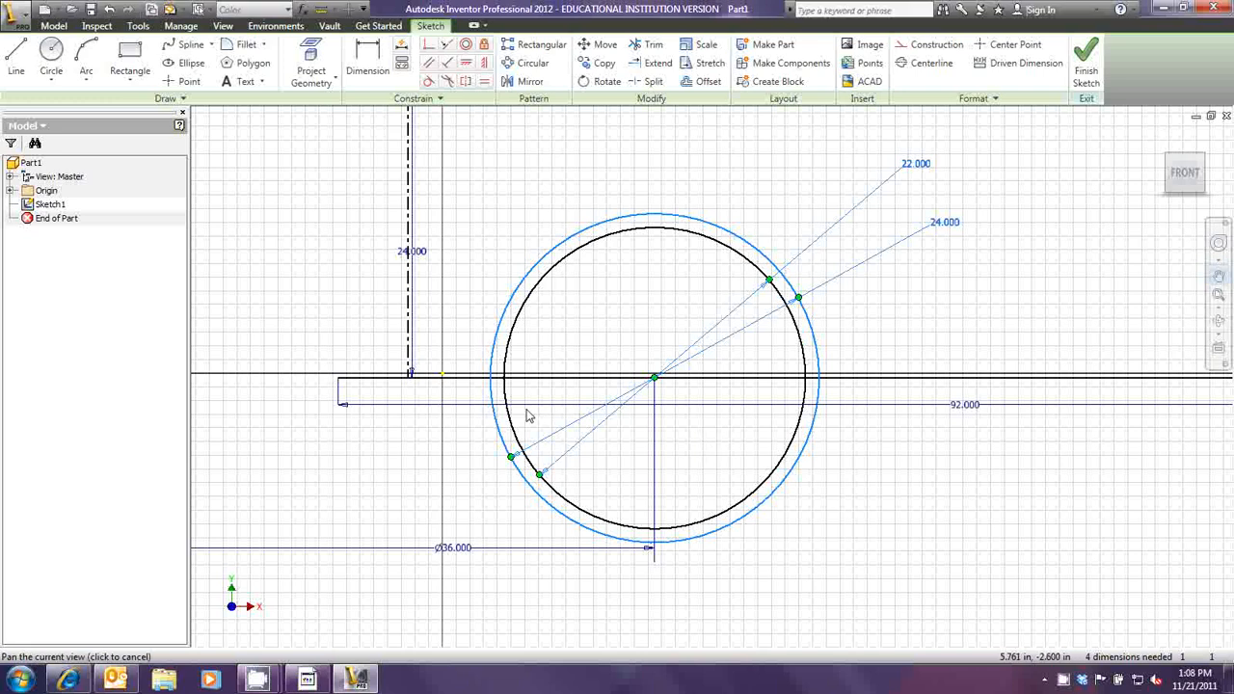
pyautogui.moveTo(953, 403)
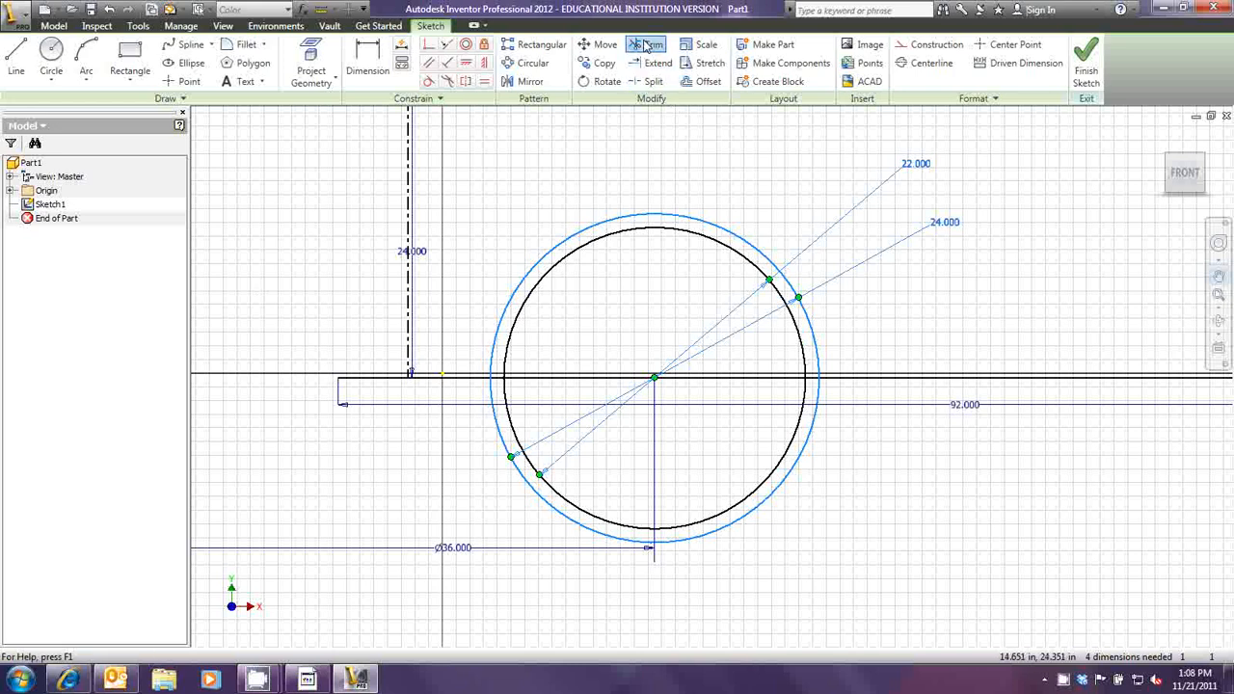
# Trim the upper circle halves and inner line segment, leaving a lower half-ring.
pyautogui.click(648, 44)
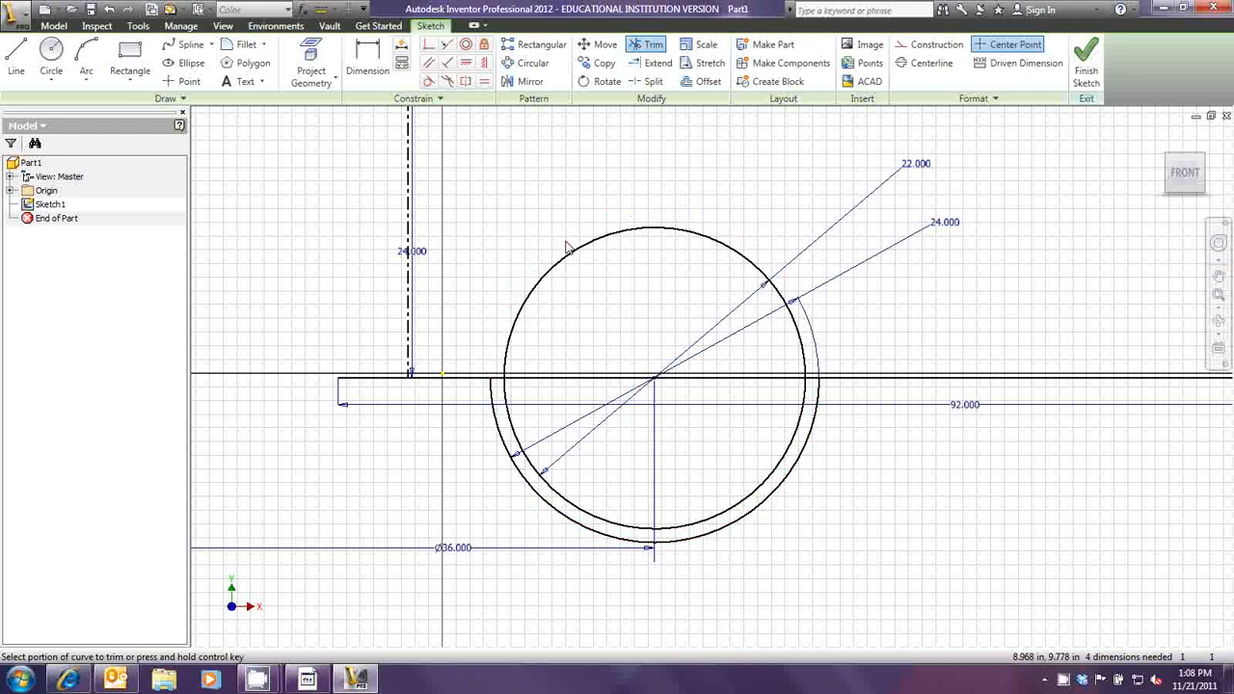
pyautogui.click(567, 252)
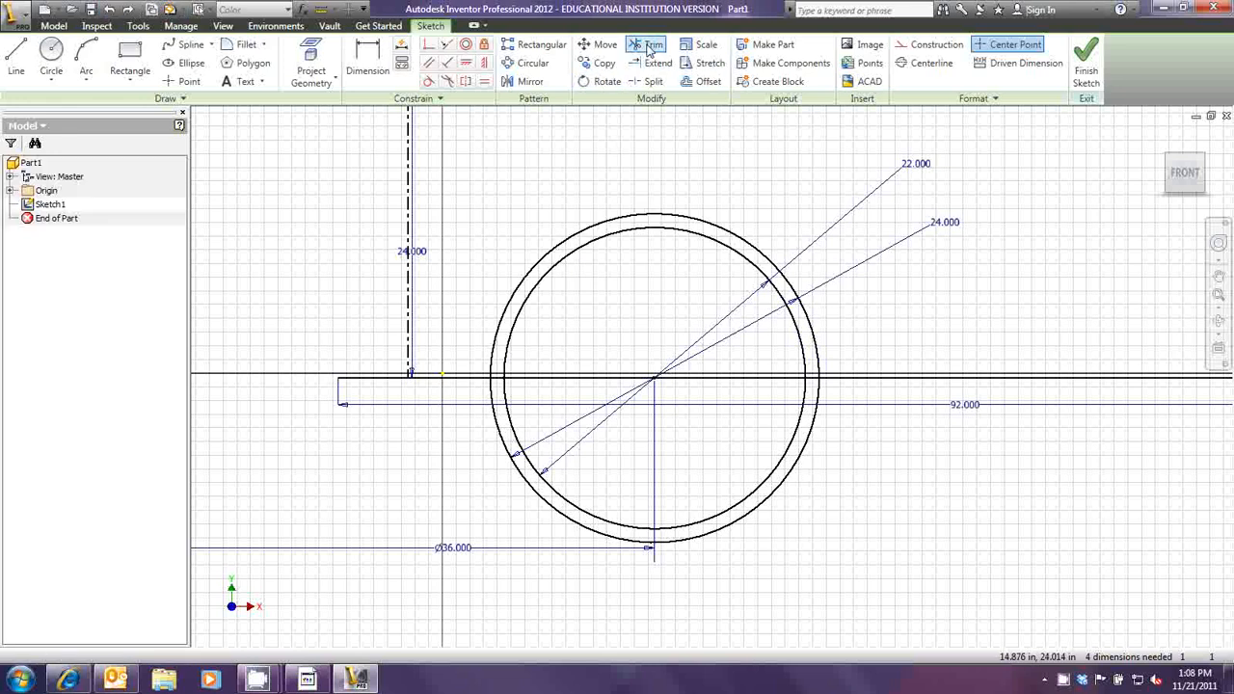
pyautogui.click(652, 44)
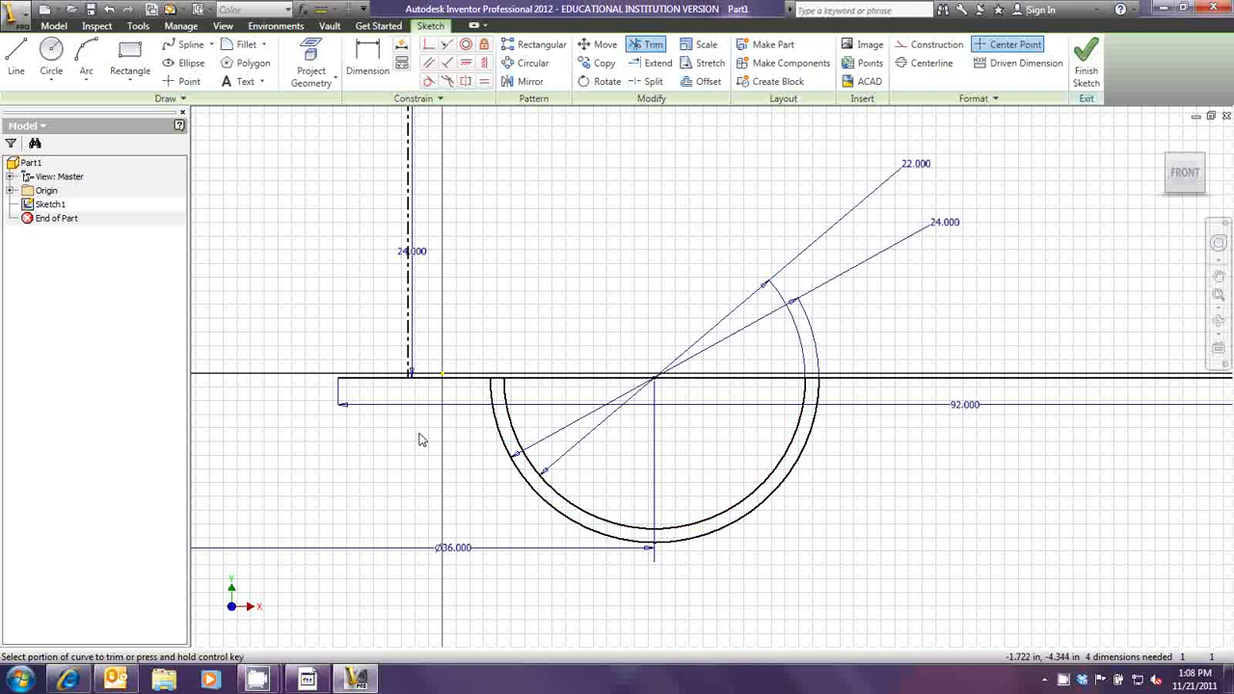
pyautogui.moveTo(390, 378)
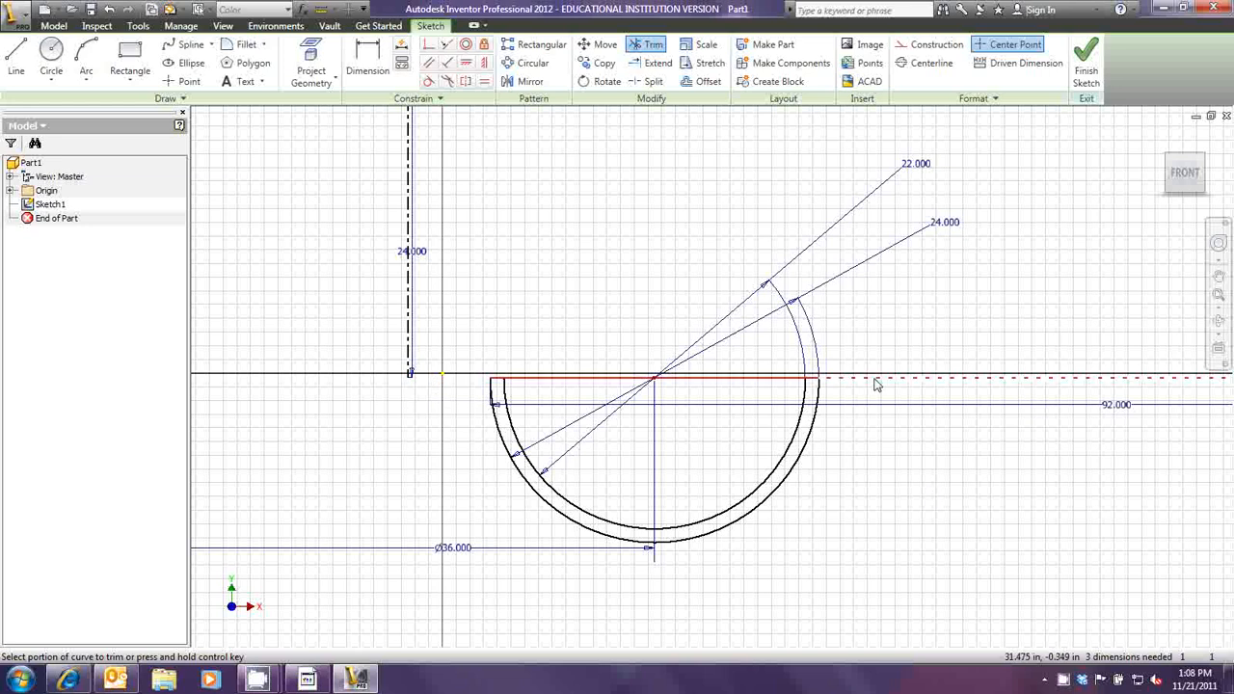
pyautogui.click(875, 378)
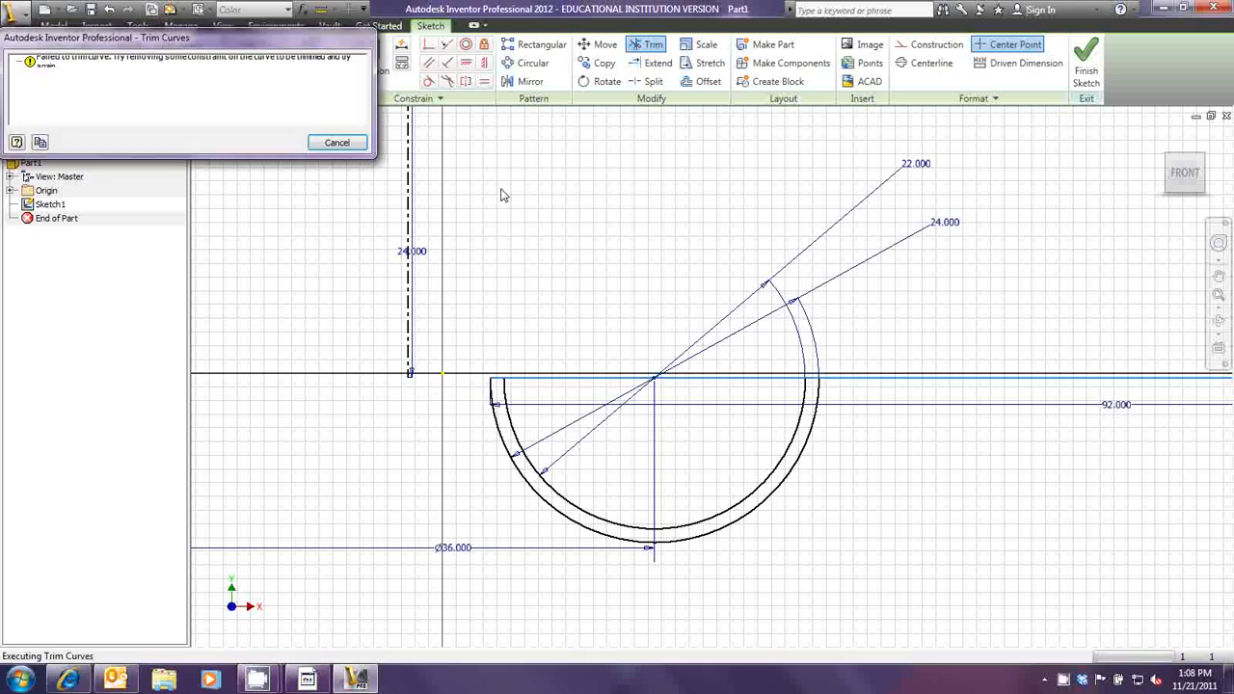
pyautogui.click(335, 142)
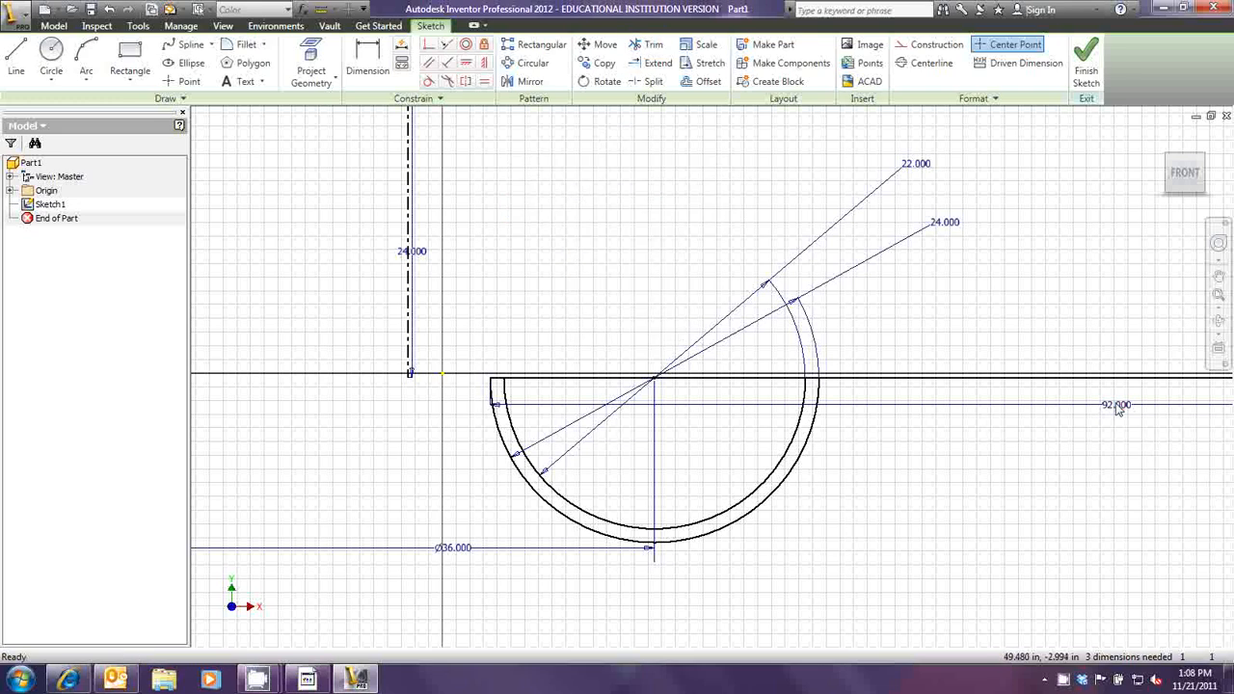
pyautogui.doubleClick(1114, 404)
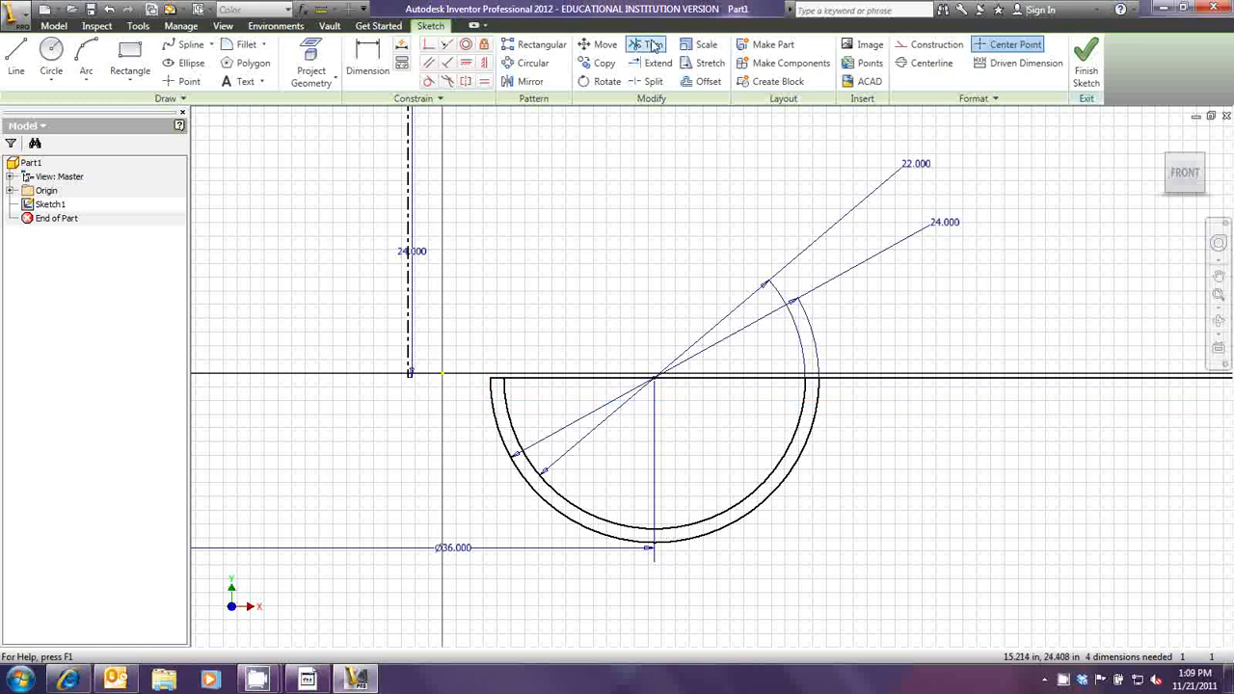
pyautogui.click(646, 44)
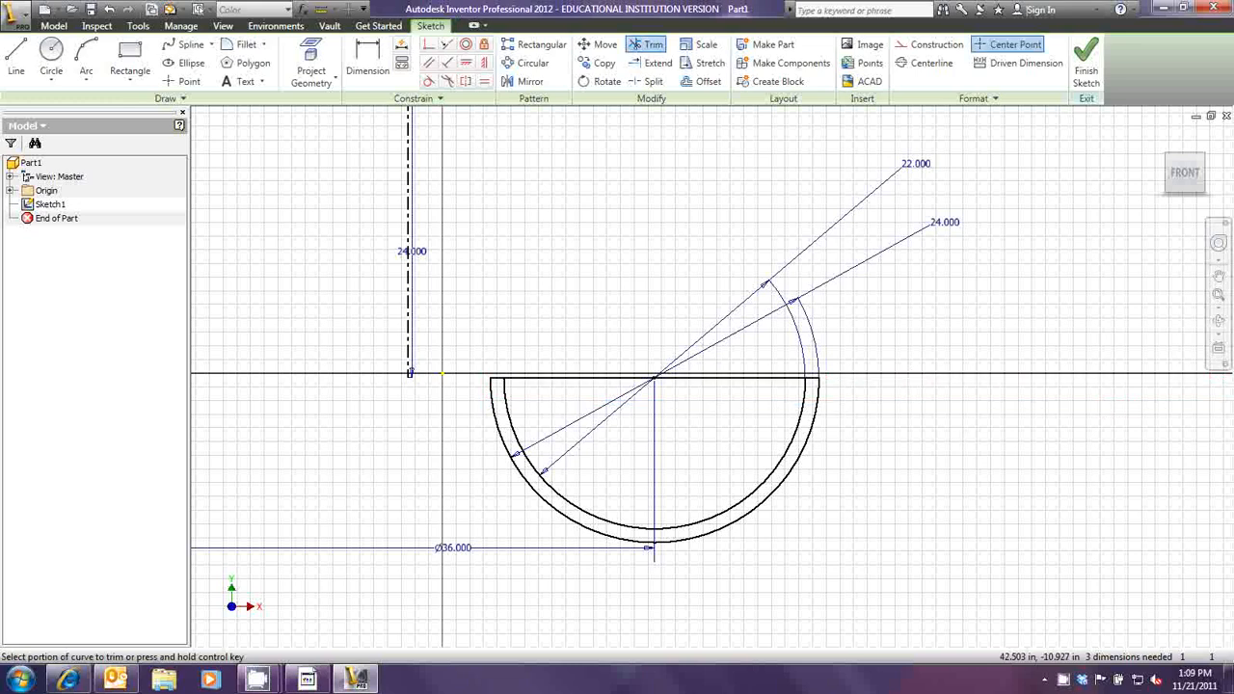
pyautogui.moveTo(796, 403)
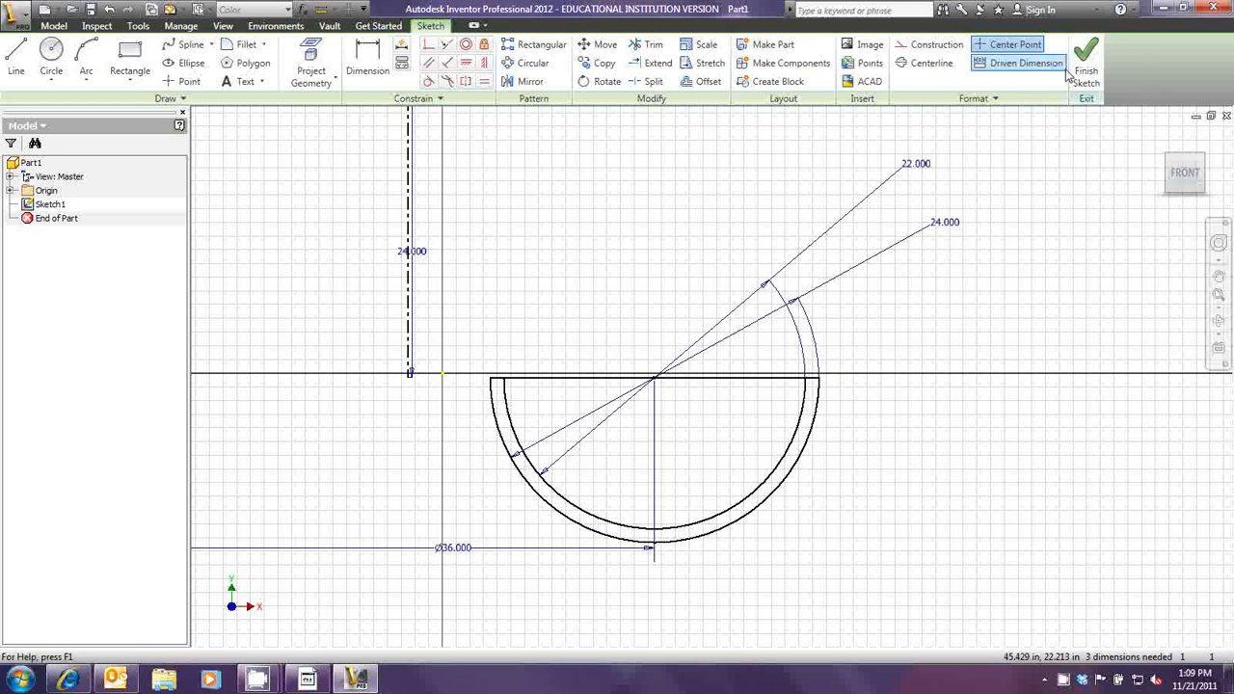
# Finish the half-ring sketch and exit to the 3D Part1 view.
pyautogui.click(1085, 68)
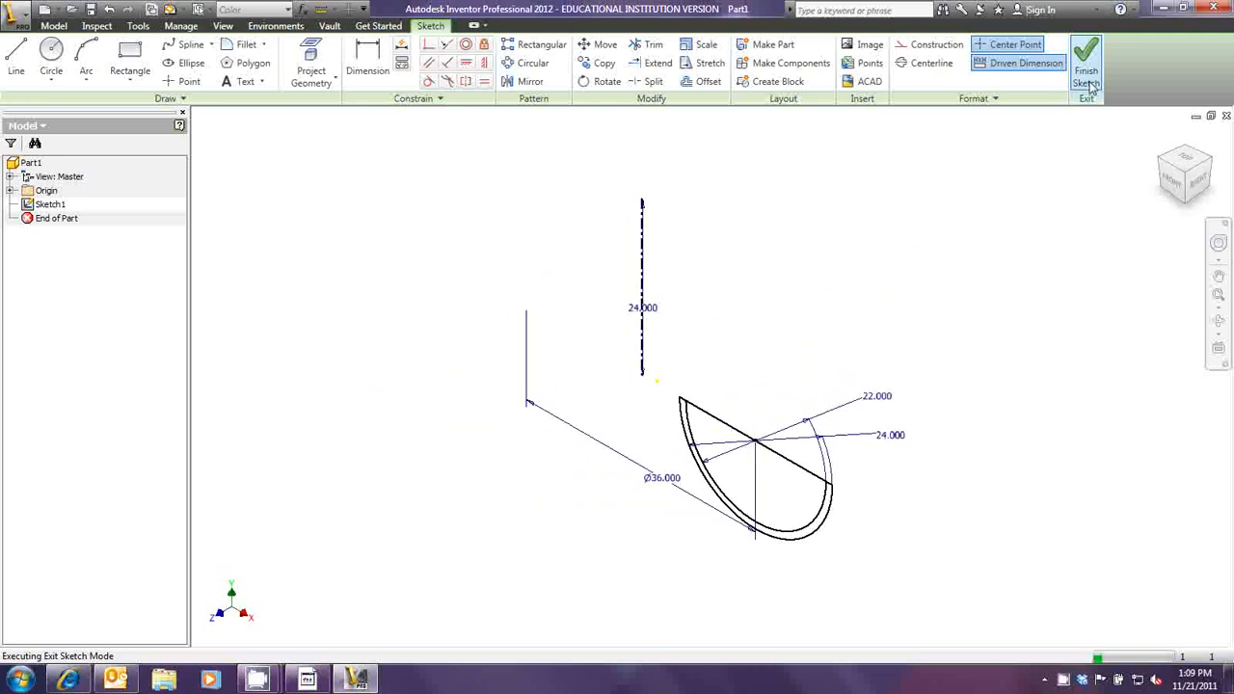
pyautogui.click(1088, 68)
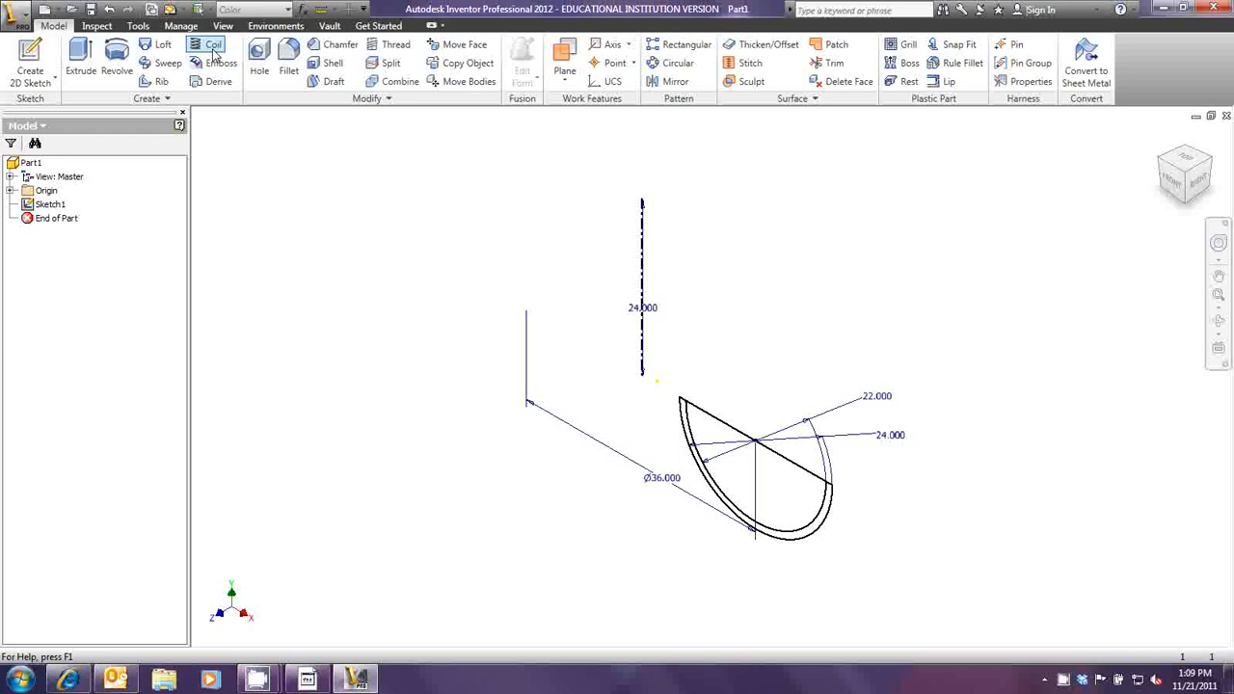
# Start a Coil feature with the half-ring as its profile.
pyautogui.click(204, 45)
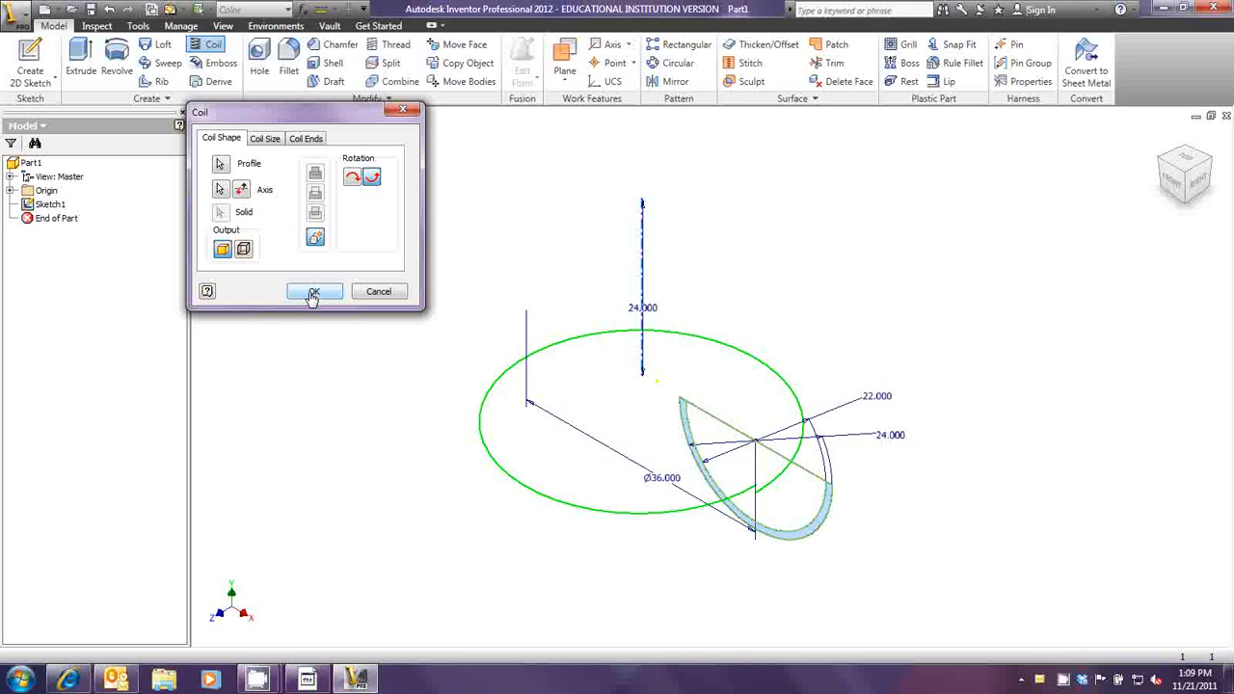
pyautogui.moveTo(266, 139)
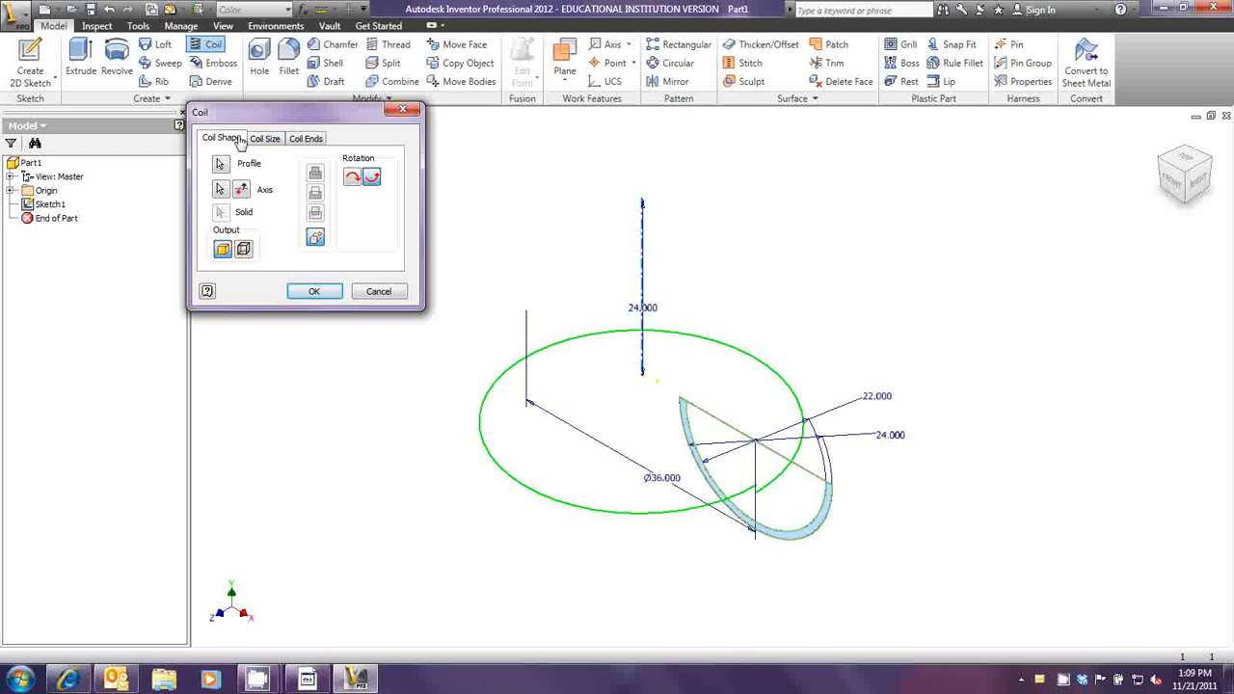
pyautogui.moveTo(247, 111)
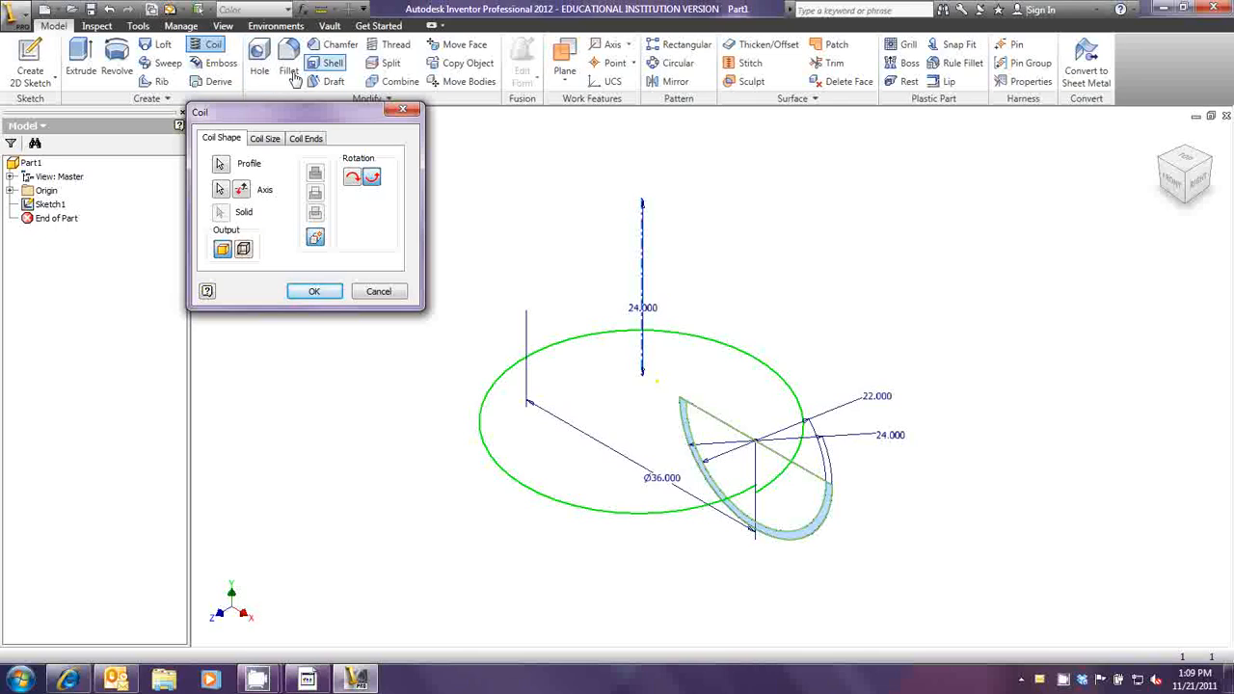
# Size the coil by Revolution and Height with 3 revolutions and height 132, then pick its axis.
pyautogui.click(264, 138)
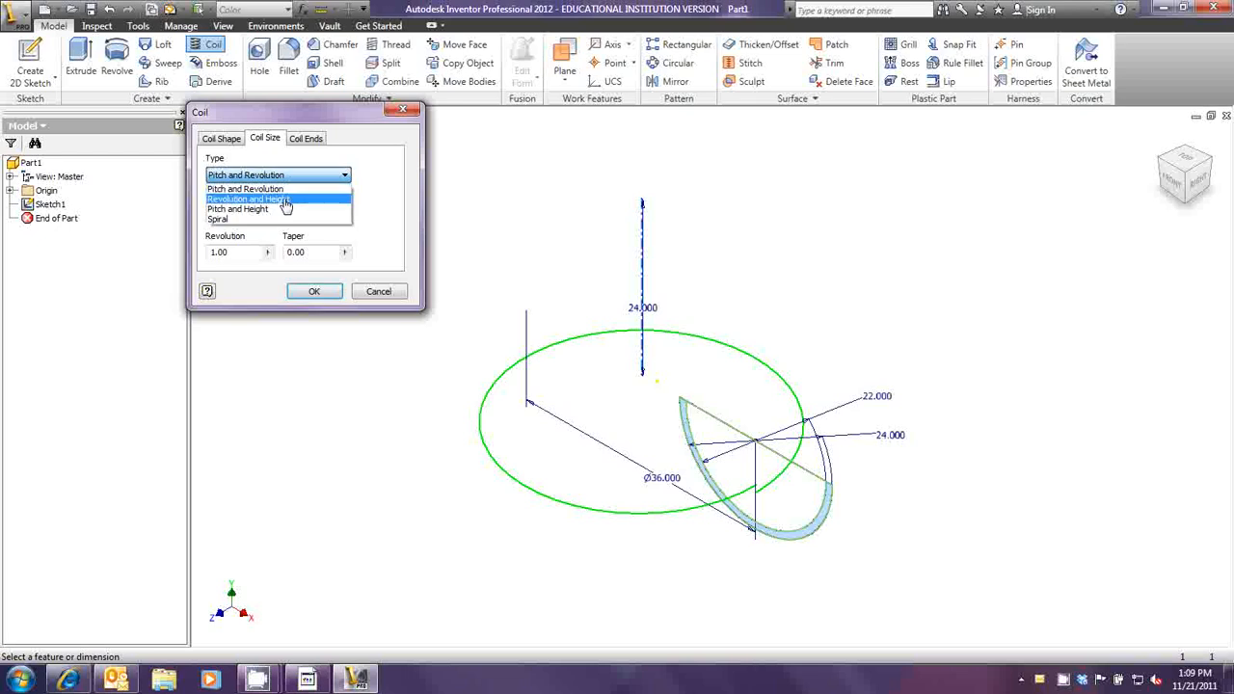
pyautogui.click(249, 199)
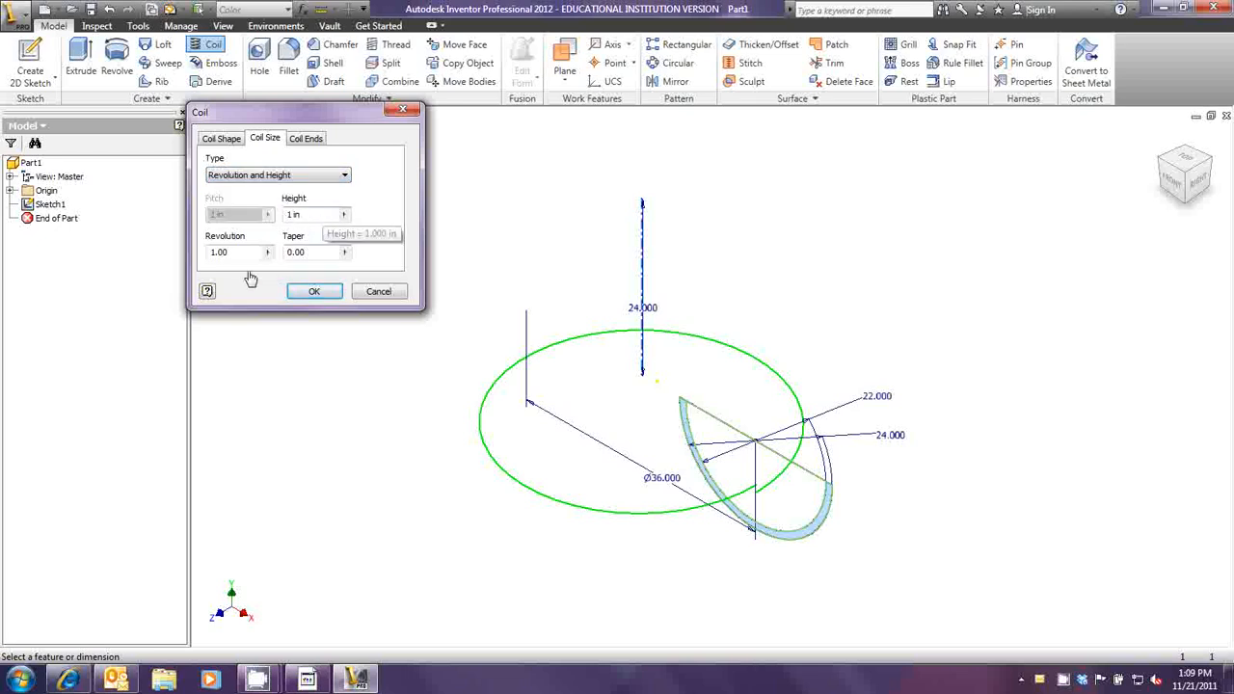
pyautogui.write('3')
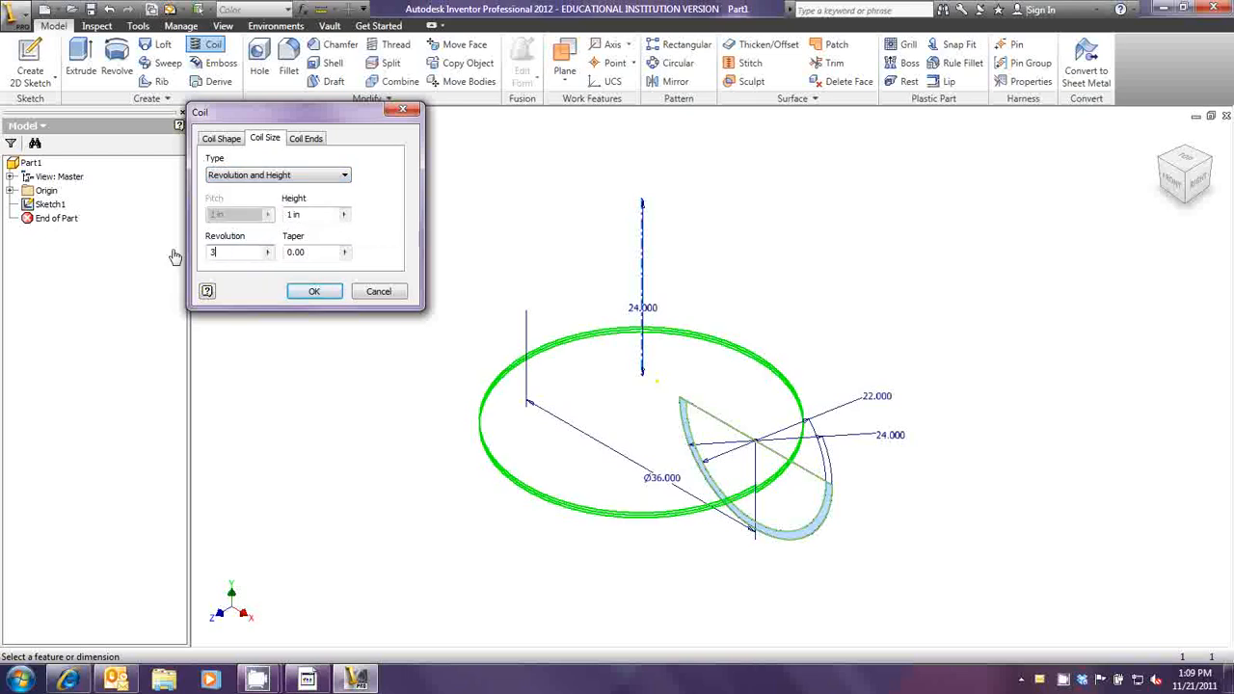
pyautogui.click(308, 214)
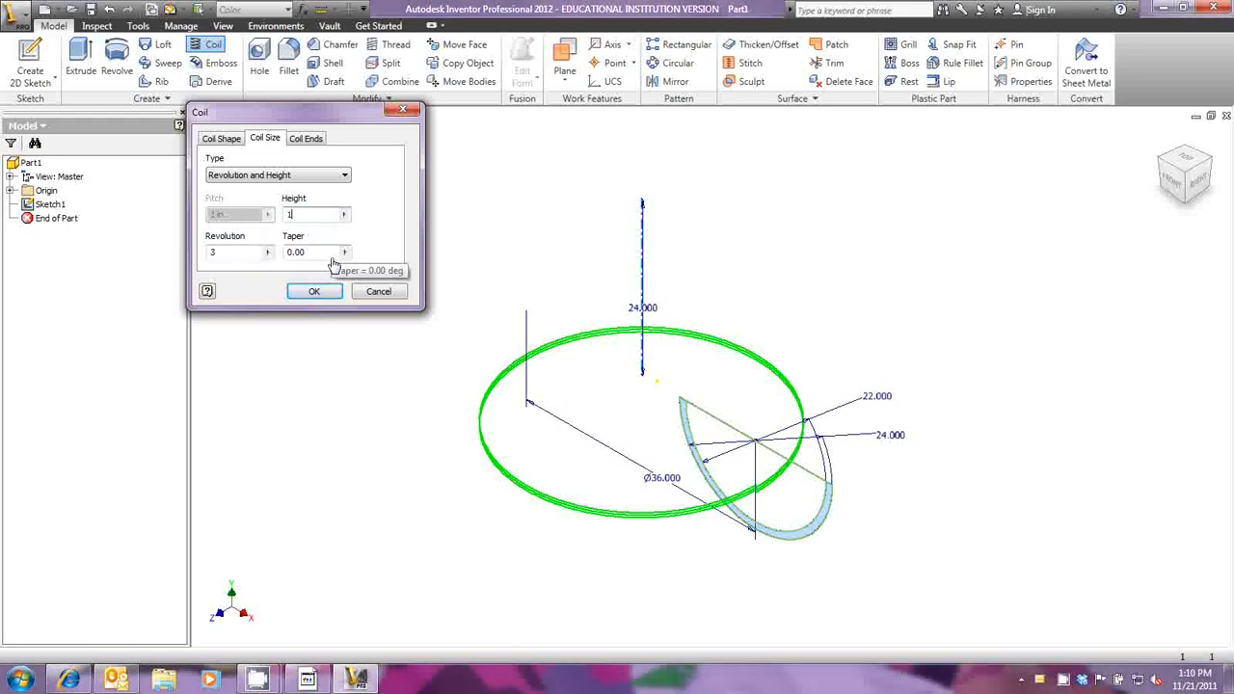
pyautogui.write('132')
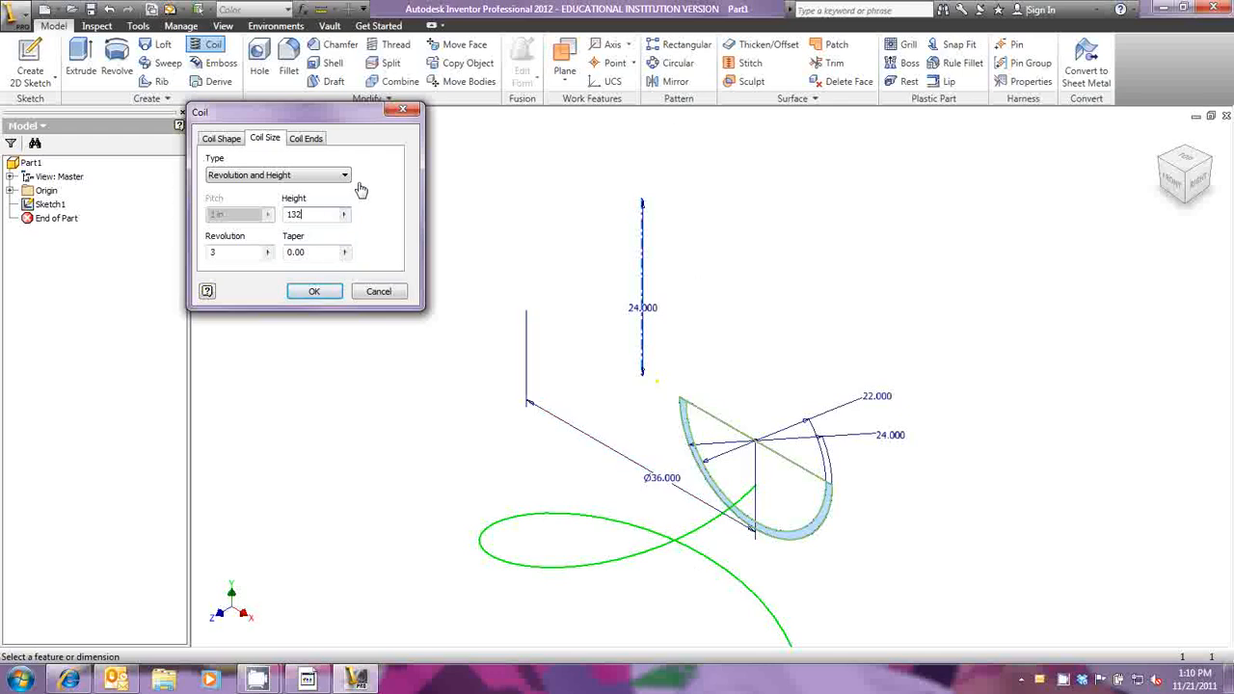
pyautogui.moveTo(338, 247)
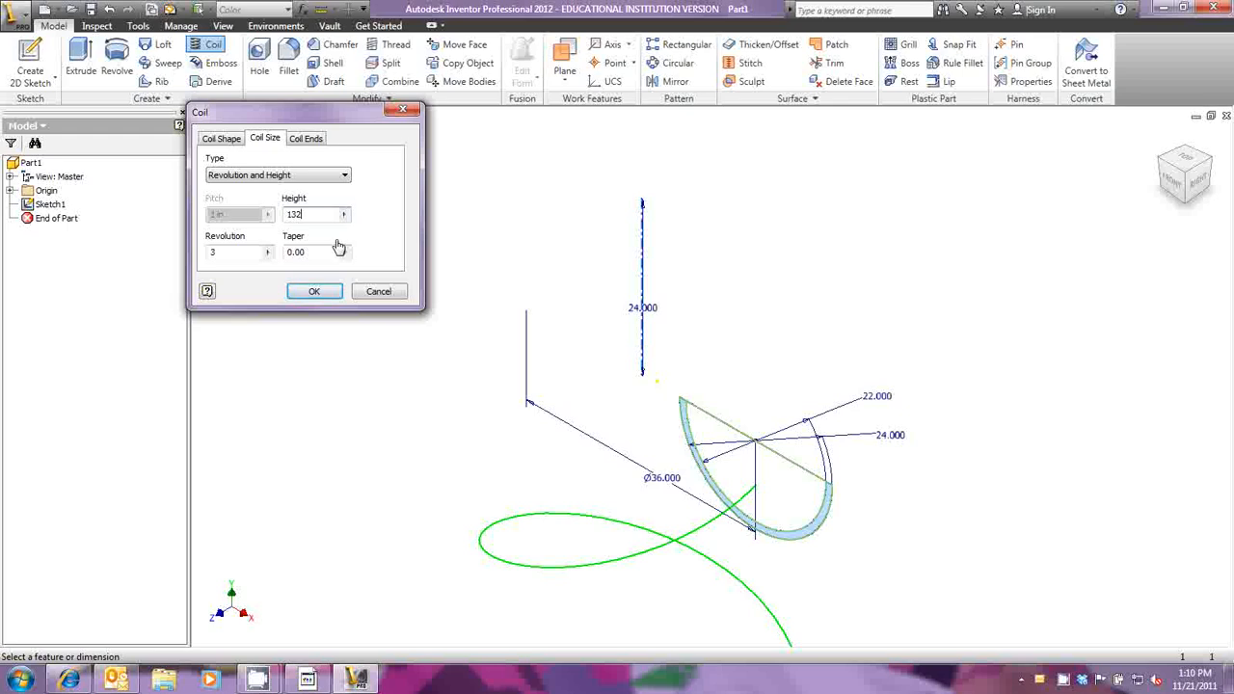
pyautogui.click(220, 139)
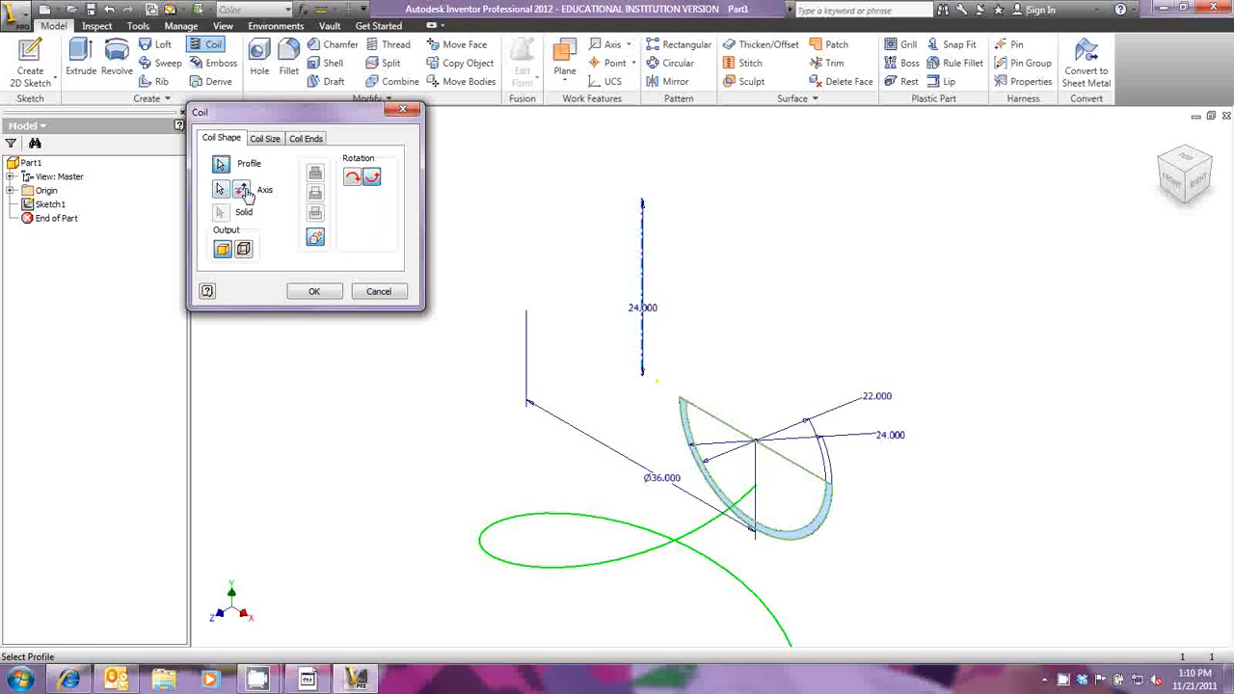
pyautogui.click(220, 189)
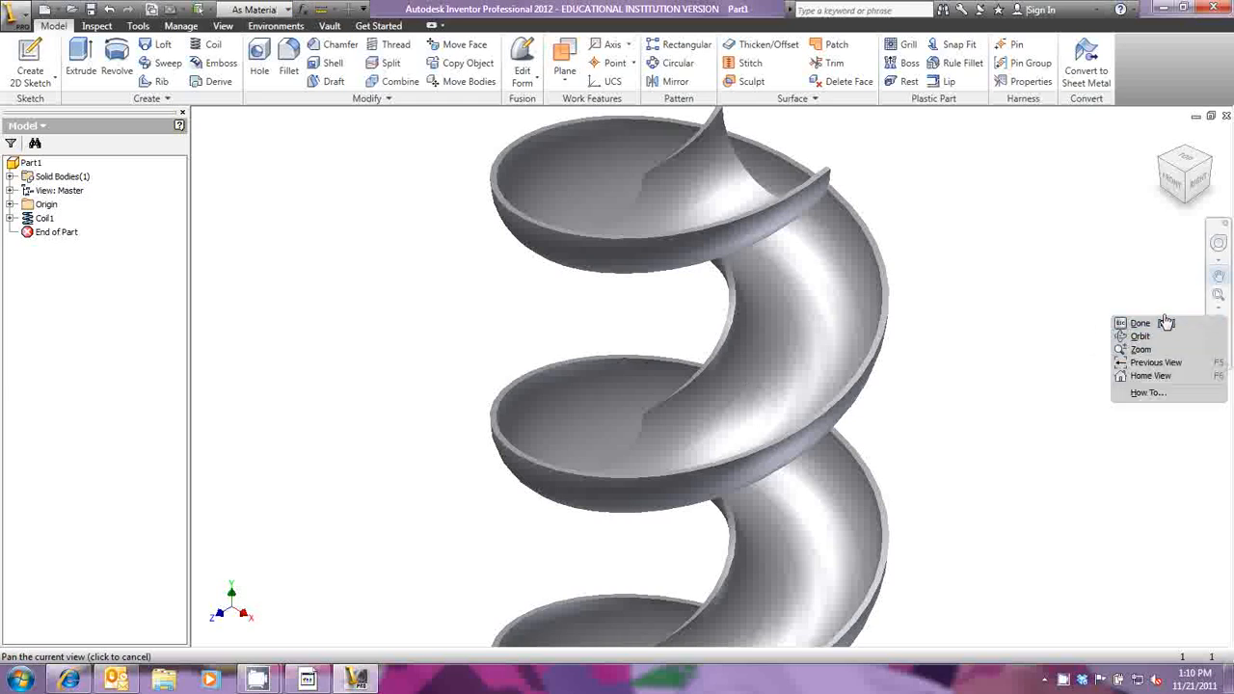
# Generate the Coil1 spiral slide solid and view the result.
pyautogui.click(748, 386)
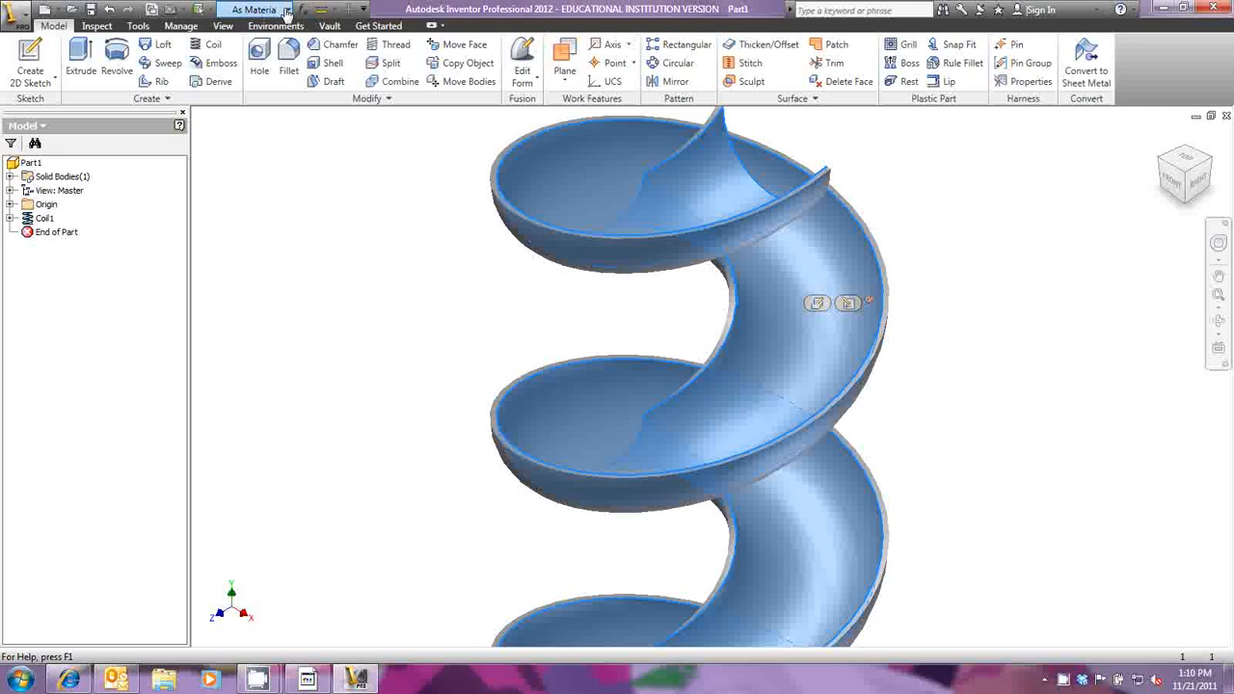
# Change the spiral slide's colour to Metal-Gold.
pyautogui.click(258, 9)
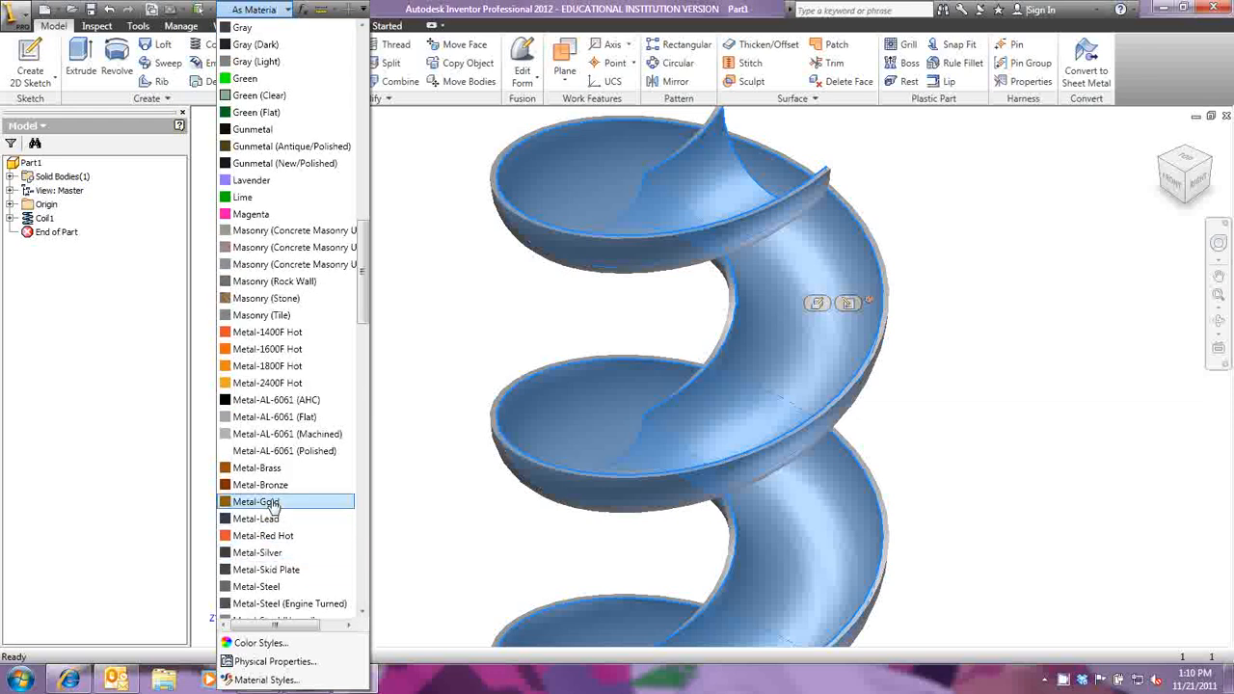
pyautogui.click(259, 502)
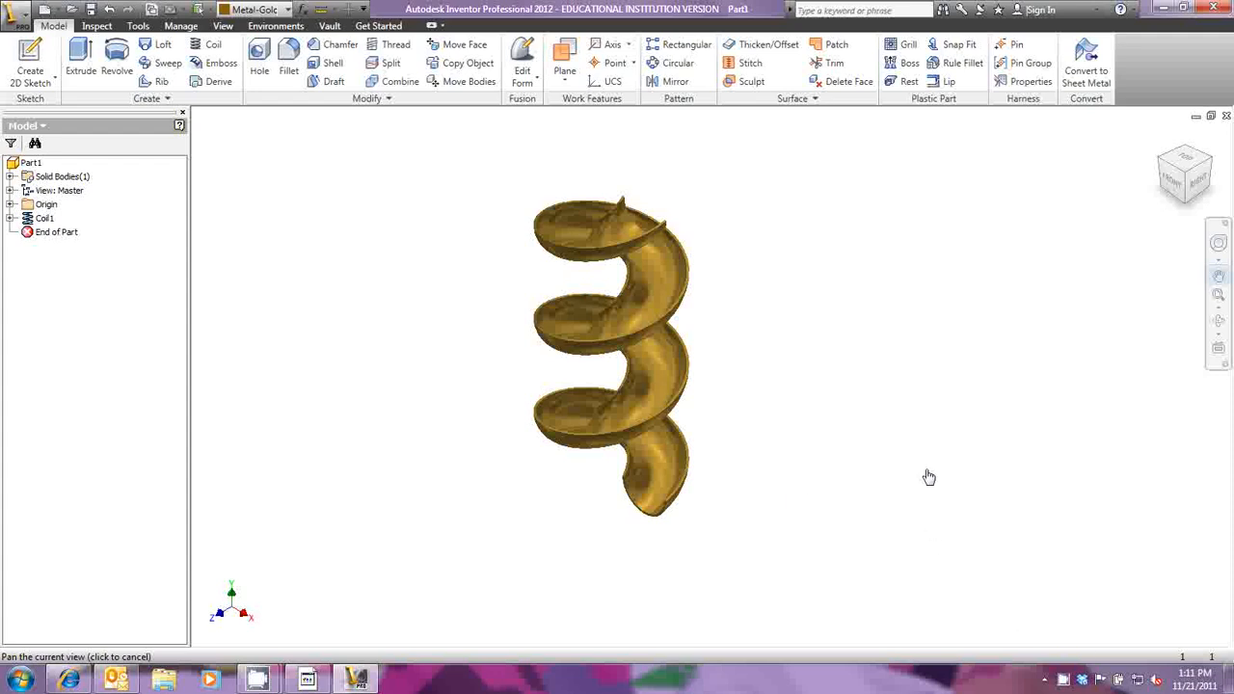
pyautogui.moveTo(941, 356)
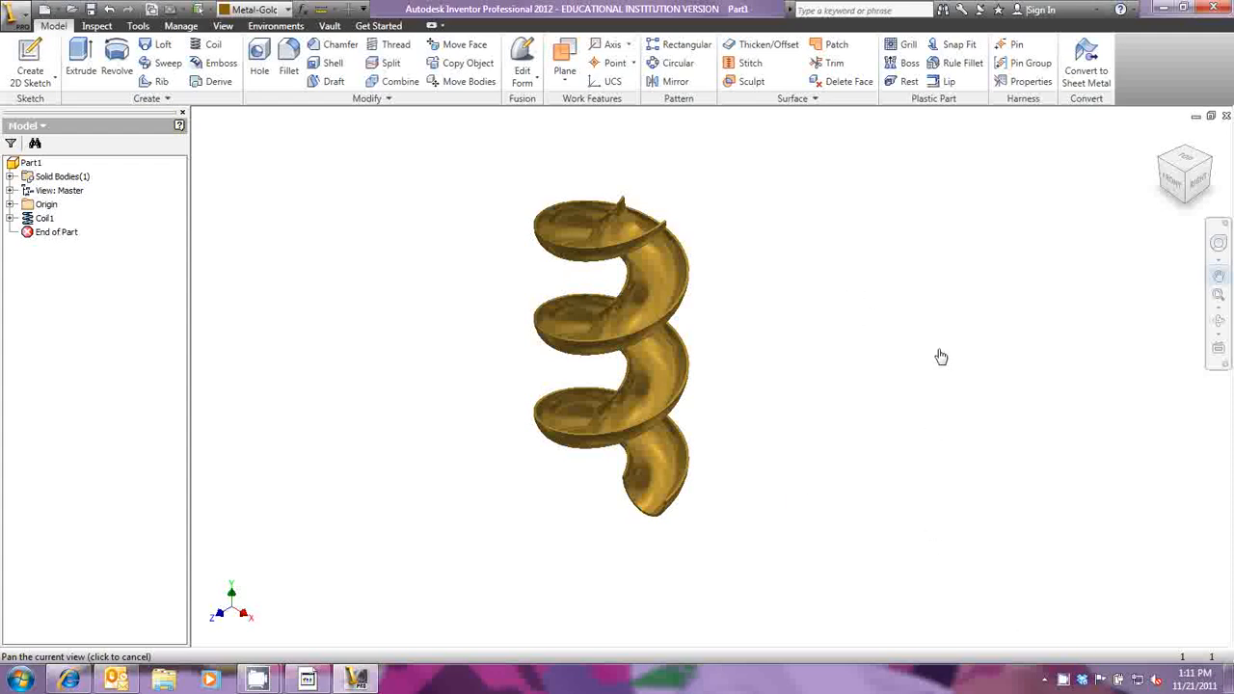
pyautogui.moveTo(929, 340)
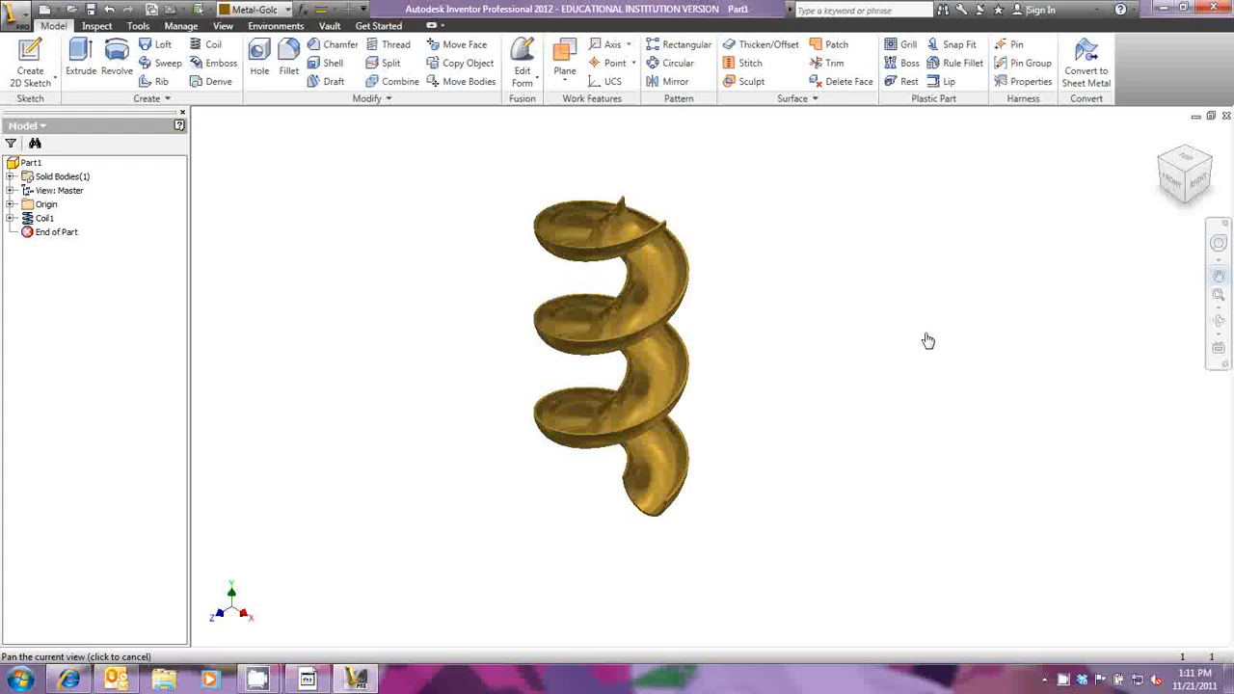
pyautogui.moveTo(914, 336)
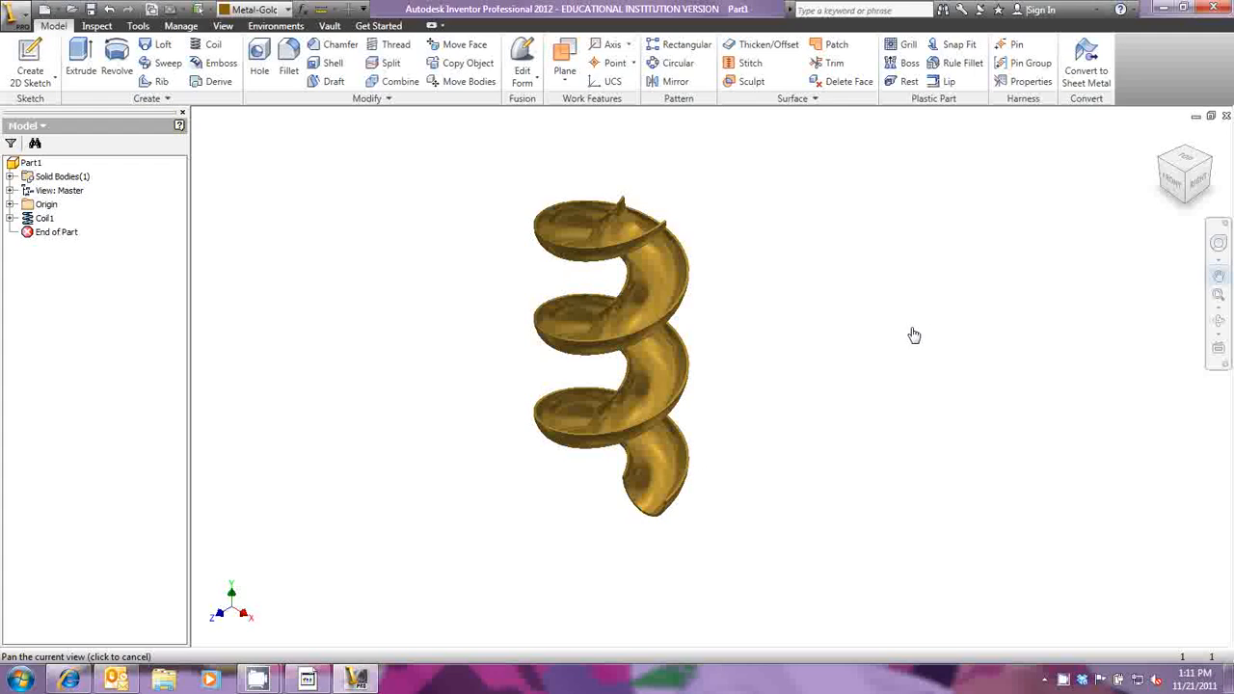